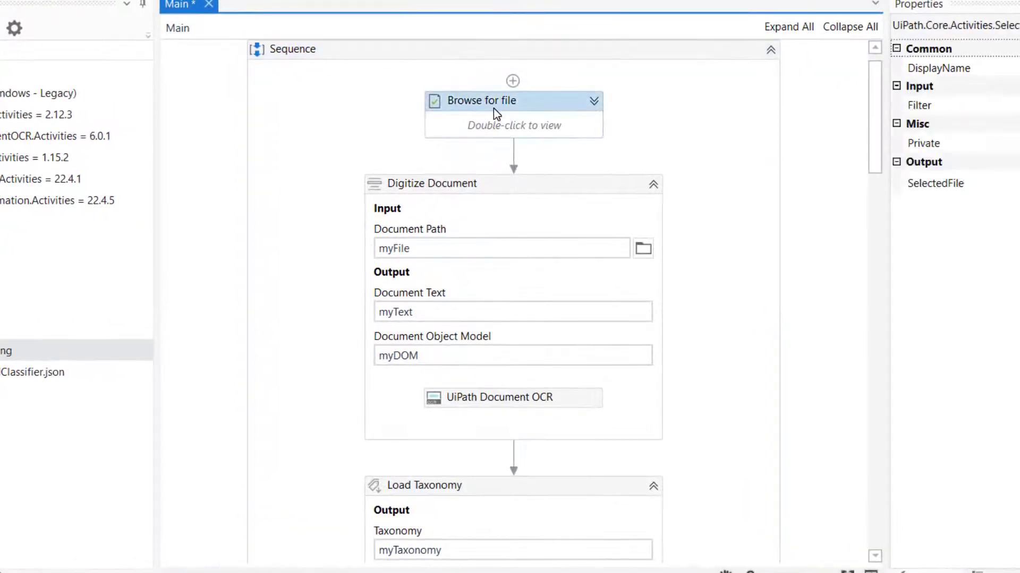
{"action": "mouse_move", "coordinate": [621, 189]}
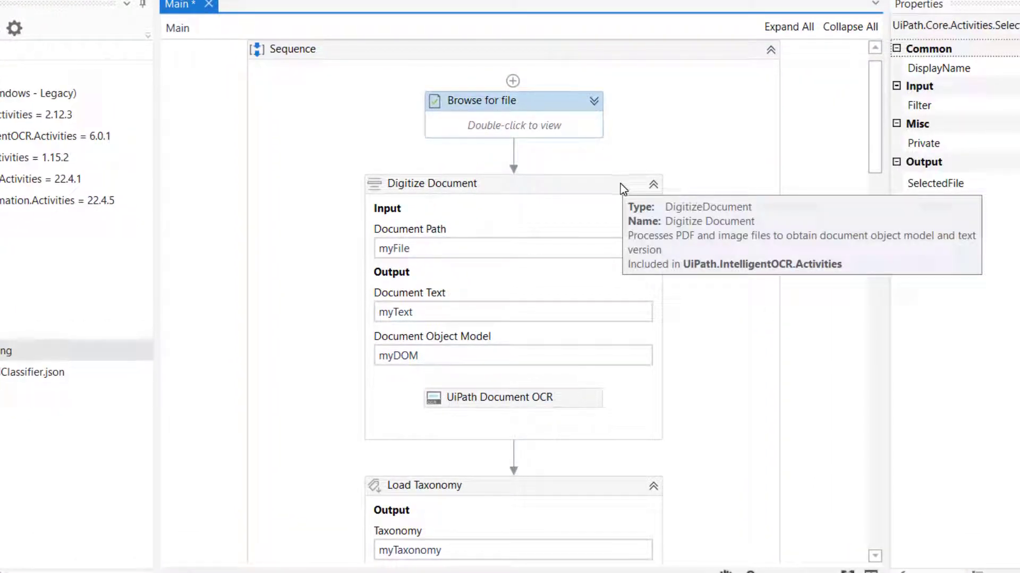
{"action": "mouse_move", "coordinate": [562, 194]}
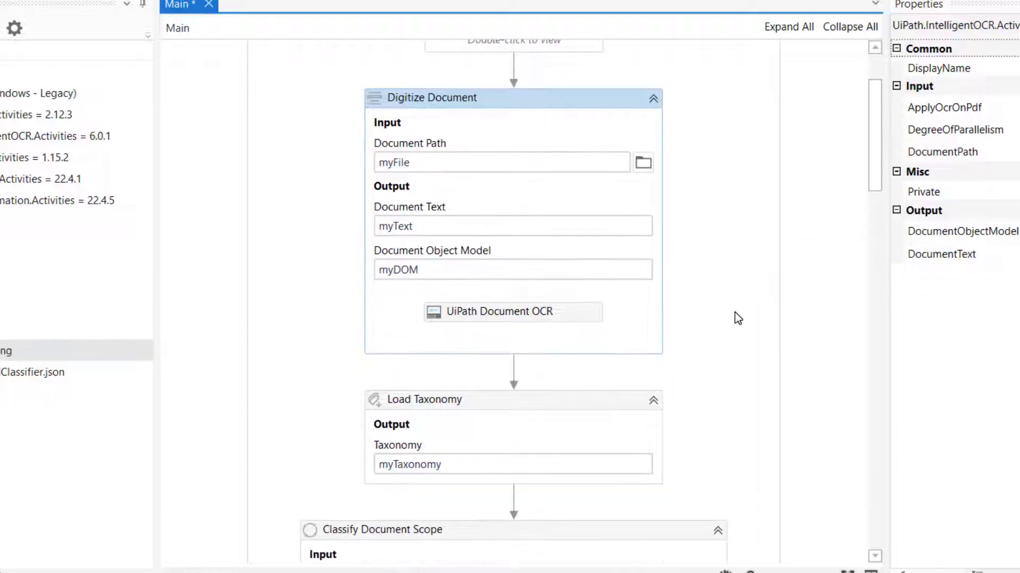
{"action": "mouse_move", "coordinate": [453, 98]}
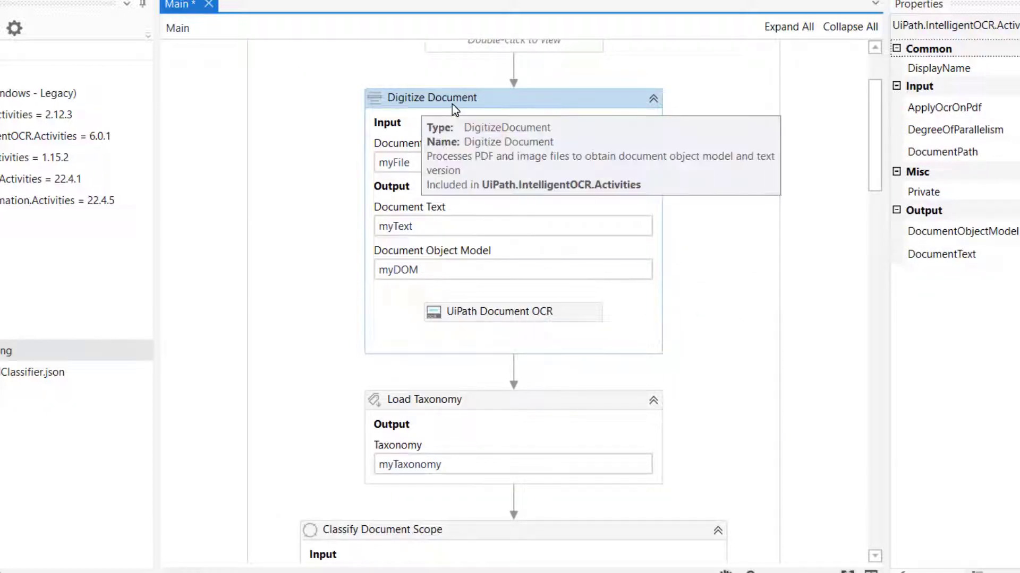
Review the OCR engine, keyword-based classifier and low-confidence check condition settings
{"action": "left_click", "coordinate": [513, 311]}
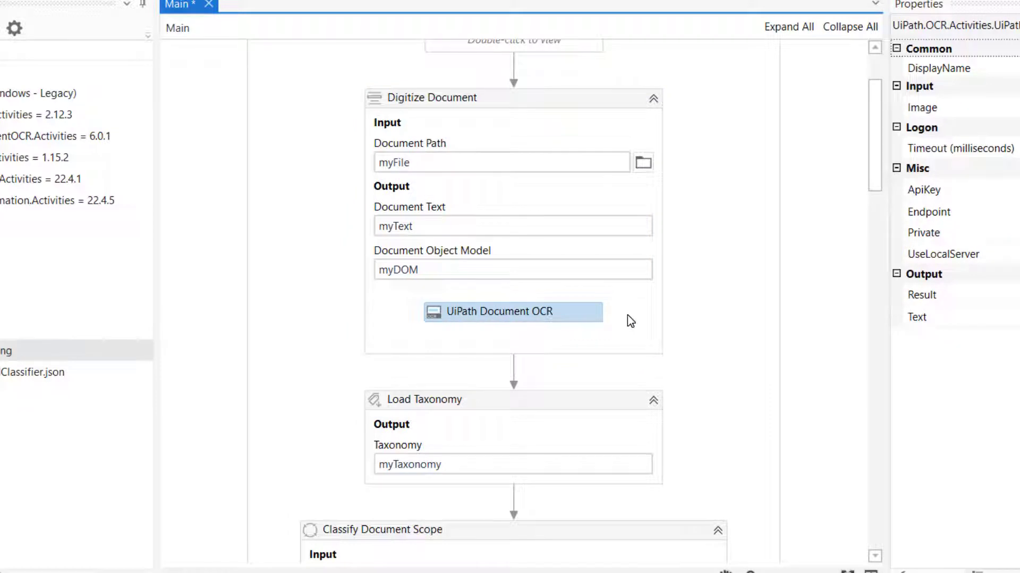
{"action": "scroll", "scroll_direction": "down", "scroll_amount": 3}
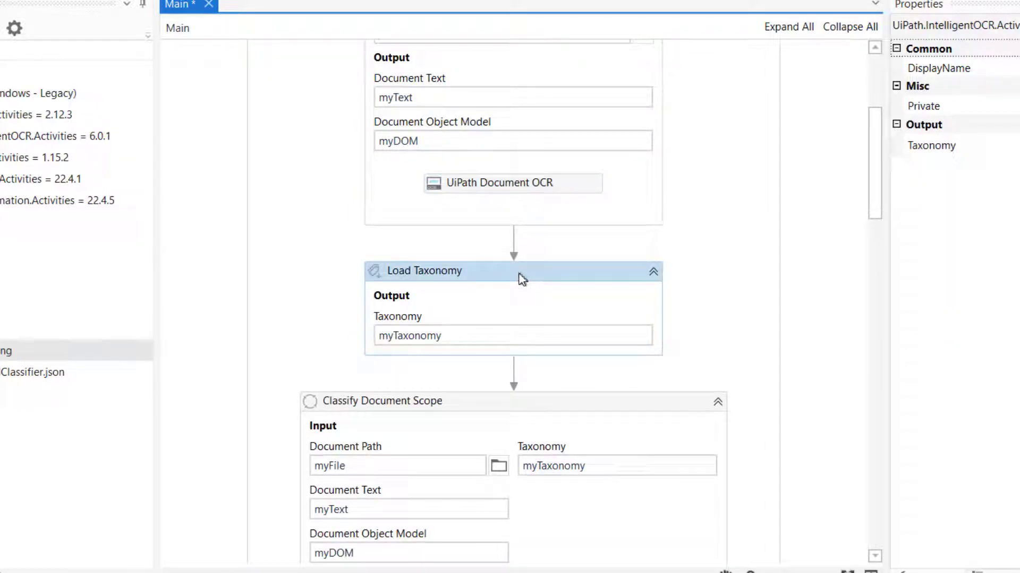
{"action": "mouse_move", "coordinate": [252, 18]}
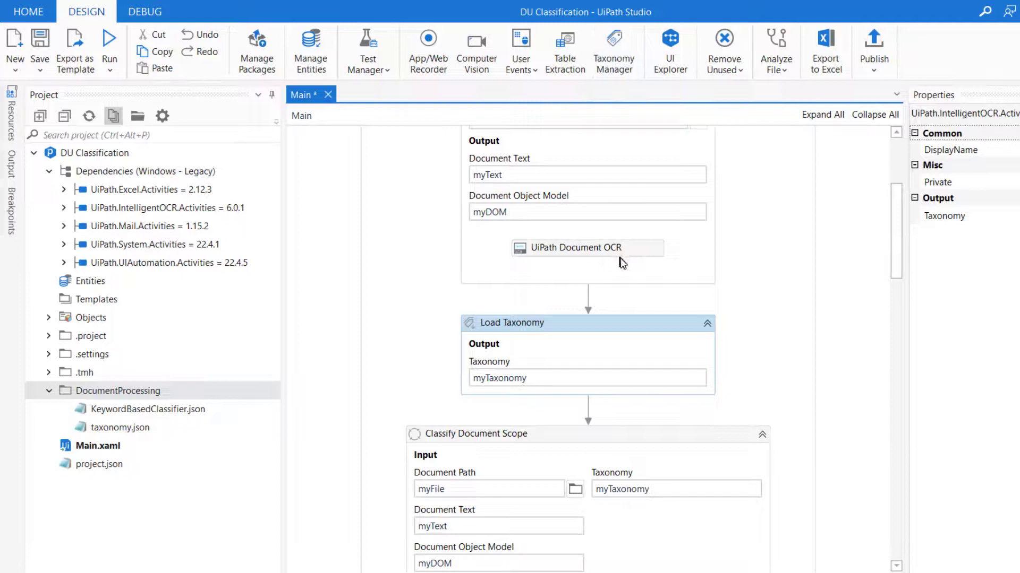
{"action": "scroll", "scroll_direction": "down", "scroll_amount": 3}
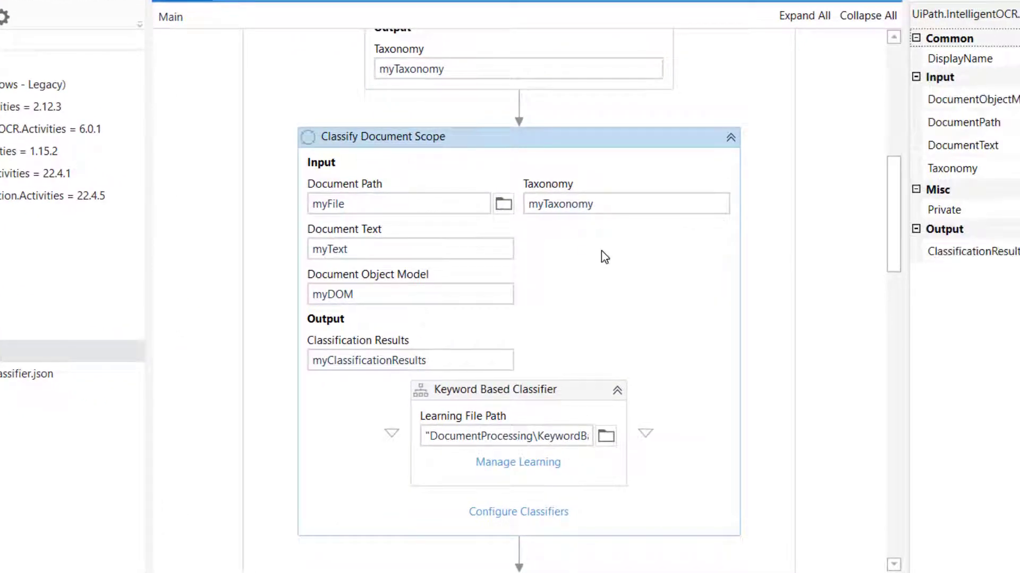
{"action": "mouse_move", "coordinate": [559, 313]}
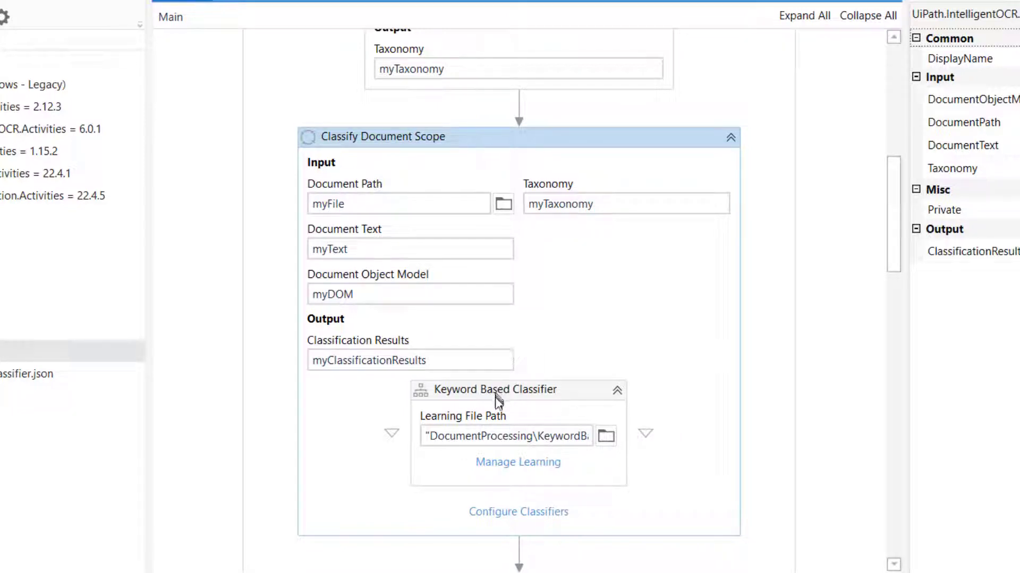
{"action": "left_click", "coordinate": [495, 389]}
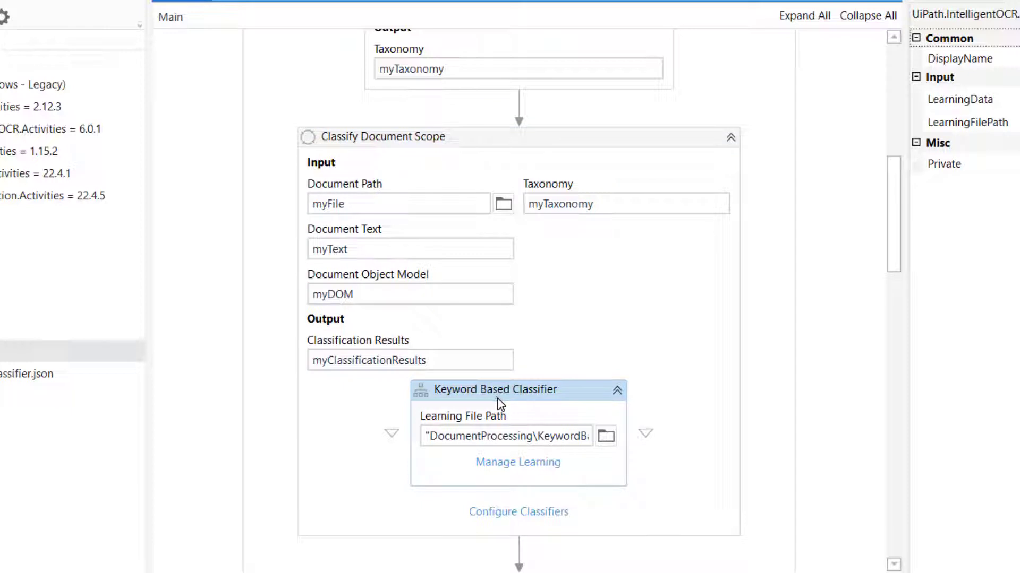
{"action": "mouse_move", "coordinate": [501, 406]}
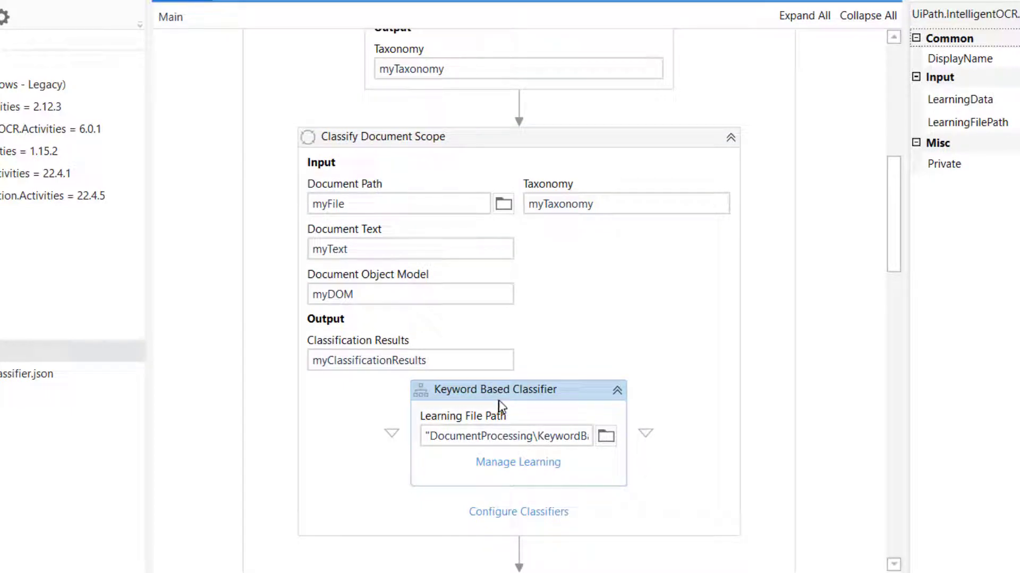
{"action": "mouse_move", "coordinate": [506, 406]}
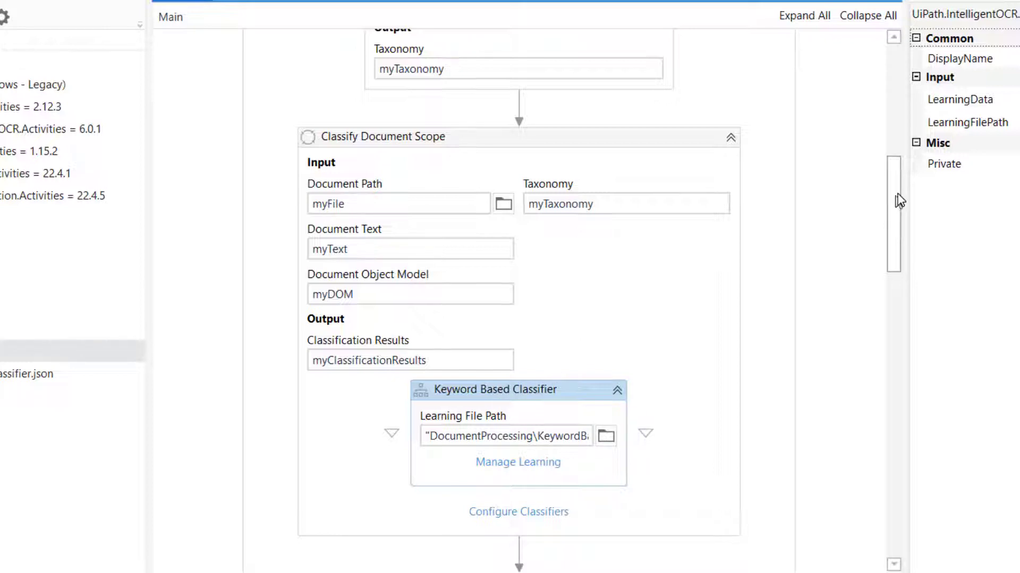
{"action": "scroll", "scroll_direction": "down", "scroll_amount": 3}
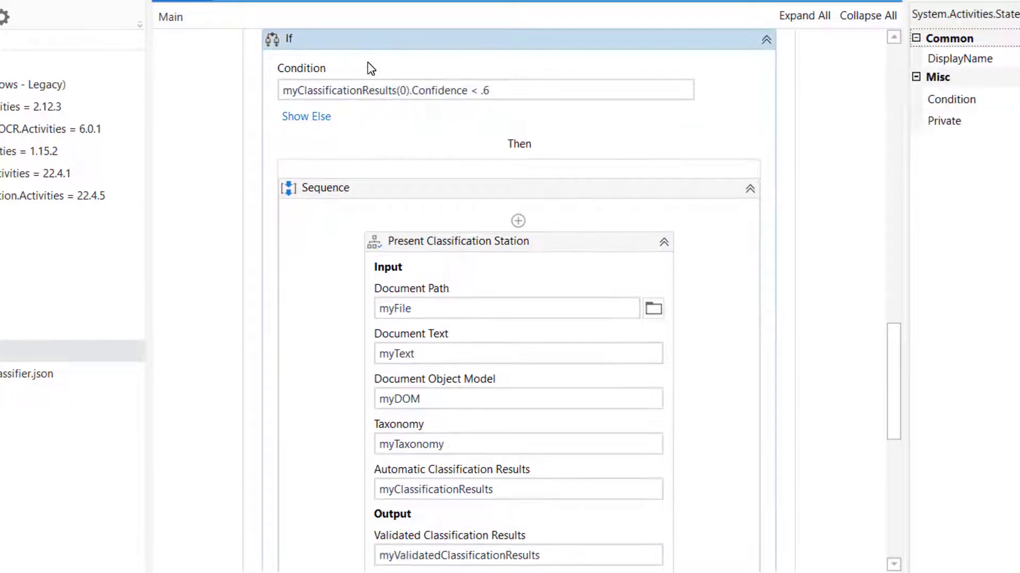
{"action": "left_click", "coordinate": [484, 90]}
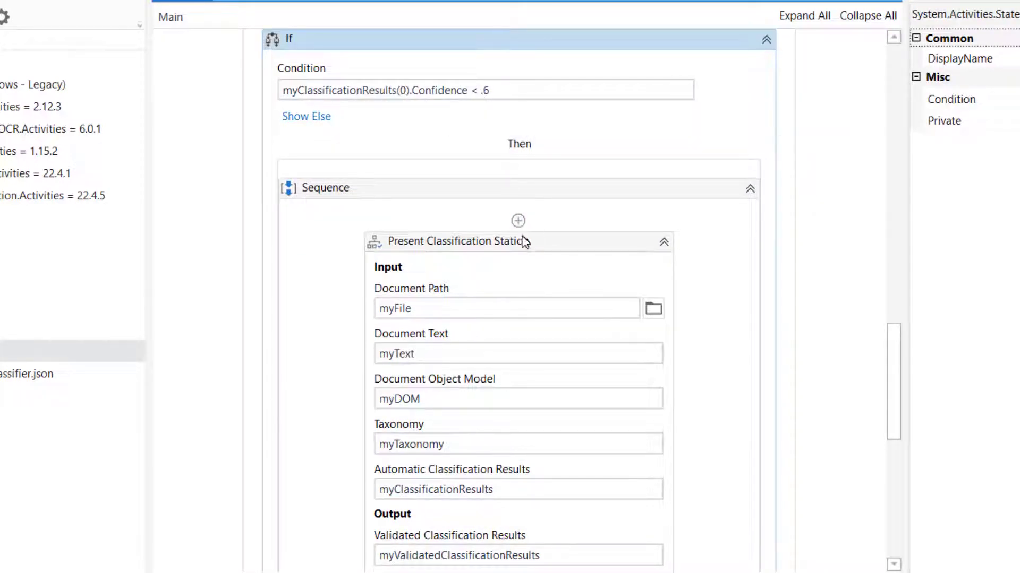
Review the classification review step, trainer settings and Invoice keyword sets without saving
{"action": "left_click", "coordinate": [457, 237]}
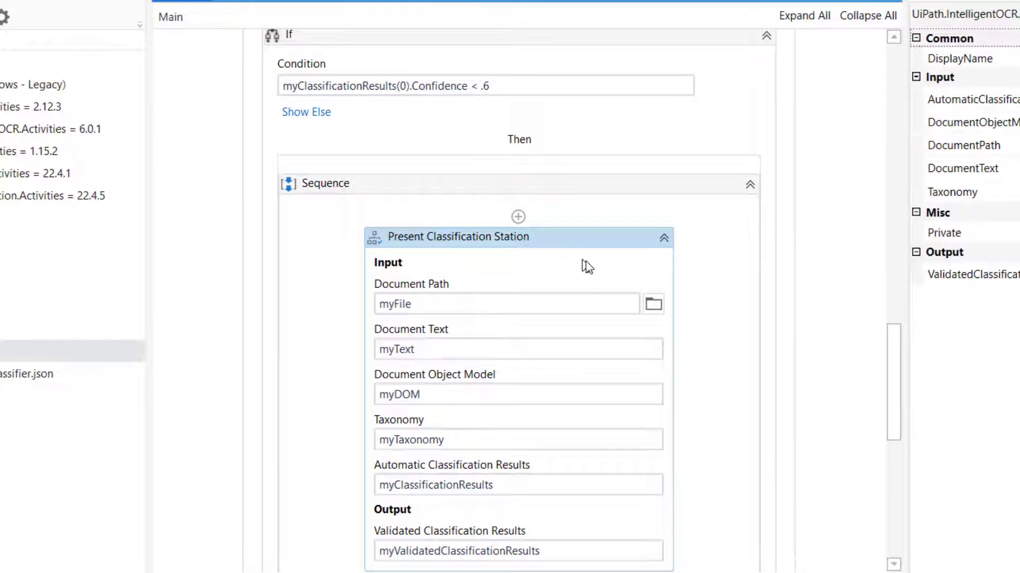
{"action": "scroll", "scroll_direction": "down", "scroll_amount": 3}
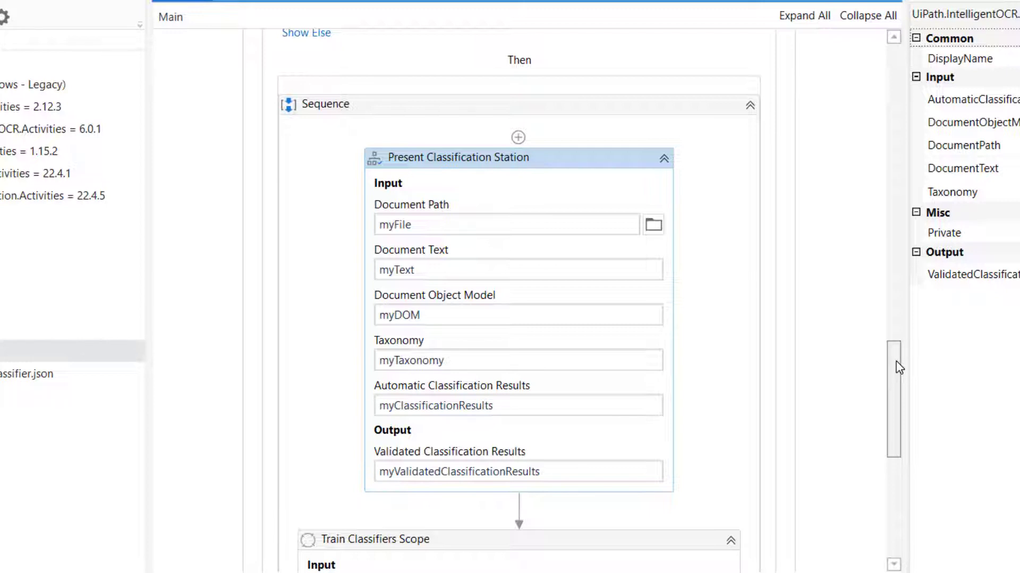
{"action": "scroll", "scroll_direction": "down", "scroll_amount": 3}
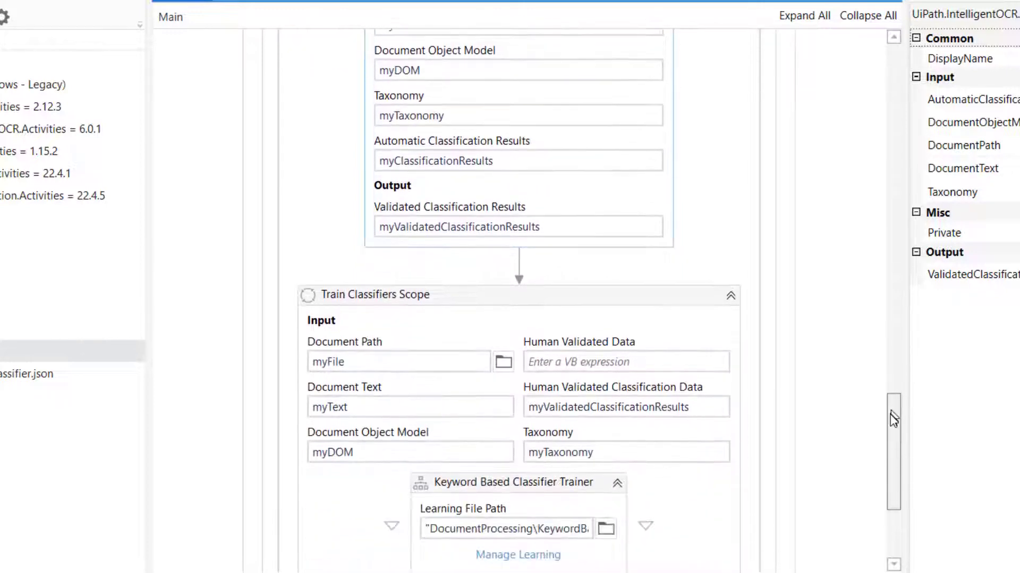
{"action": "scroll", "scroll_direction": "down", "scroll_amount": 3}
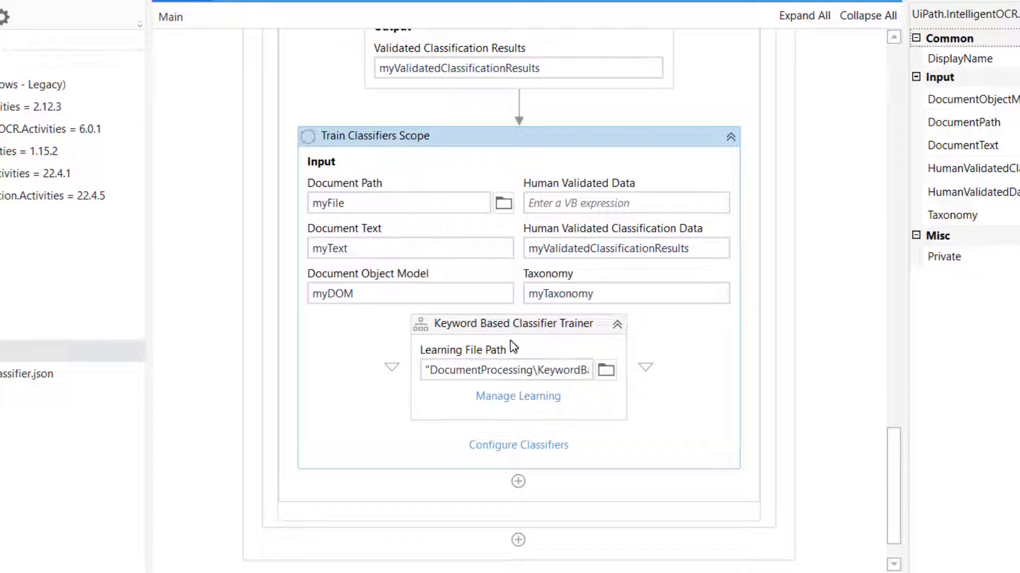
{"action": "left_click", "coordinate": [514, 324]}
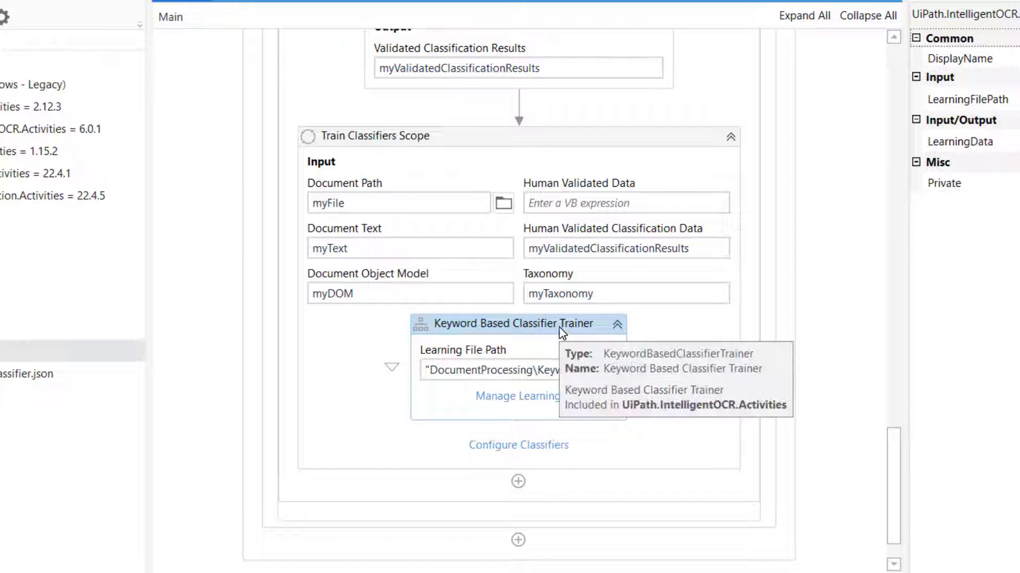
{"action": "mouse_move", "coordinate": [545, 338]}
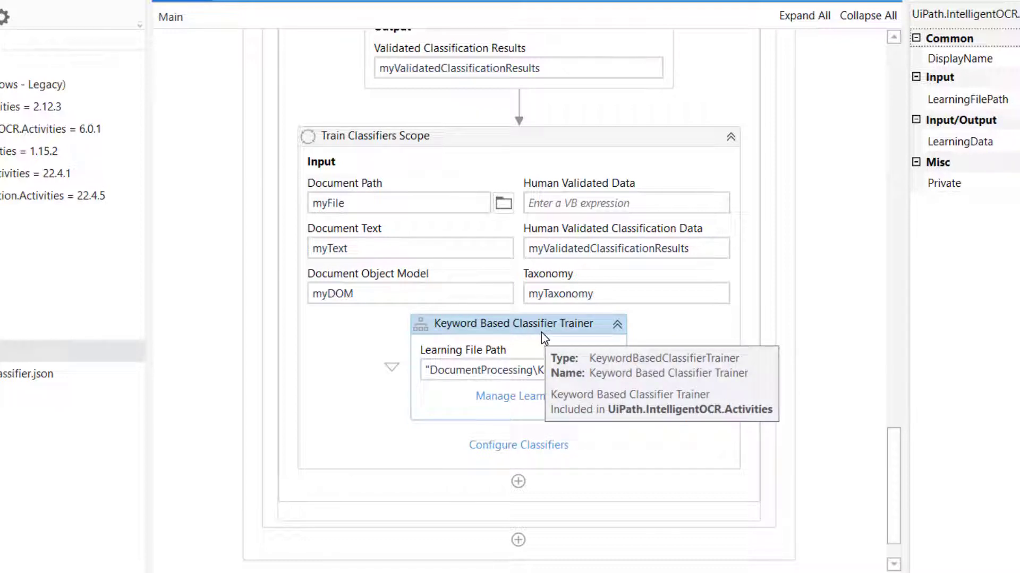
{"action": "mouse_move", "coordinate": [504, 418]}
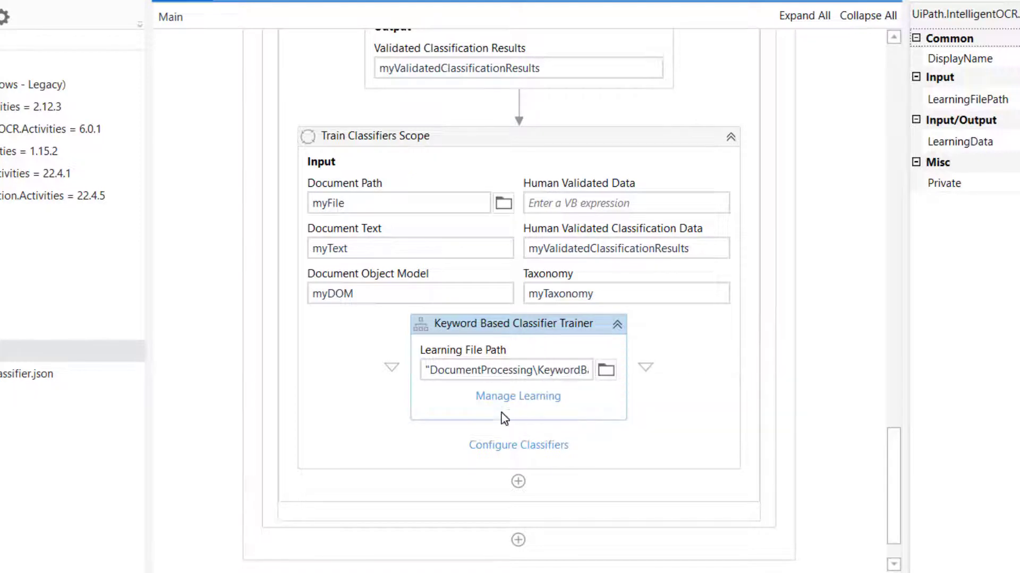
{"action": "left_click", "coordinate": [517, 396]}
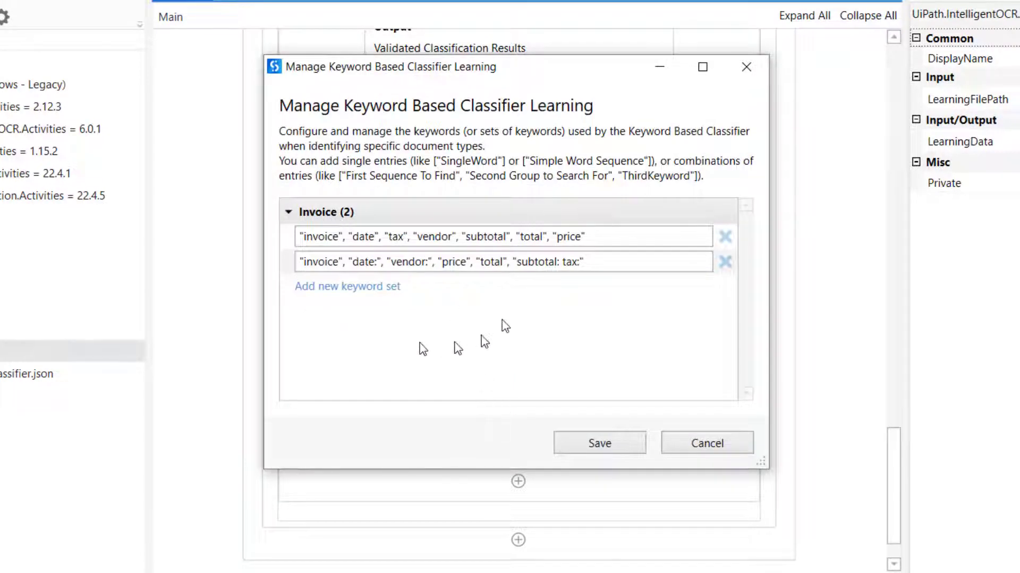
{"action": "mouse_move", "coordinate": [706, 443]}
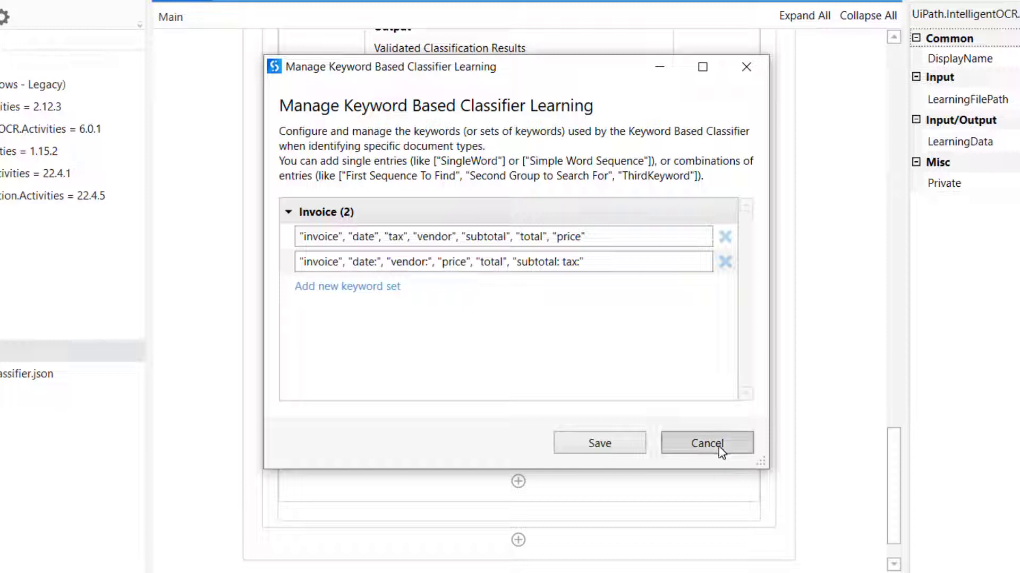
{"action": "left_click", "coordinate": [706, 444]}
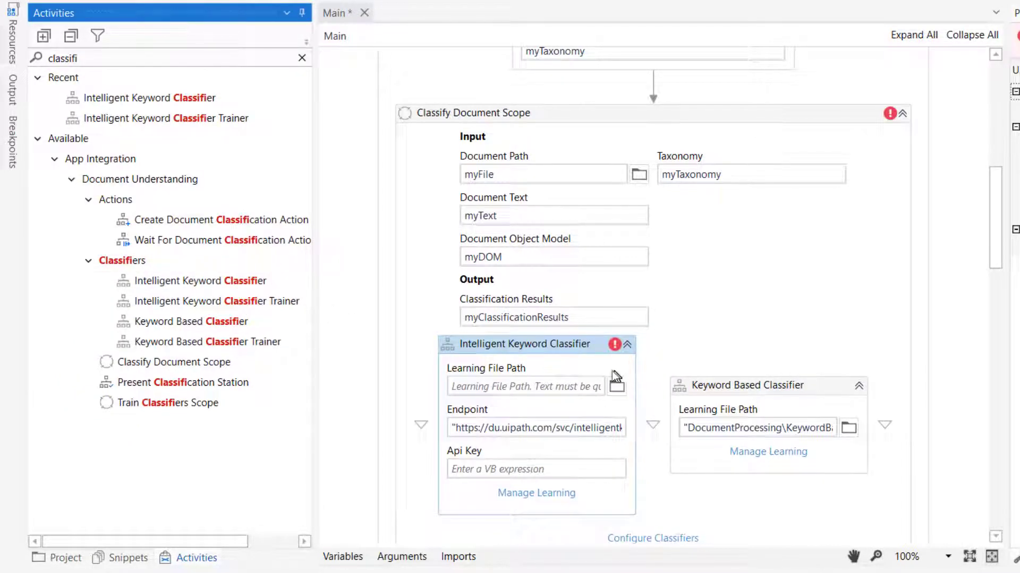
{"action": "mouse_move", "coordinate": [562, 475]}
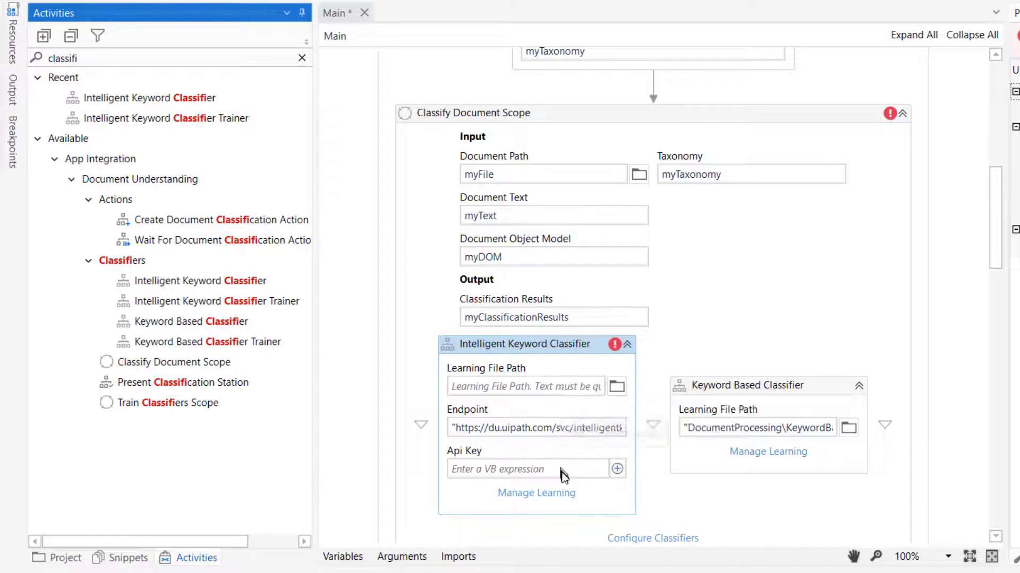
{"action": "mouse_move", "coordinate": [475, 387]}
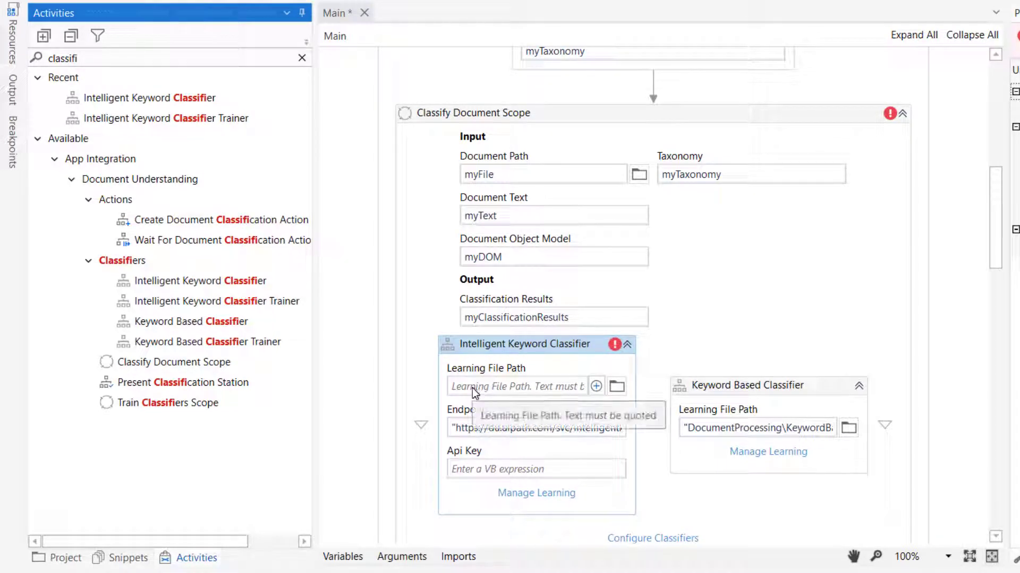
{"action": "mouse_move", "coordinate": [527, 394]}
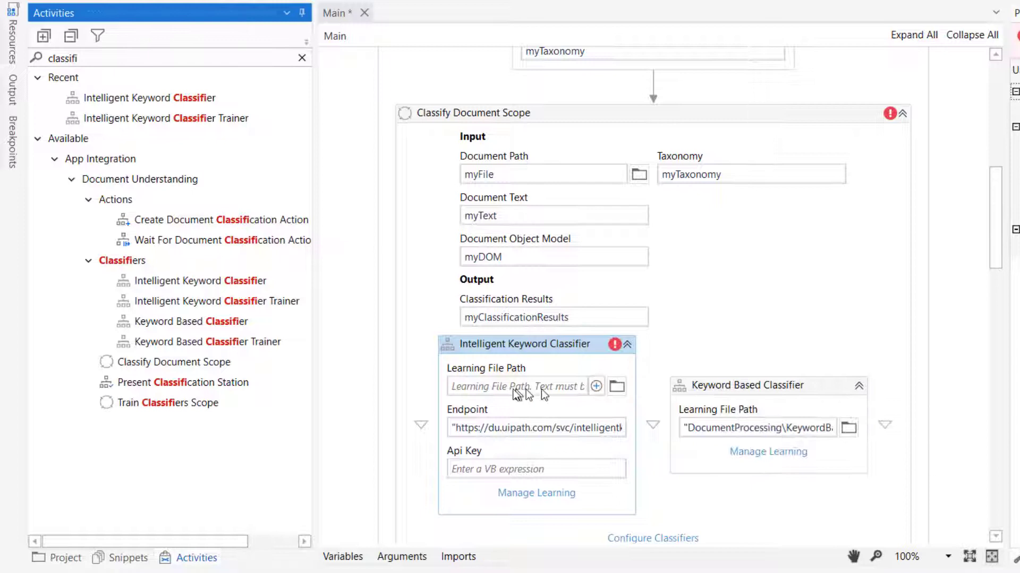
{"action": "mouse_move", "coordinate": [516, 386]}
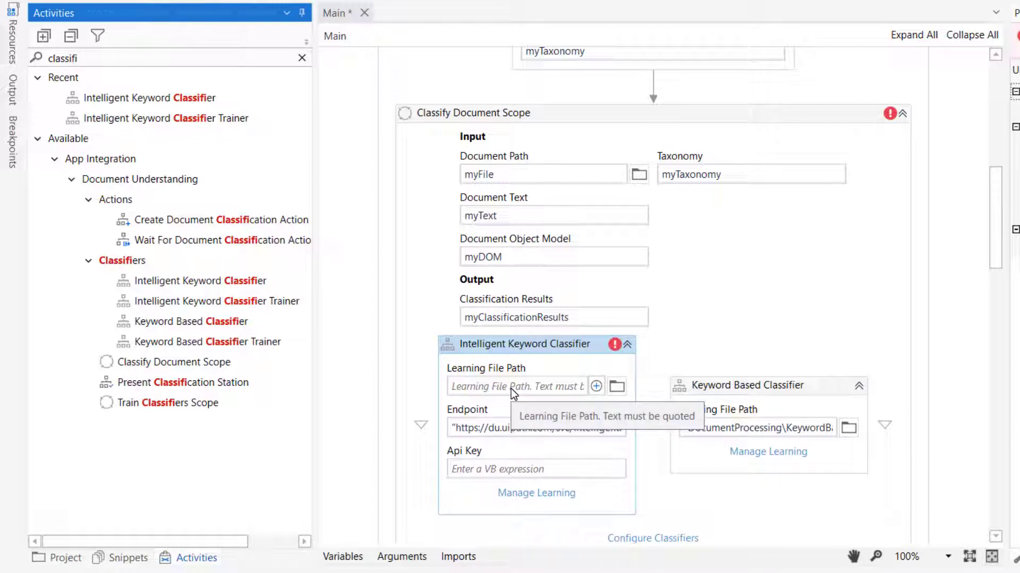
{"action": "mouse_move", "coordinate": [617, 386]}
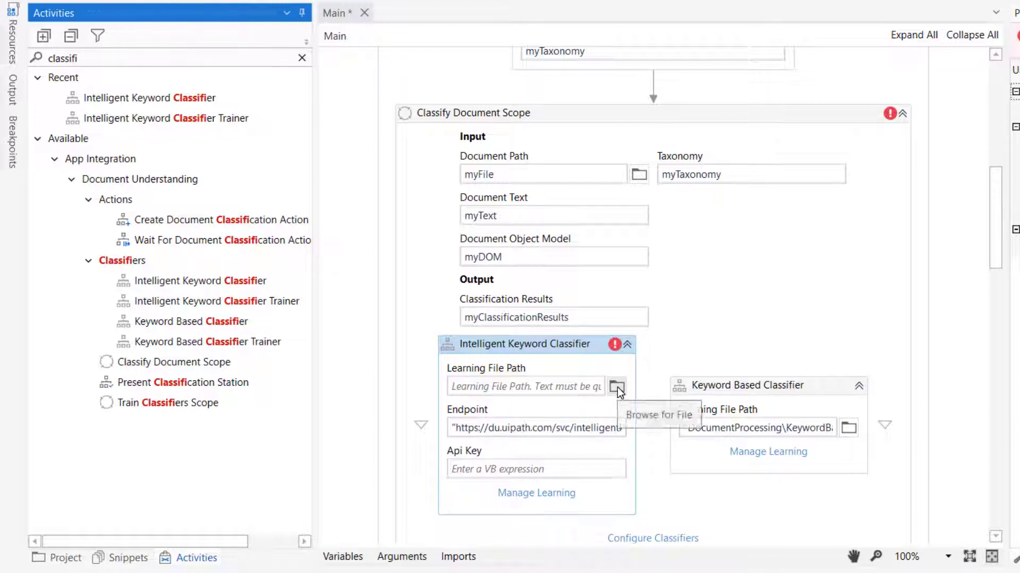
Set the learning file to a new DocumentProcessing\IntelligentKeywordClassifier file
{"action": "left_click", "coordinate": [617, 386]}
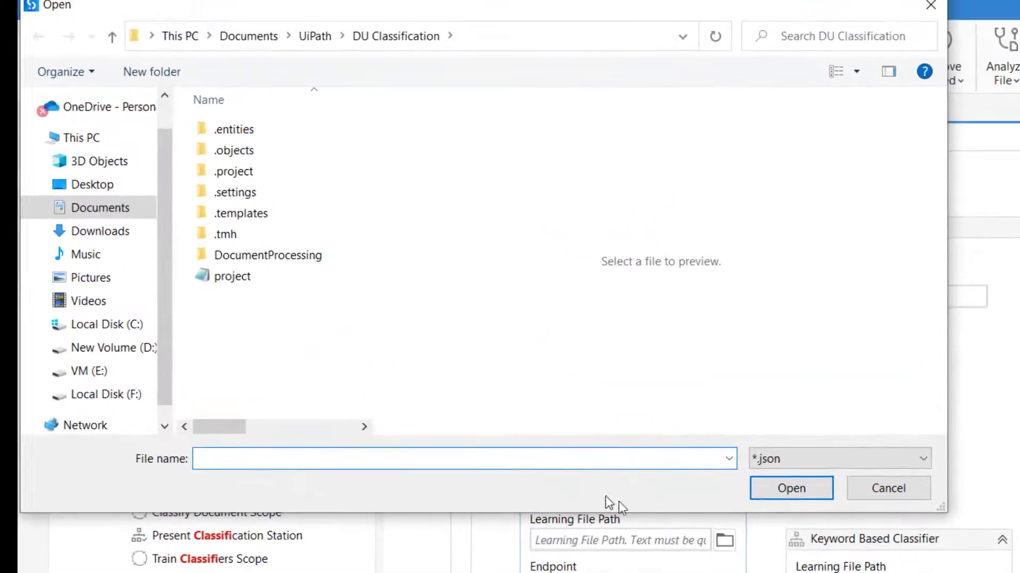
{"action": "double_click", "coordinate": [267, 255]}
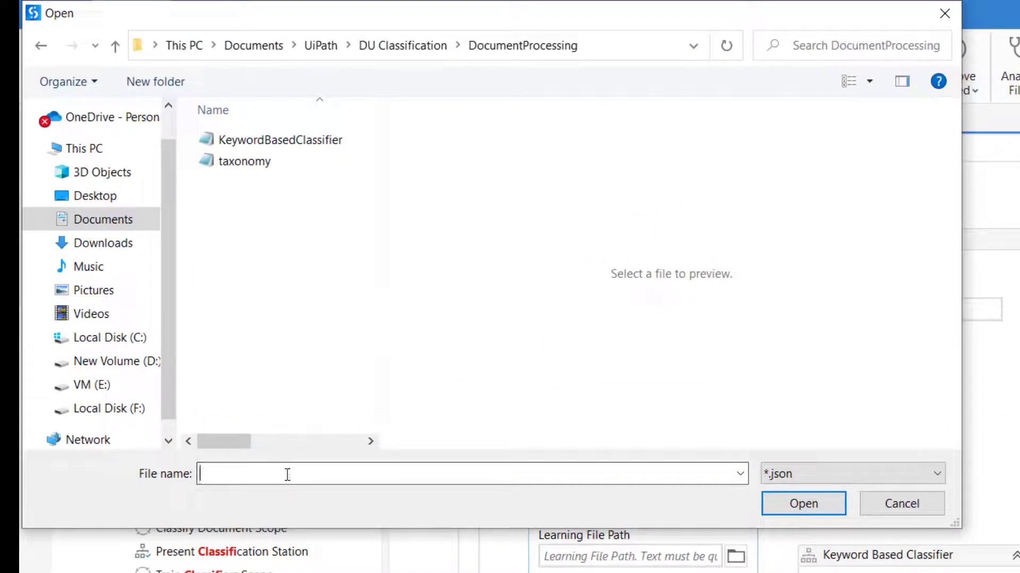
{"action": "type", "text": "IntelligentK"}
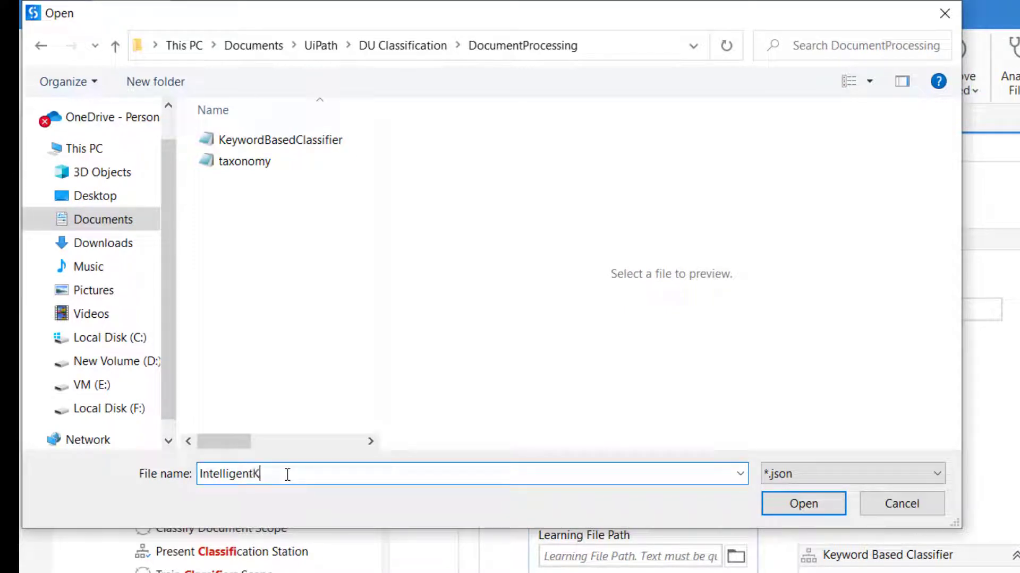
{"action": "type", "text": "eywordC"}
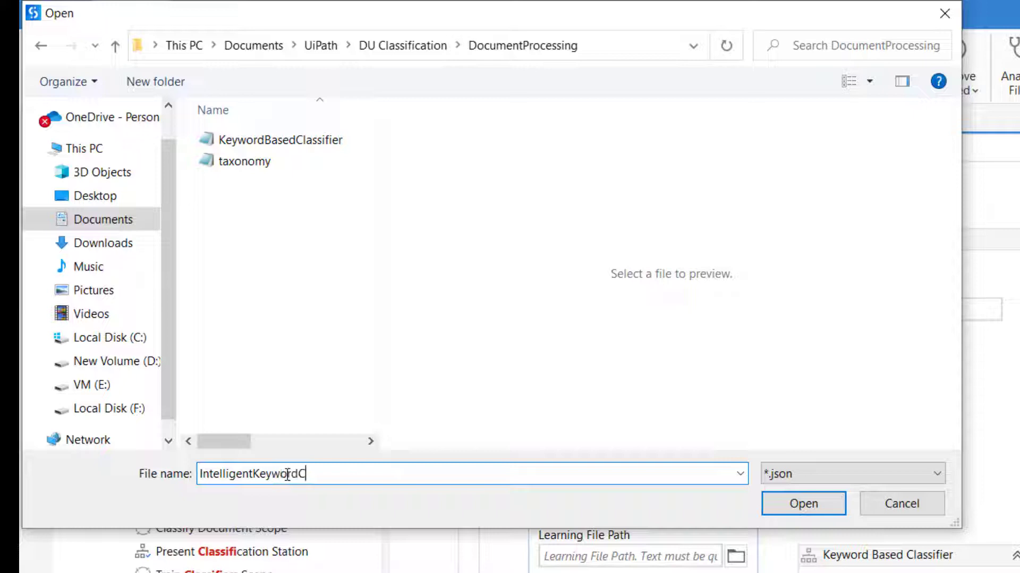
{"action": "type", "text": "lassifier"}
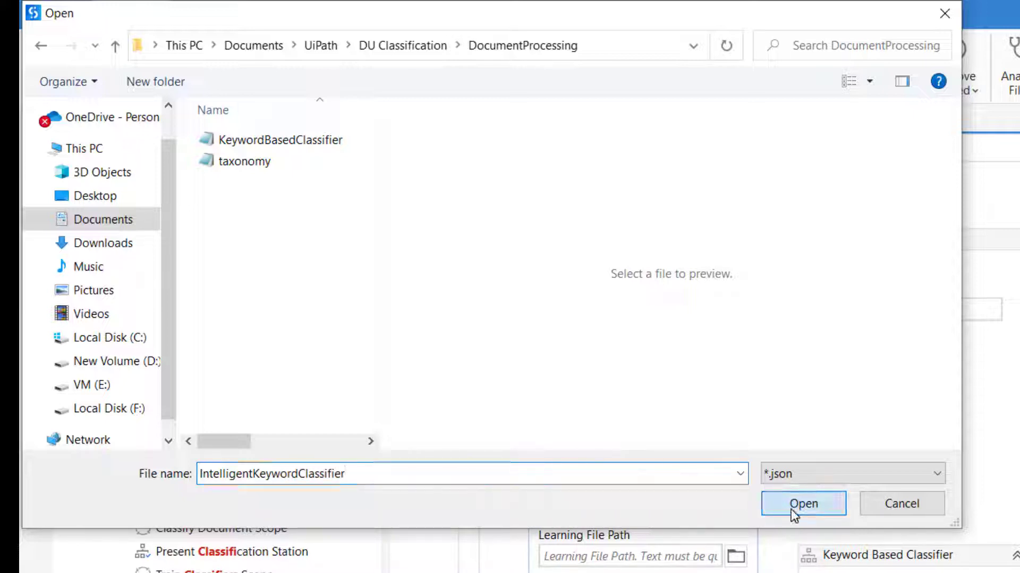
{"action": "left_click", "coordinate": [802, 504]}
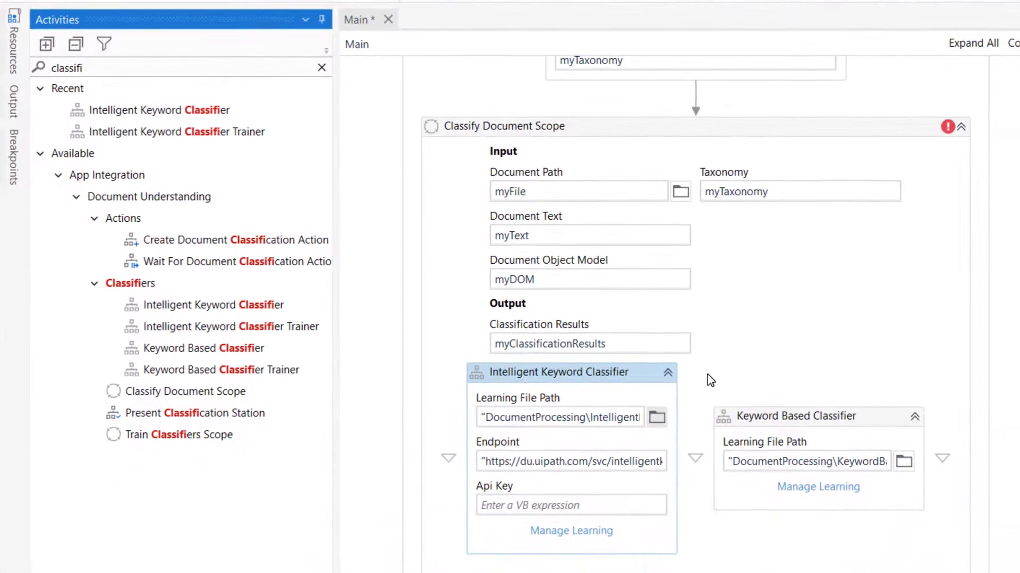
{"action": "mouse_move", "coordinate": [519, 428]}
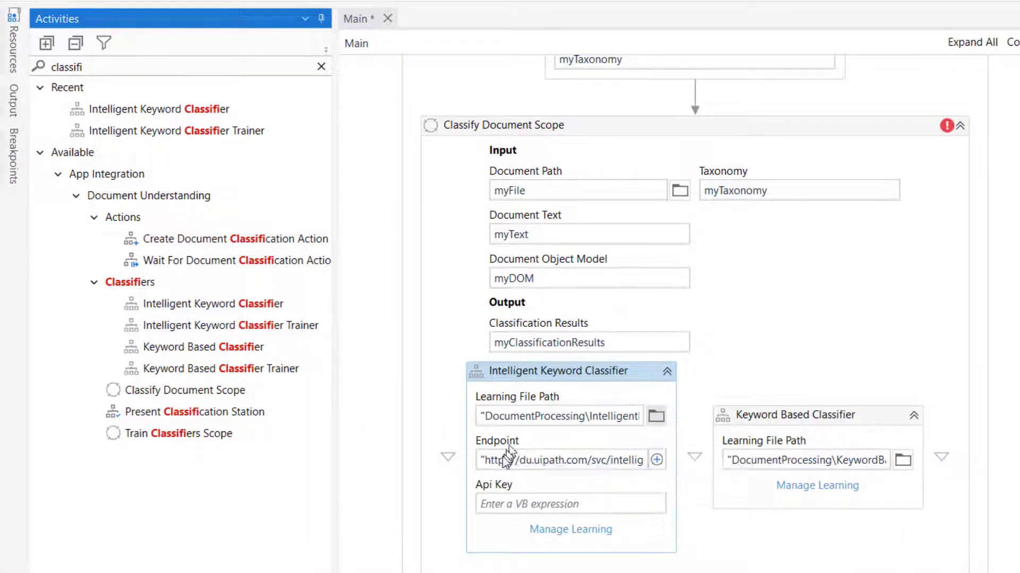
{"action": "mouse_move", "coordinate": [533, 420]}
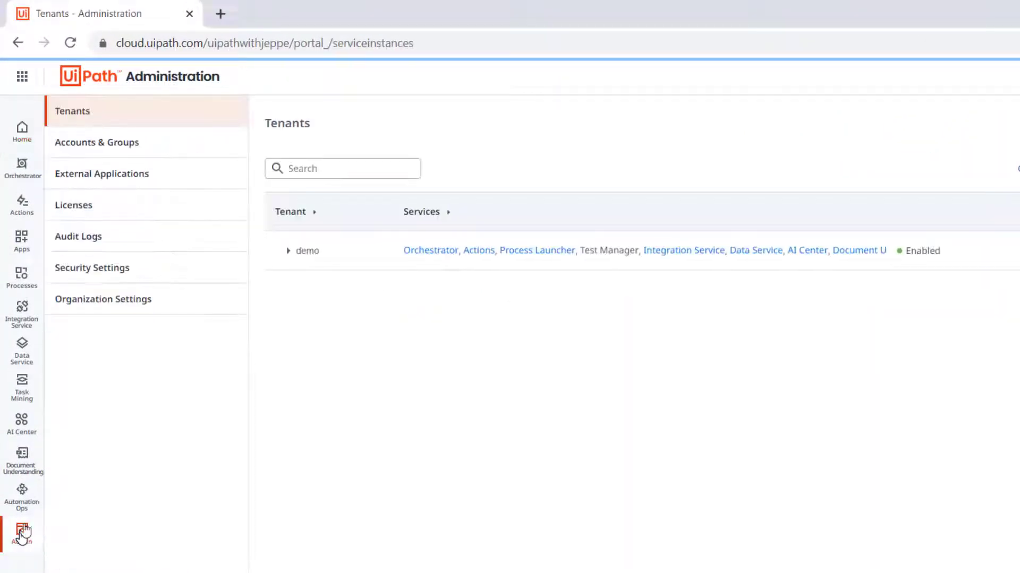
Show Robots & Services licenses and highlight the Document Understanding license entry
{"action": "left_click", "coordinate": [73, 205]}
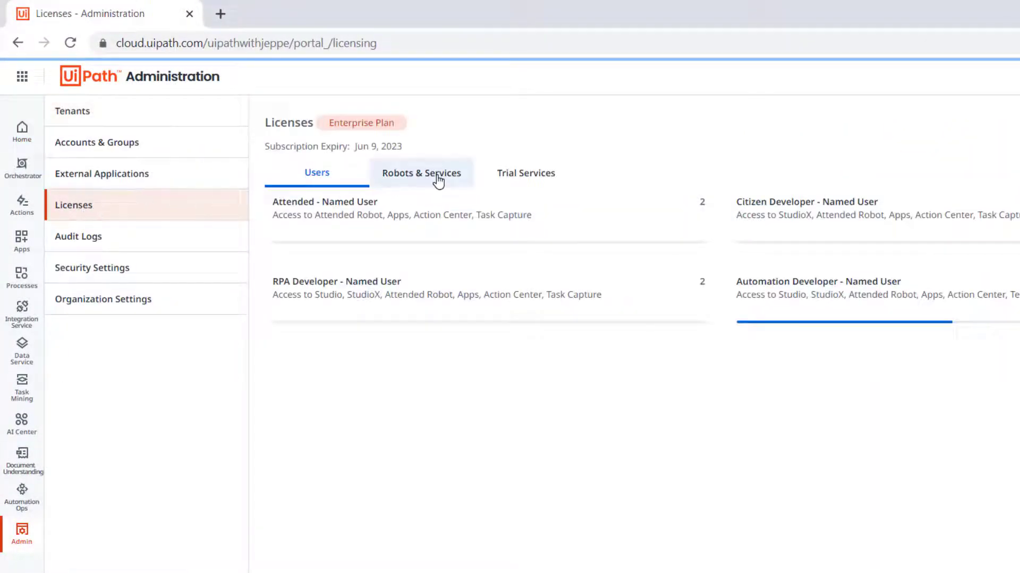
{"action": "left_click", "coordinate": [421, 173]}
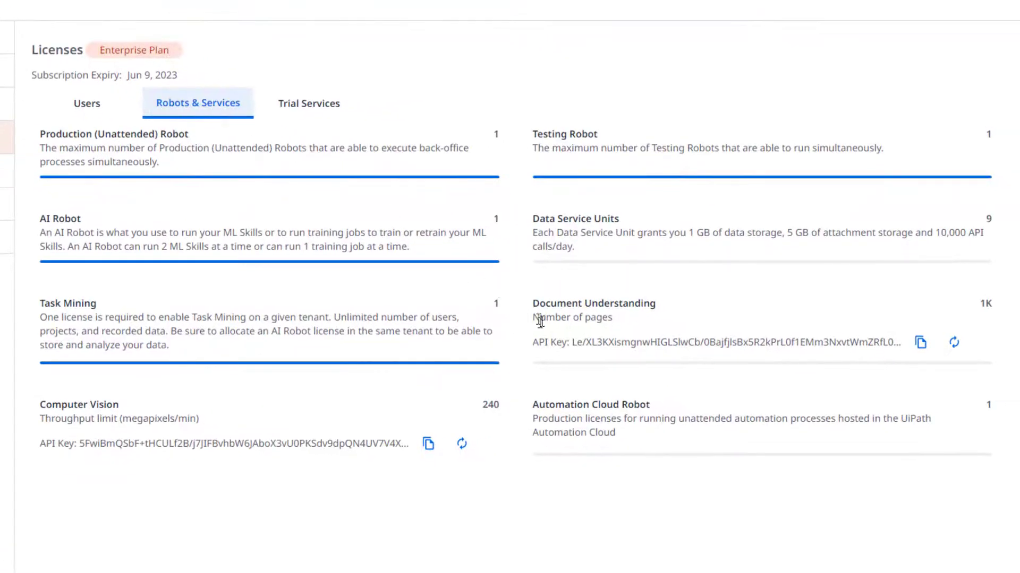
{"action": "double_click", "coordinate": [593, 303]}
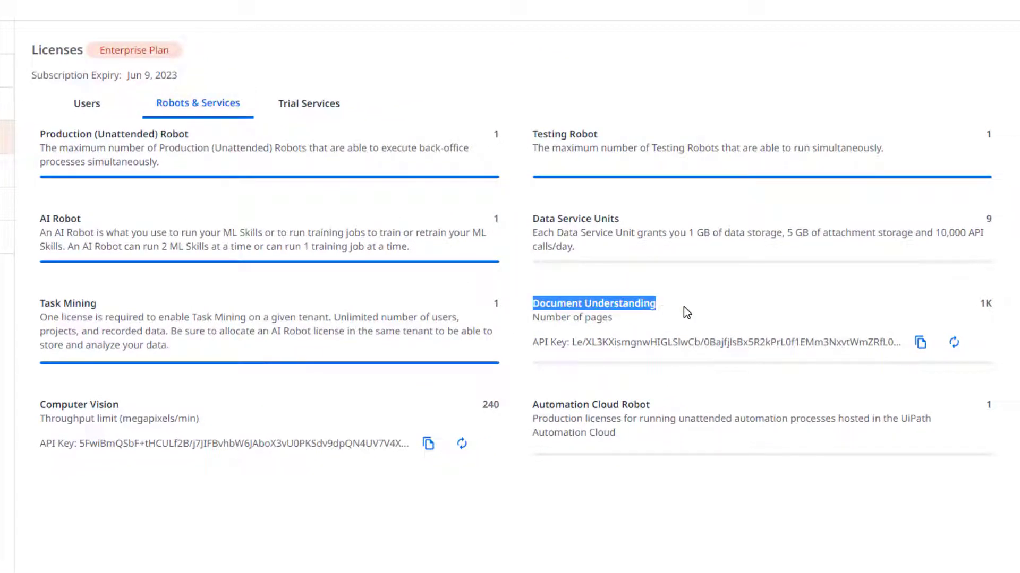
{"action": "mouse_move", "coordinate": [919, 345]}
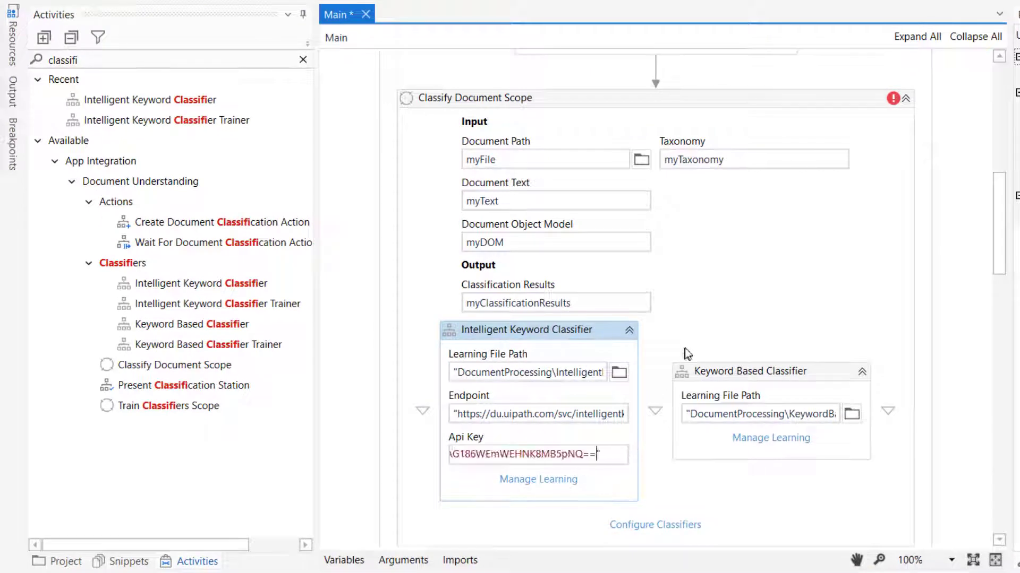
{"action": "mouse_move", "coordinate": [582, 341]}
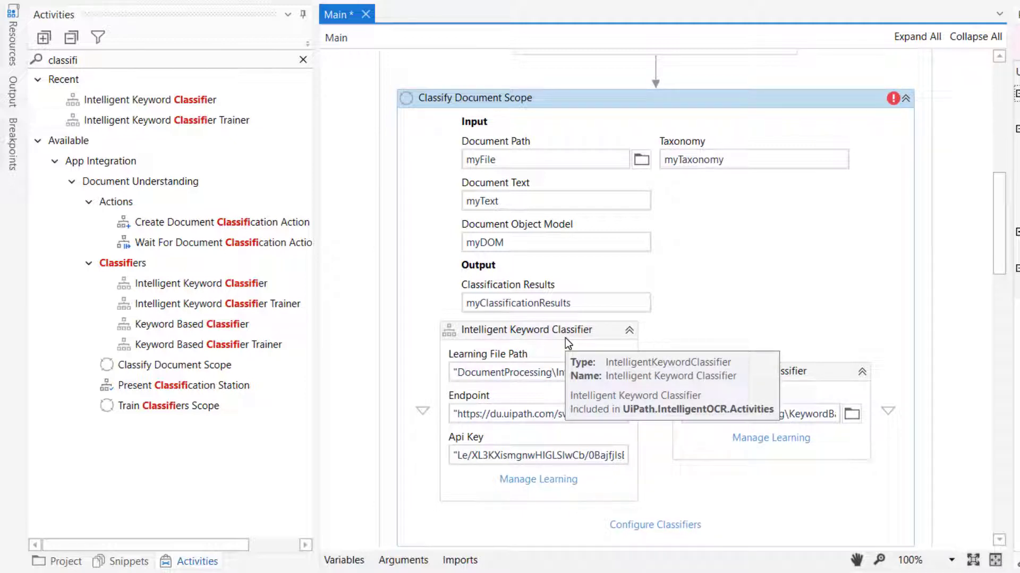
{"action": "mouse_move", "coordinate": [530, 489]}
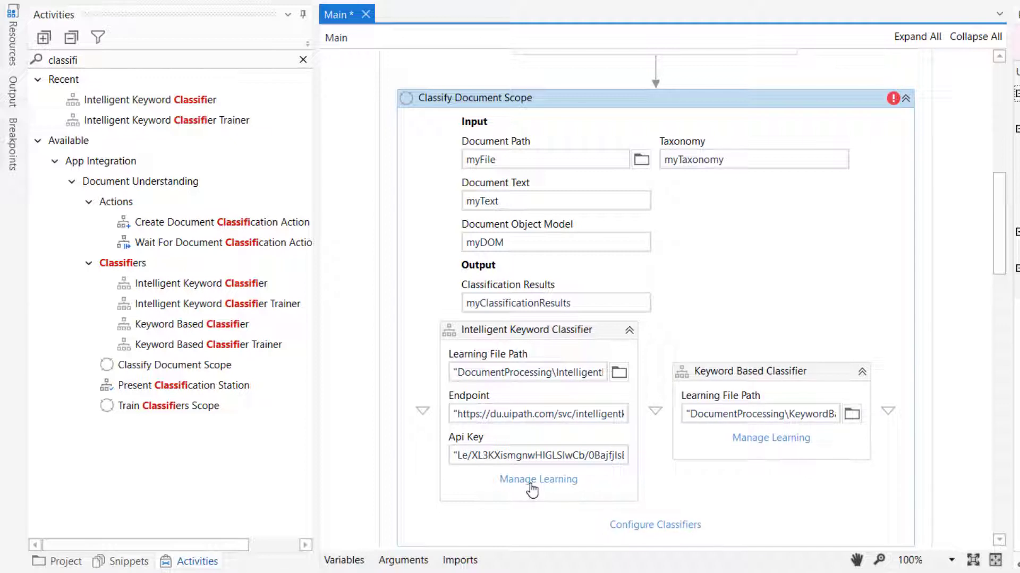
{"action": "mouse_move", "coordinate": [783, 451]}
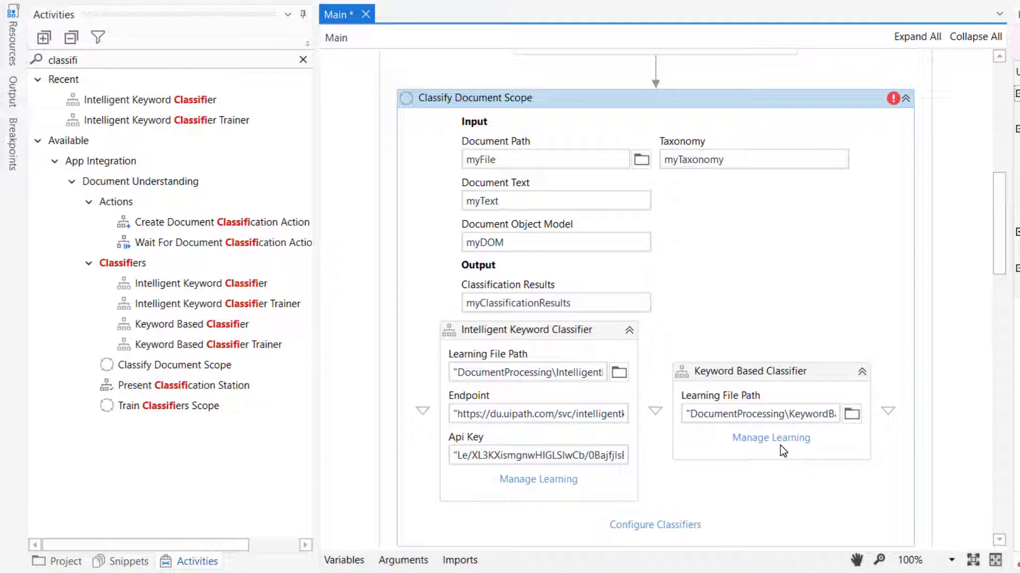
{"action": "mouse_move", "coordinate": [779, 452]}
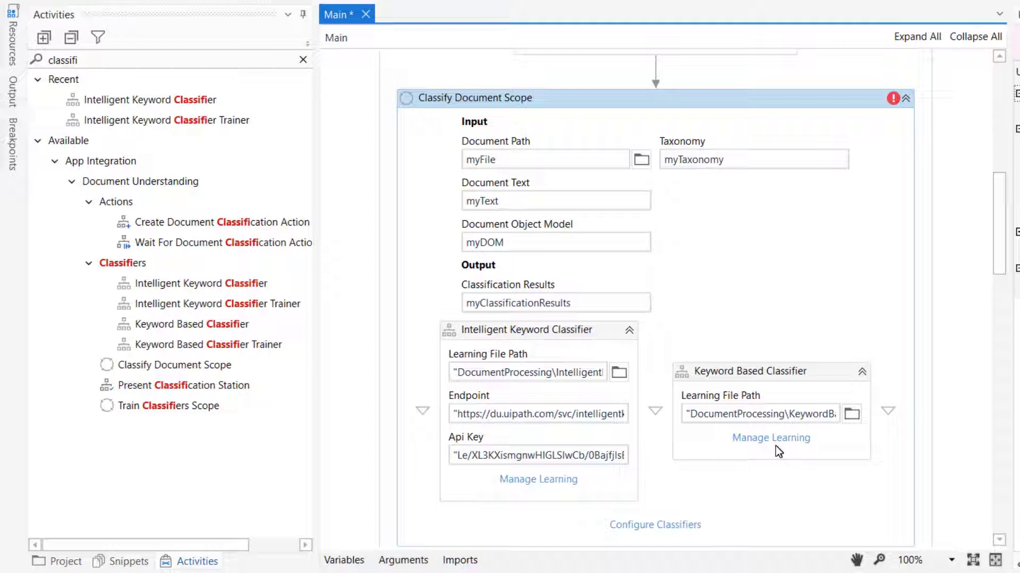
Open Manage Learning for the Keyword Based Classifier to view its Invoice keyword sets
{"action": "left_click", "coordinate": [770, 438]}
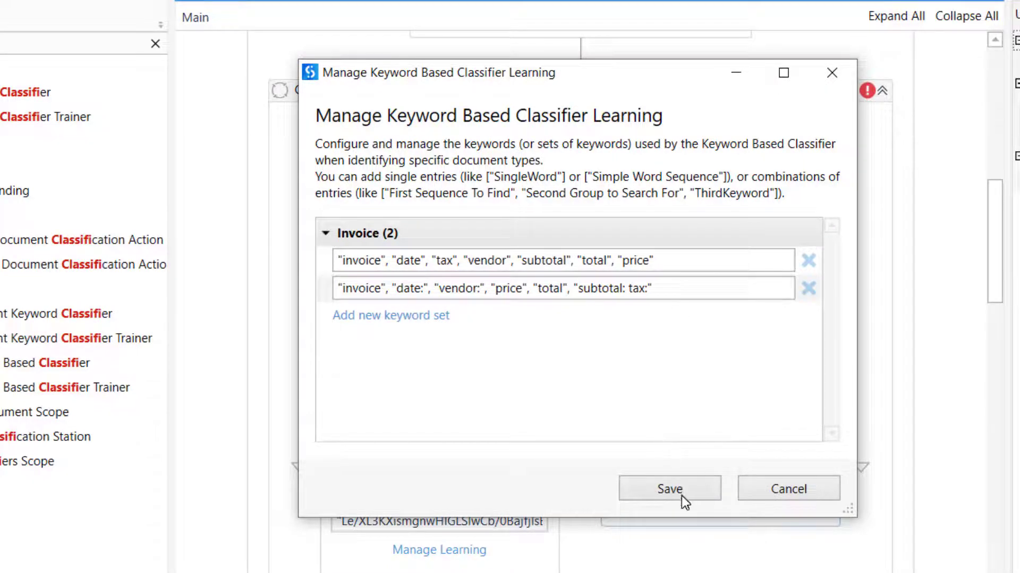
Save the Invoice keyword sets and begin Invoice training on the Intelligent Keyword Classifier
{"action": "left_click", "coordinate": [669, 488]}
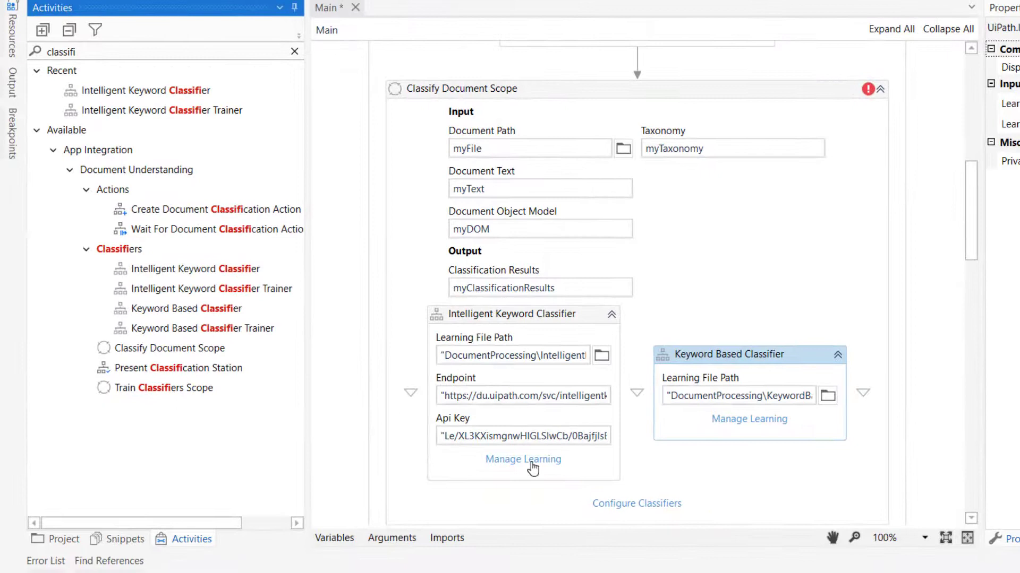
{"action": "left_click", "coordinate": [522, 459]}
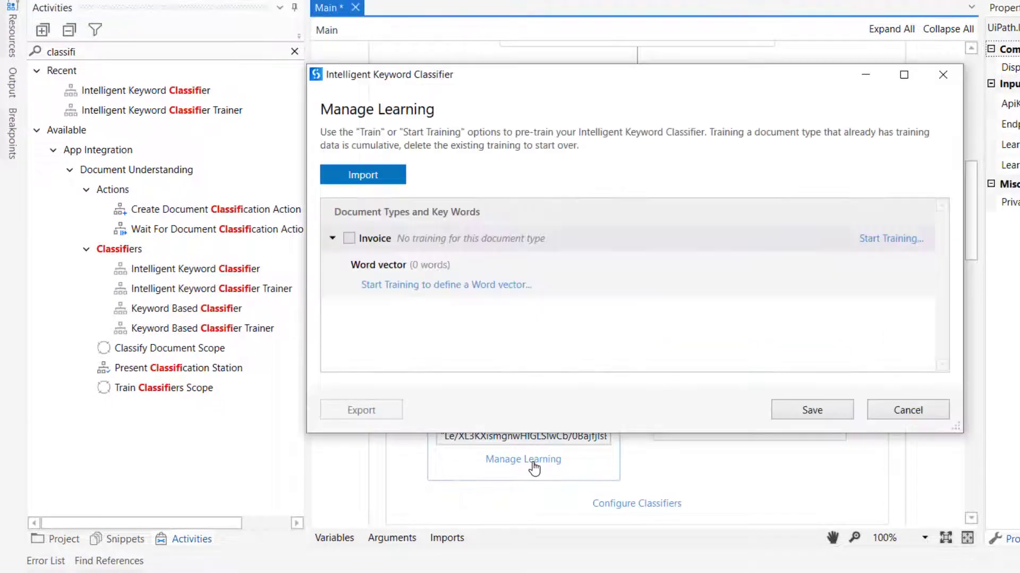
{"action": "mouse_move", "coordinate": [891, 239]}
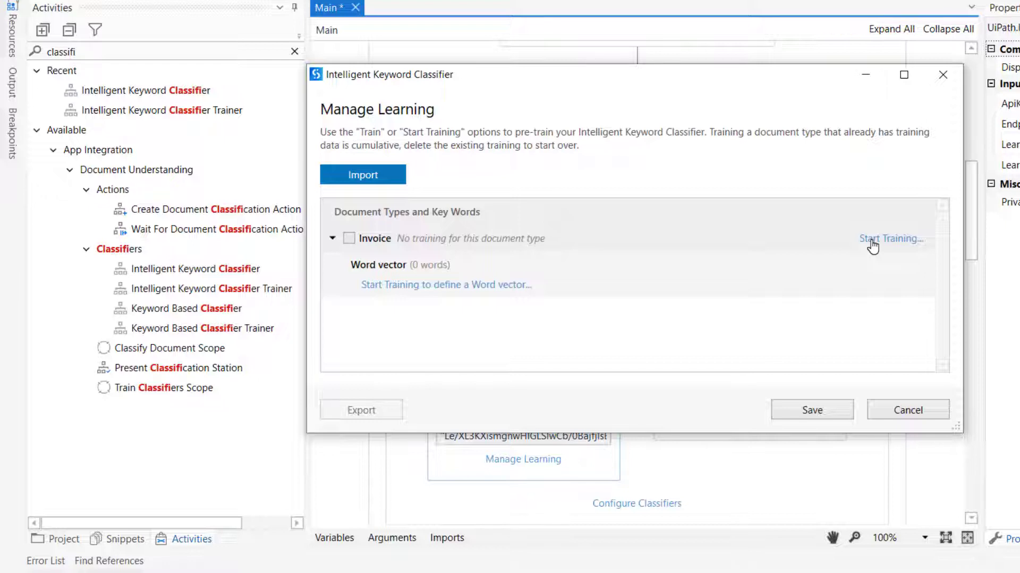
{"action": "left_click", "coordinate": [891, 238]}
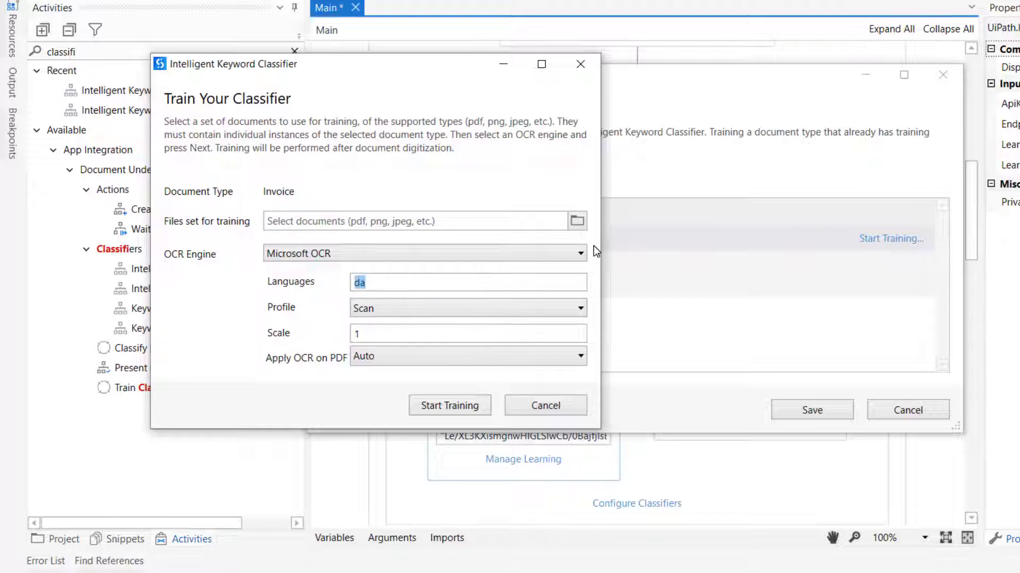
Train the Invoice type on Invoice-175516 from Desktop\Invoices
{"action": "left_click", "coordinate": [576, 221]}
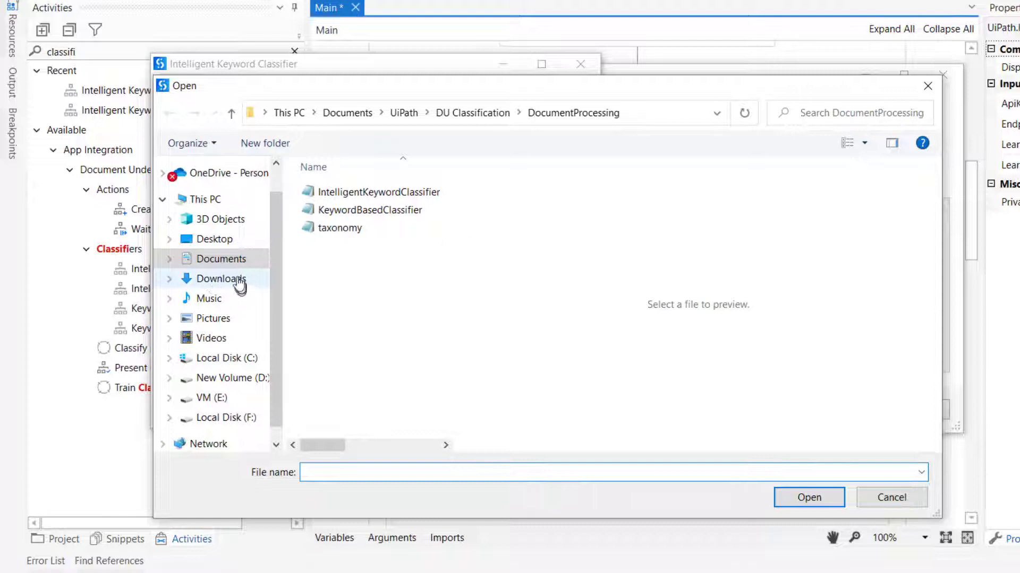
{"action": "mouse_move", "coordinate": [213, 238]}
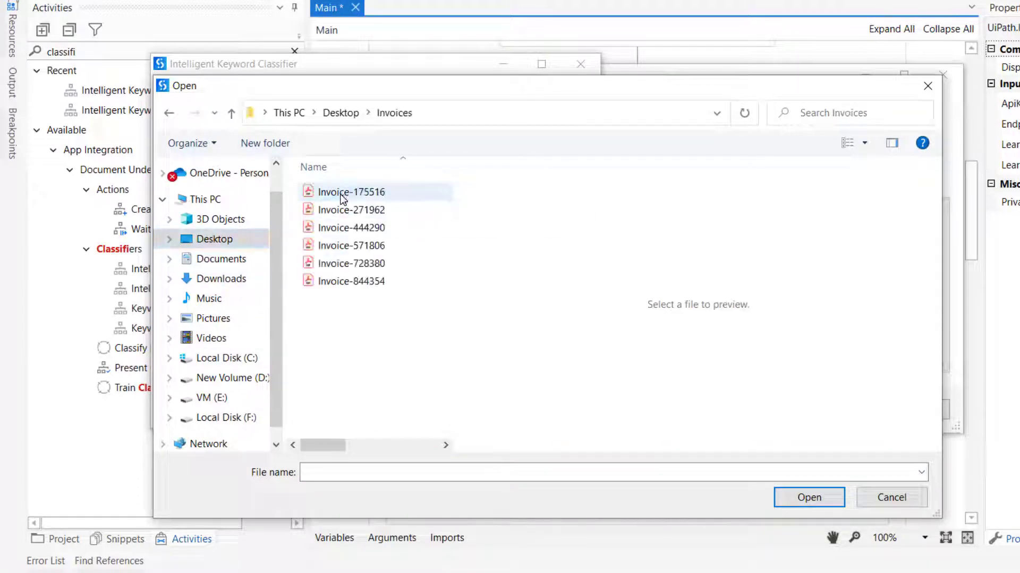
{"action": "left_click", "coordinate": [350, 191]}
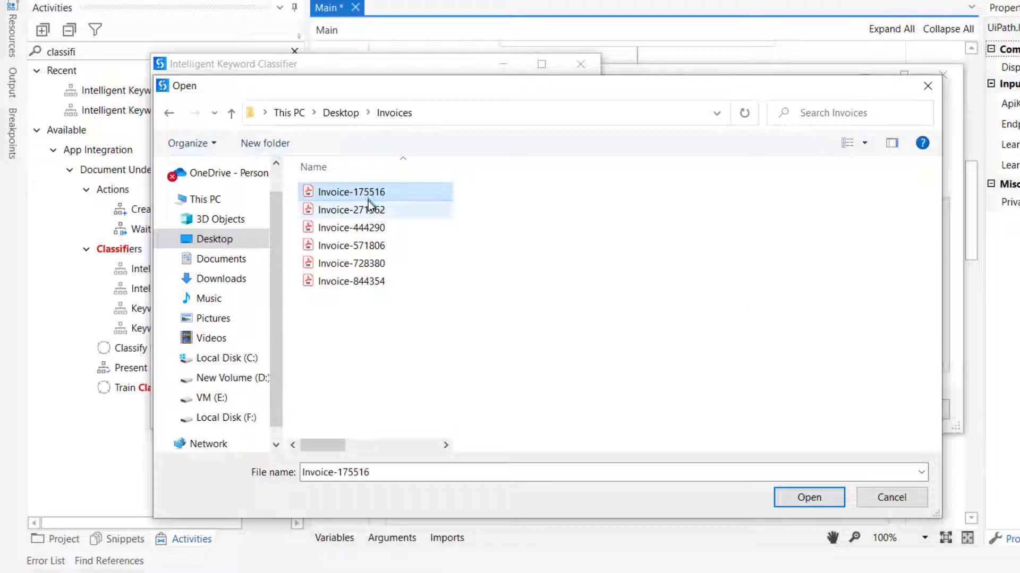
{"action": "left_click", "coordinate": [350, 191]}
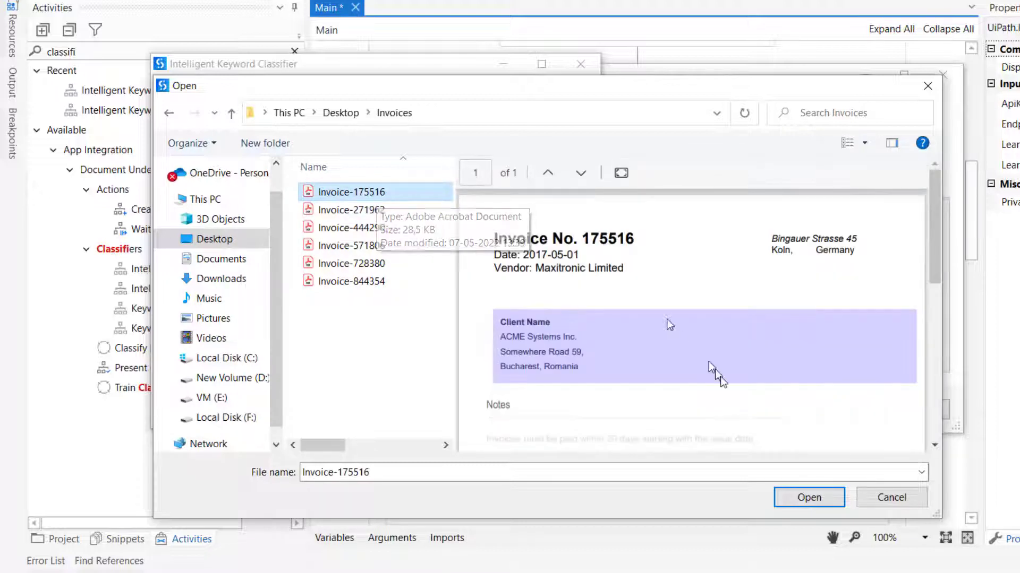
{"action": "left_click", "coordinate": [808, 498]}
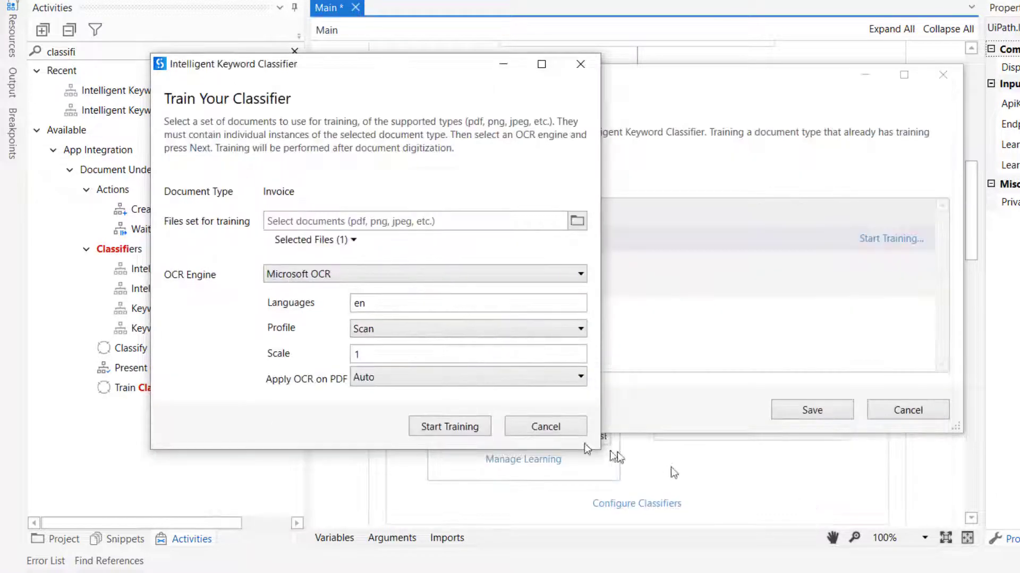
{"action": "left_click", "coordinate": [450, 427]}
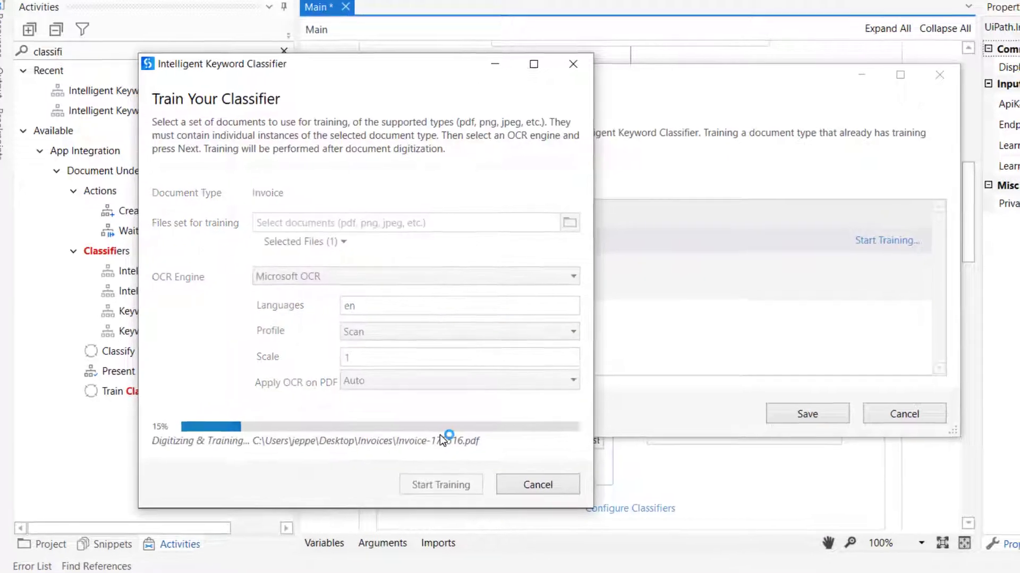
{"action": "left_click", "coordinate": [440, 484]}
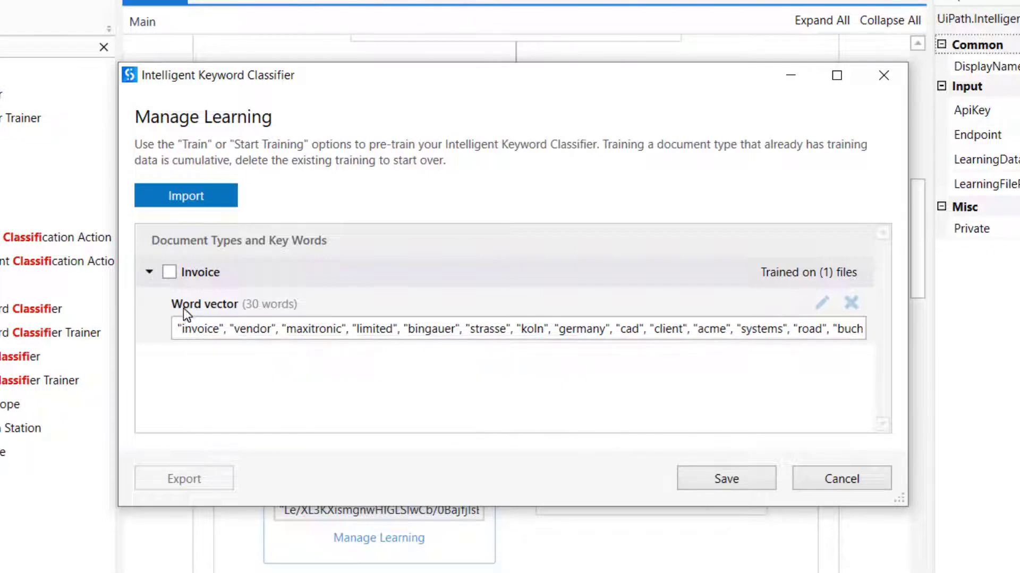
{"action": "mouse_move", "coordinate": [253, 318]}
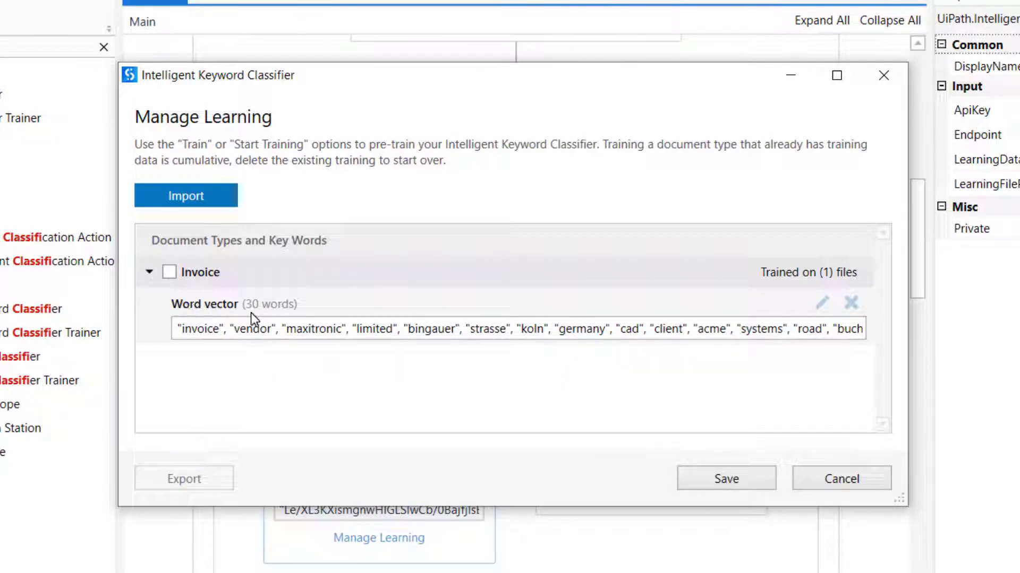
{"action": "mouse_move", "coordinate": [442, 309]}
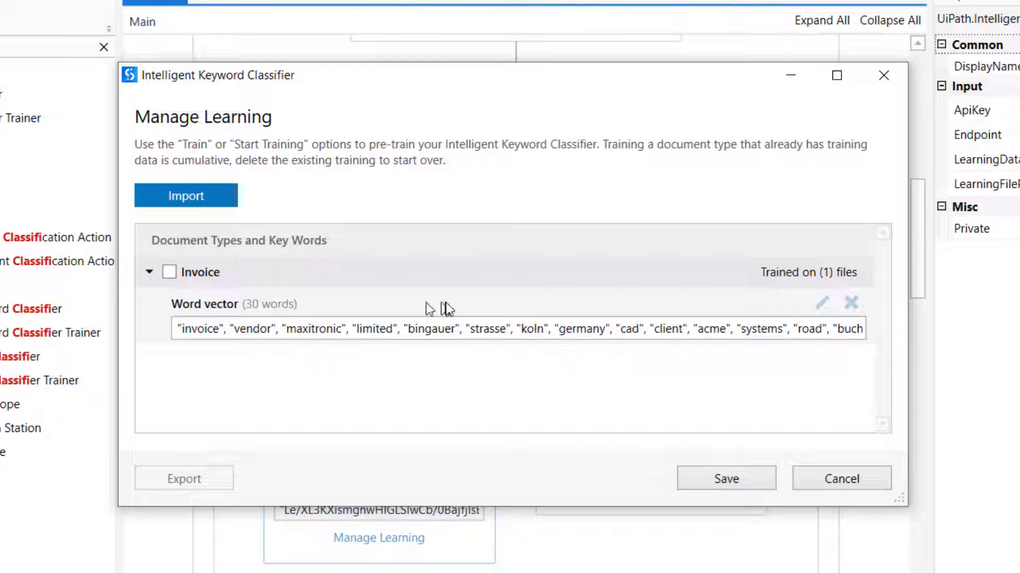
{"action": "mouse_move", "coordinate": [726, 491]}
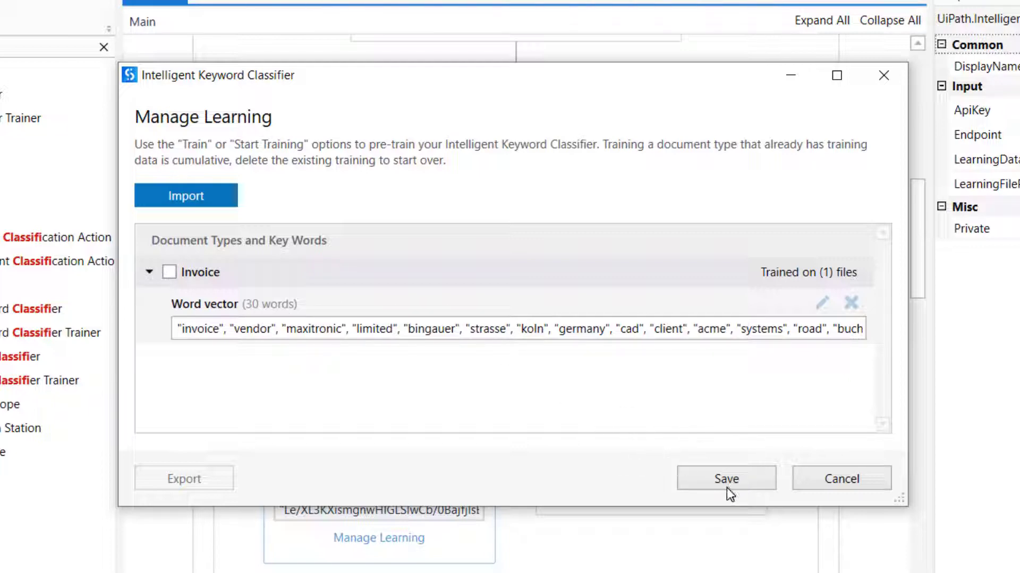
Save the Intelligent Keyword Classifier's Invoice training
{"action": "left_click", "coordinate": [726, 478]}
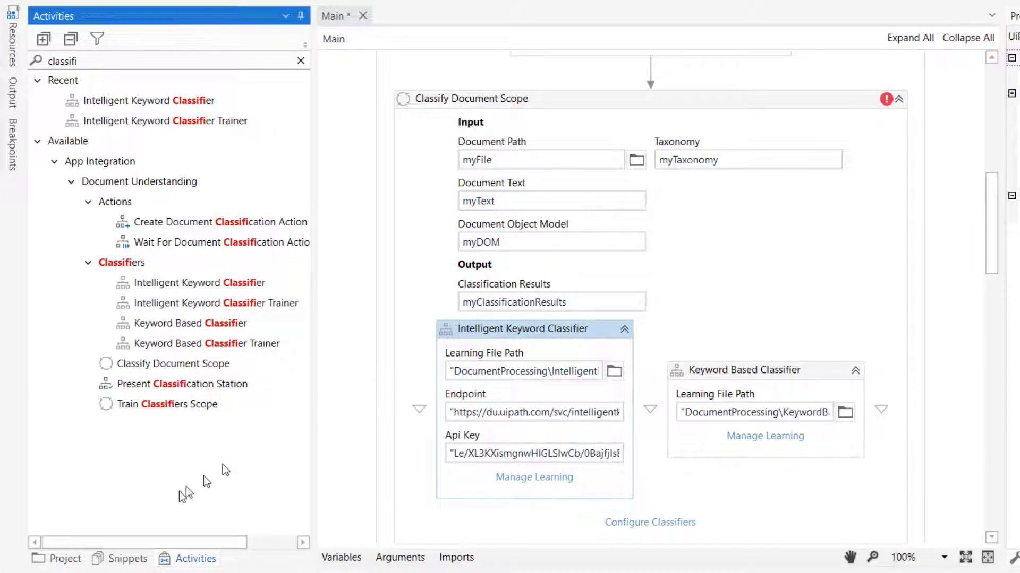
Refresh the project files and open DocumentProcessing\IntelligentKeywordClassifier.json
{"action": "left_click", "coordinate": [63, 559]}
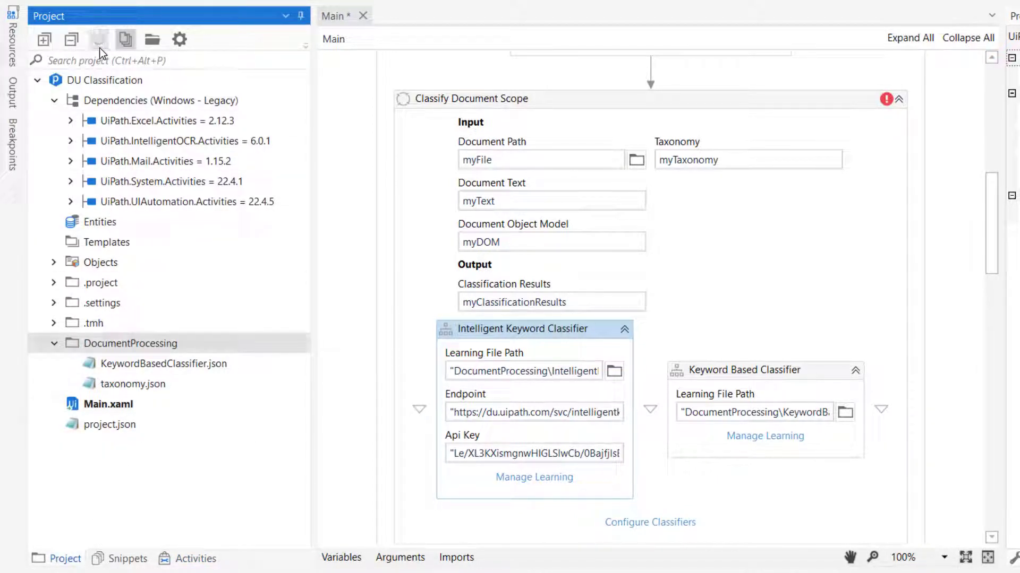
{"action": "left_click", "coordinate": [98, 39]}
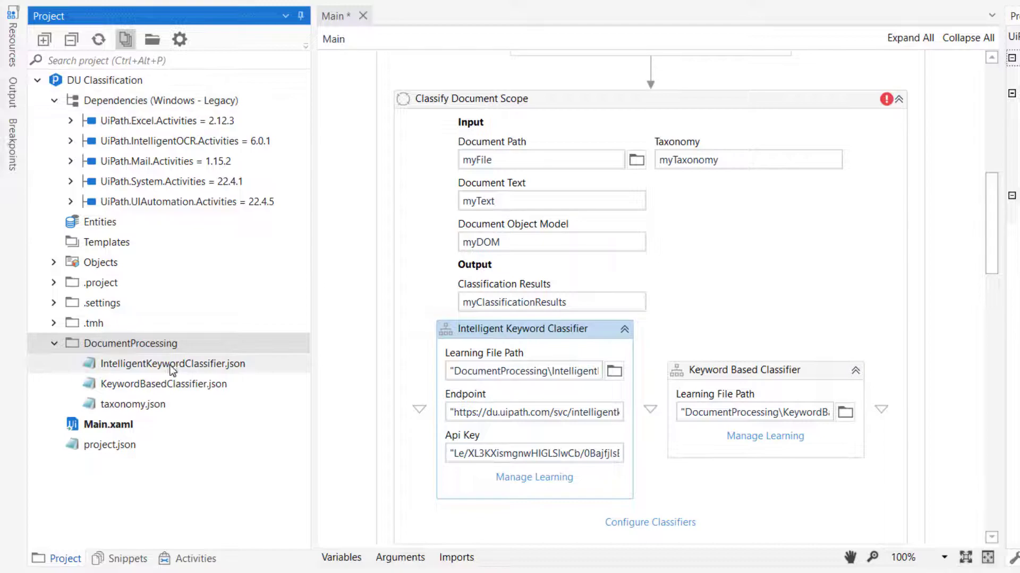
{"action": "mouse_move", "coordinate": [182, 374]}
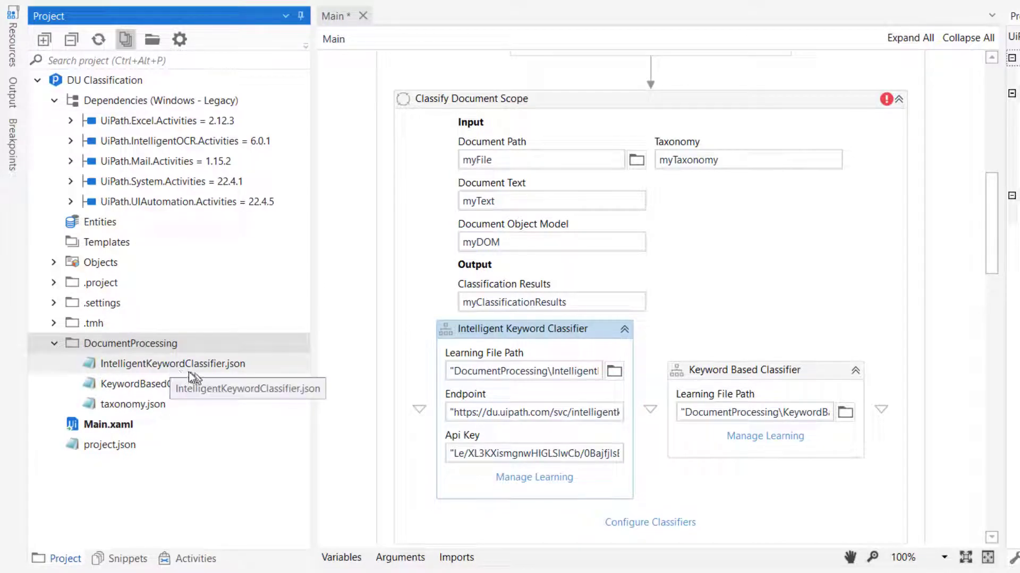
{"action": "double_click", "coordinate": [172, 363]}
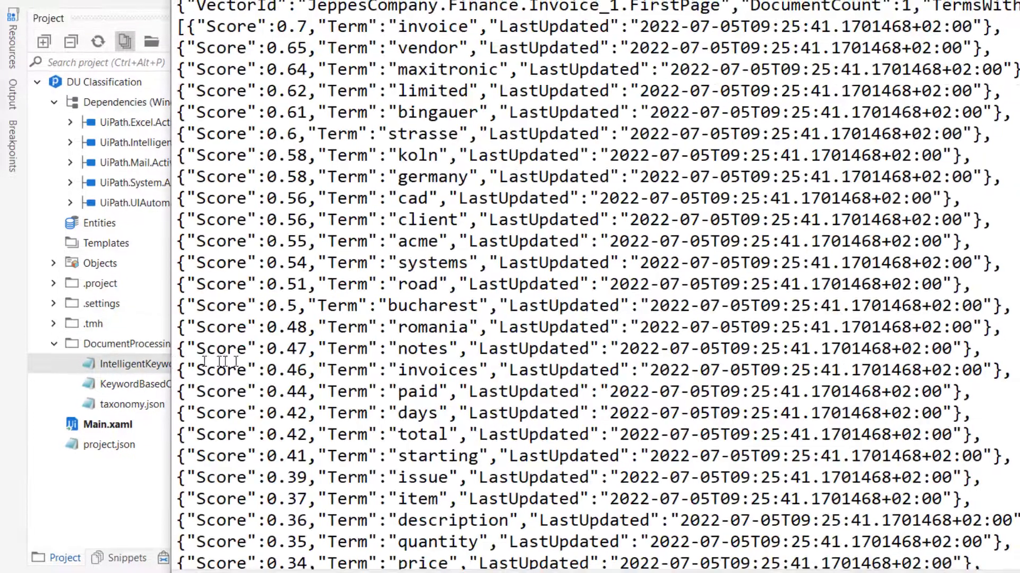
Highlight learned terms vendor, germany, description and scores 0.7 and 0.58
{"action": "double_click", "coordinate": [135, 363]}
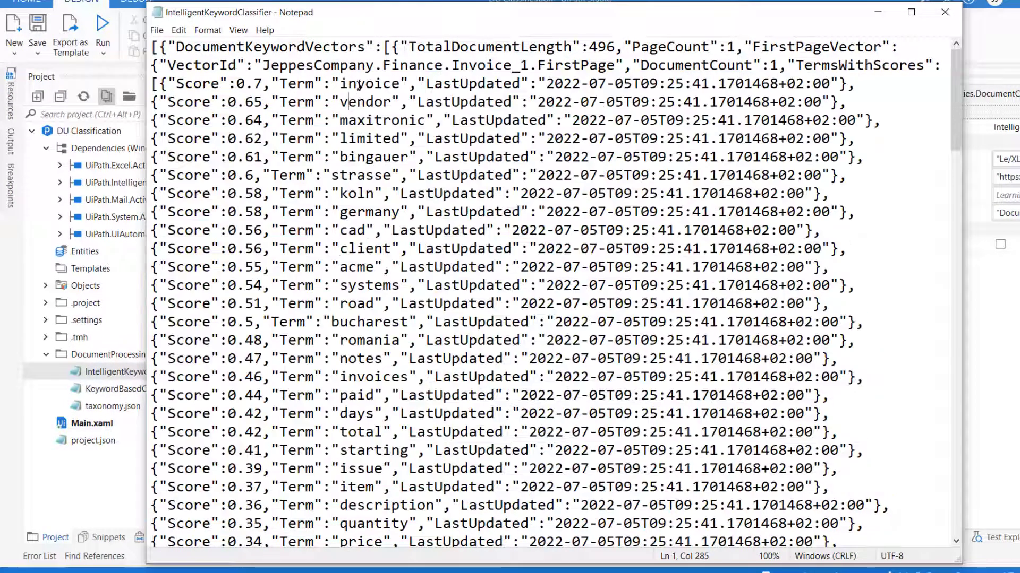
{"action": "double_click", "coordinate": [366, 102]}
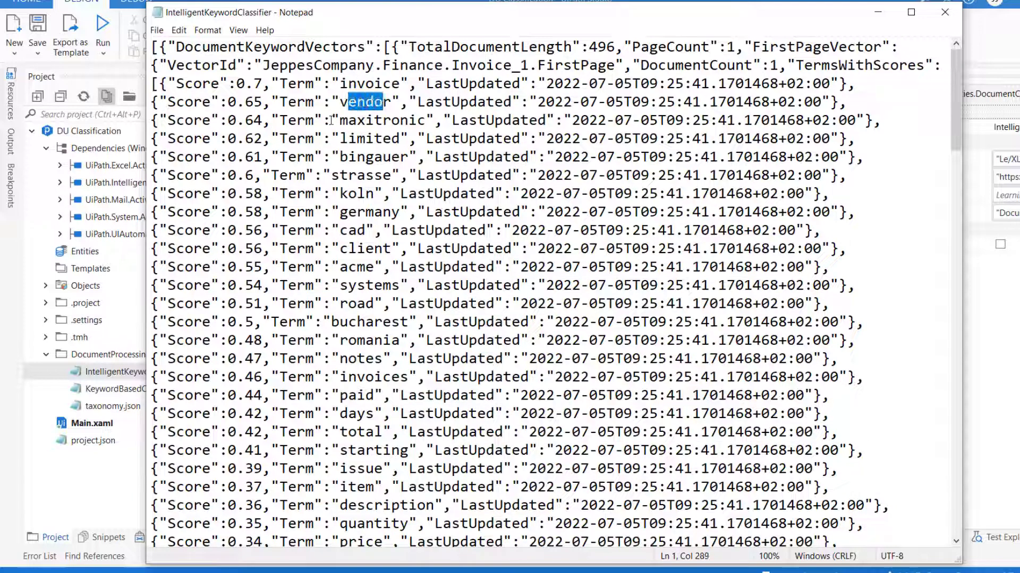
{"action": "double_click", "coordinate": [384, 120]}
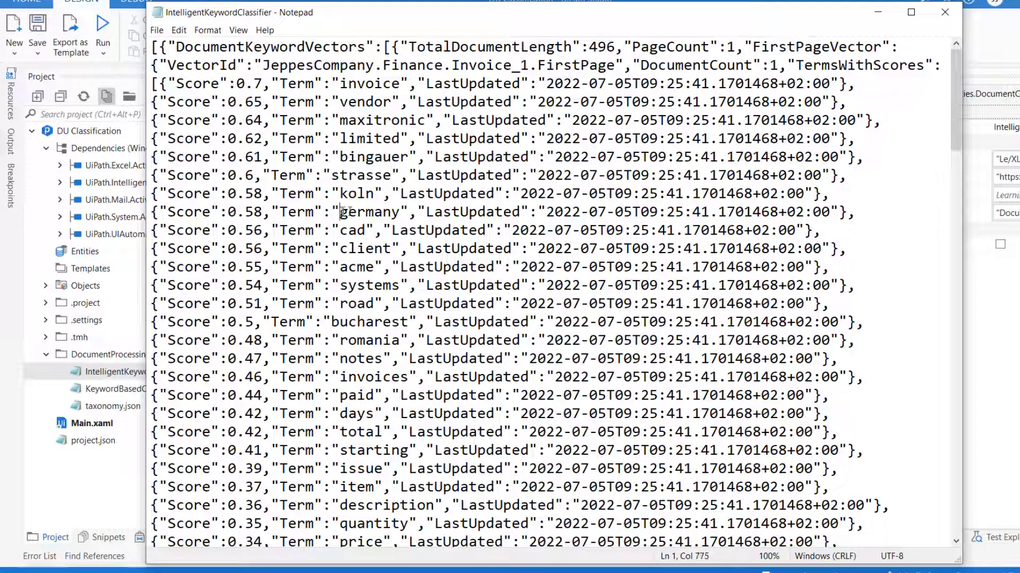
{"action": "double_click", "coordinate": [369, 212]}
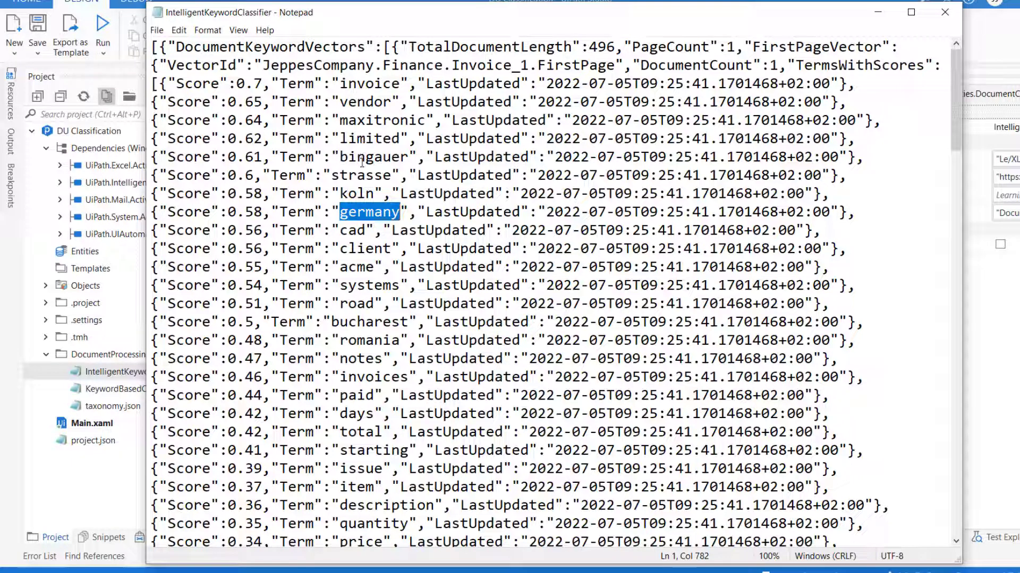
{"action": "double_click", "coordinate": [382, 505]}
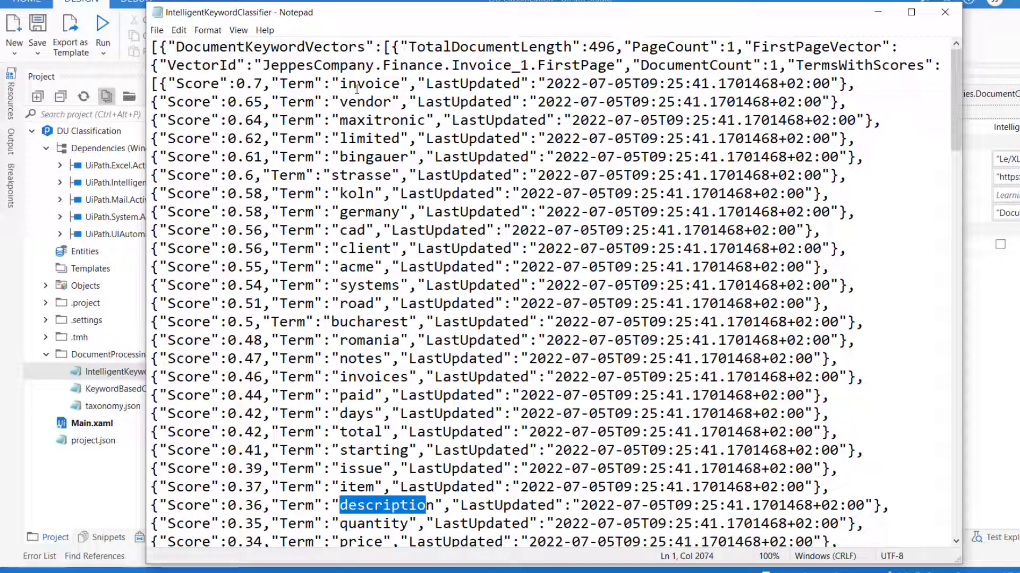
{"action": "double_click", "coordinate": [369, 83]}
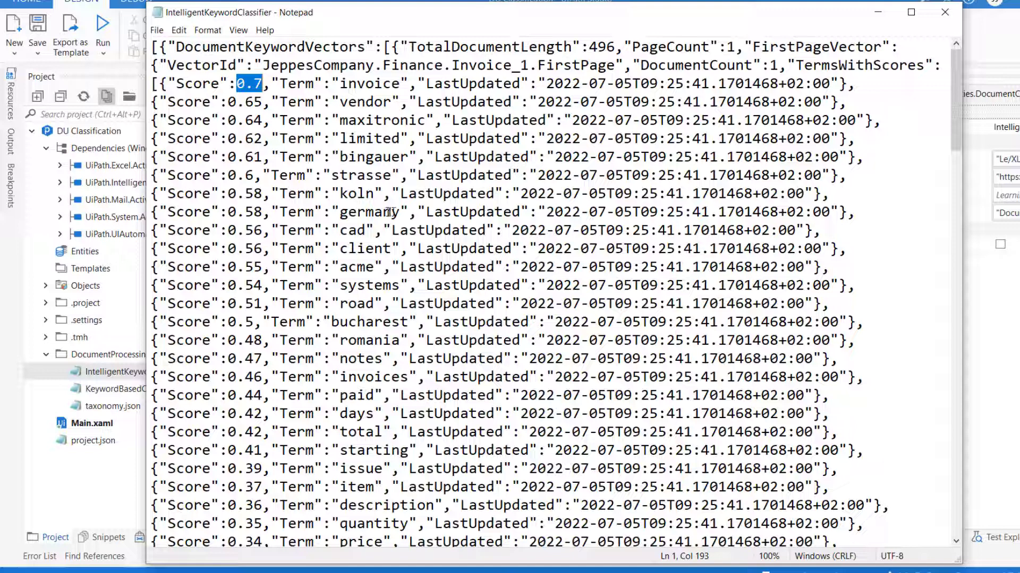
{"action": "double_click", "coordinate": [246, 211]}
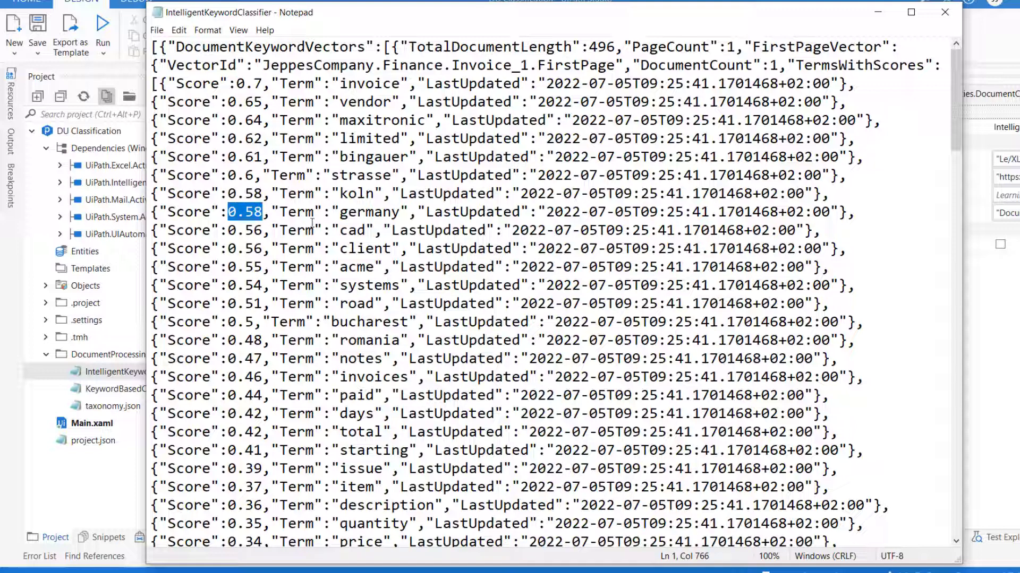
{"action": "mouse_move", "coordinate": [629, 93]}
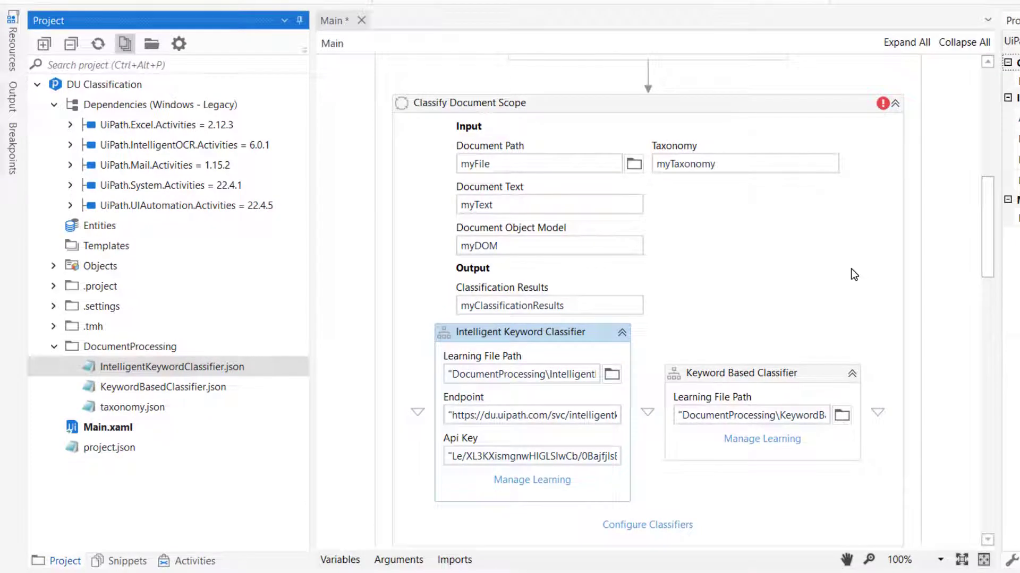
{"action": "mouse_move", "coordinate": [563, 341]}
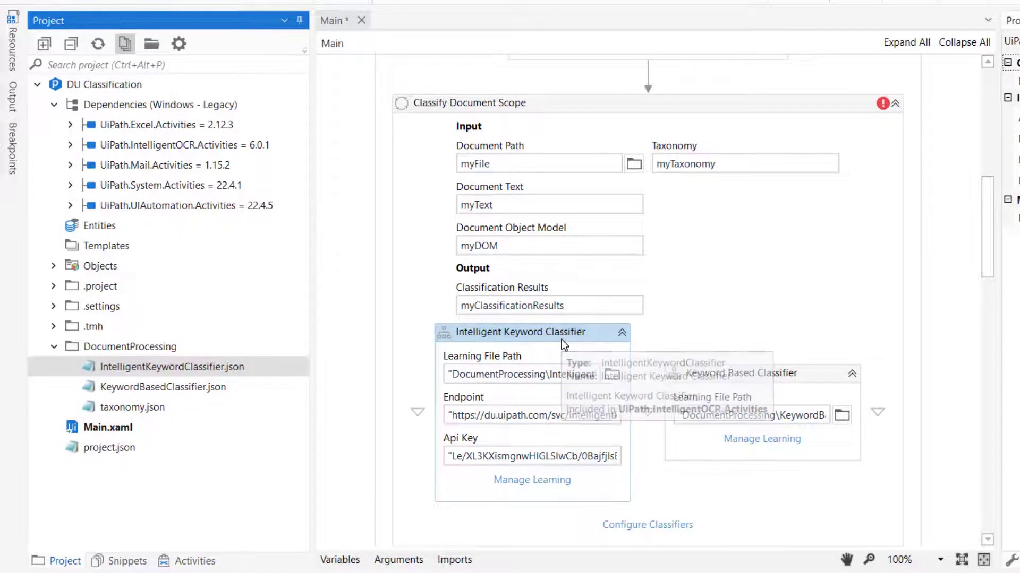
{"action": "mouse_move", "coordinate": [654, 532]}
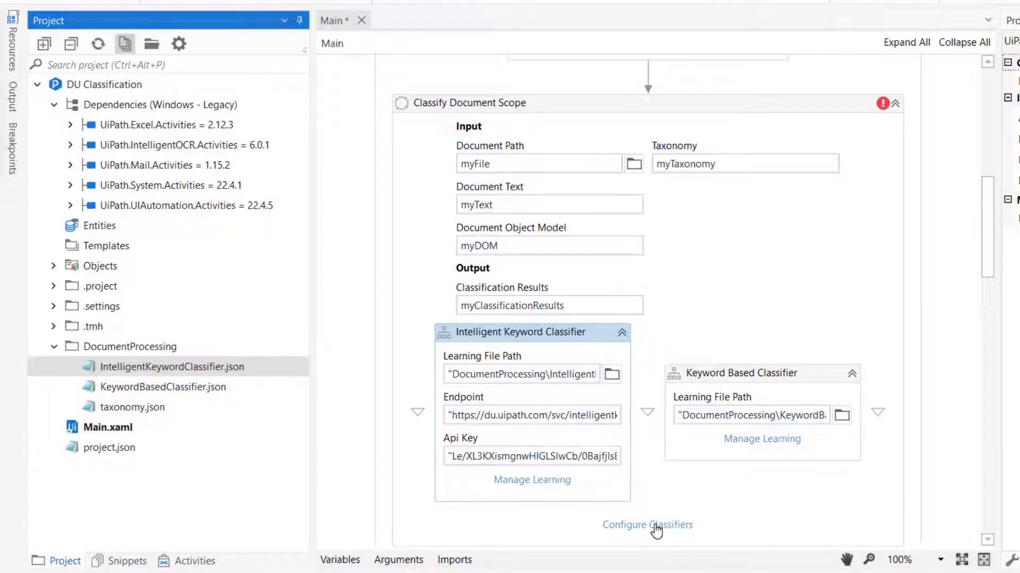
Tick Intelligent Keyword Classifier for Invoice under Configure Classifiers and save
{"action": "left_click", "coordinate": [646, 524]}
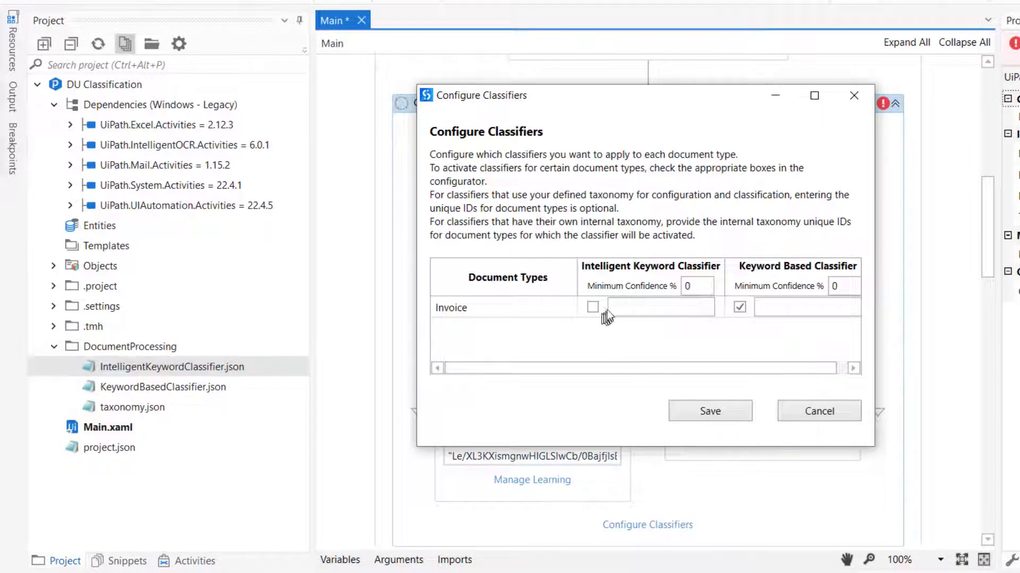
{"action": "mouse_move", "coordinate": [597, 318]}
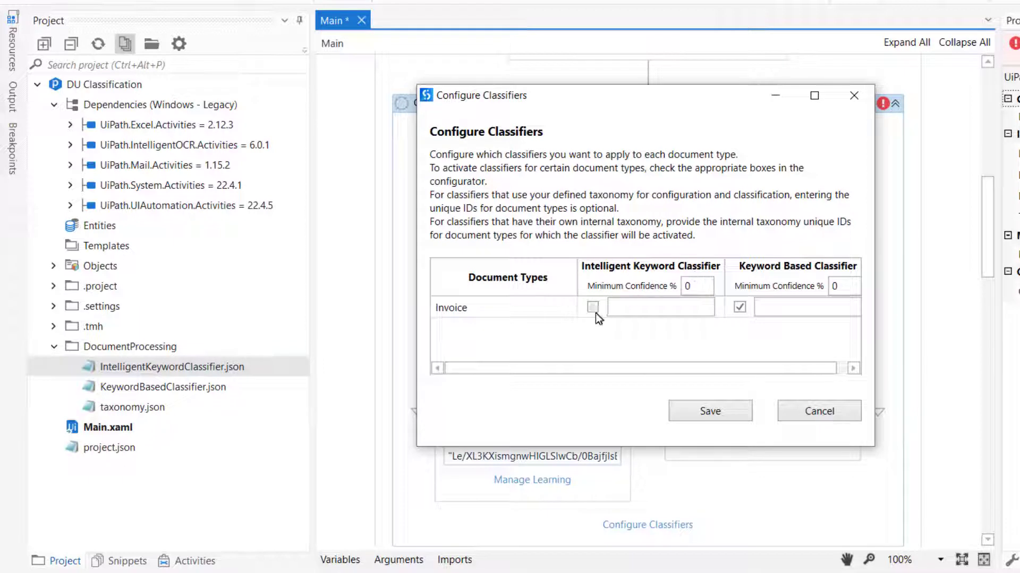
{"action": "left_click", "coordinate": [592, 307]}
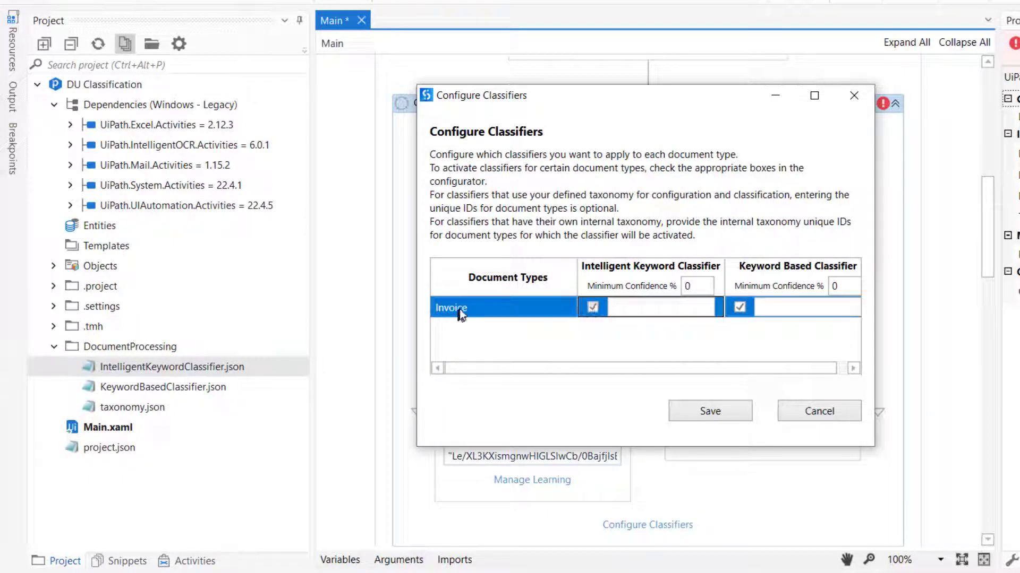
{"action": "left_click", "coordinate": [709, 411]}
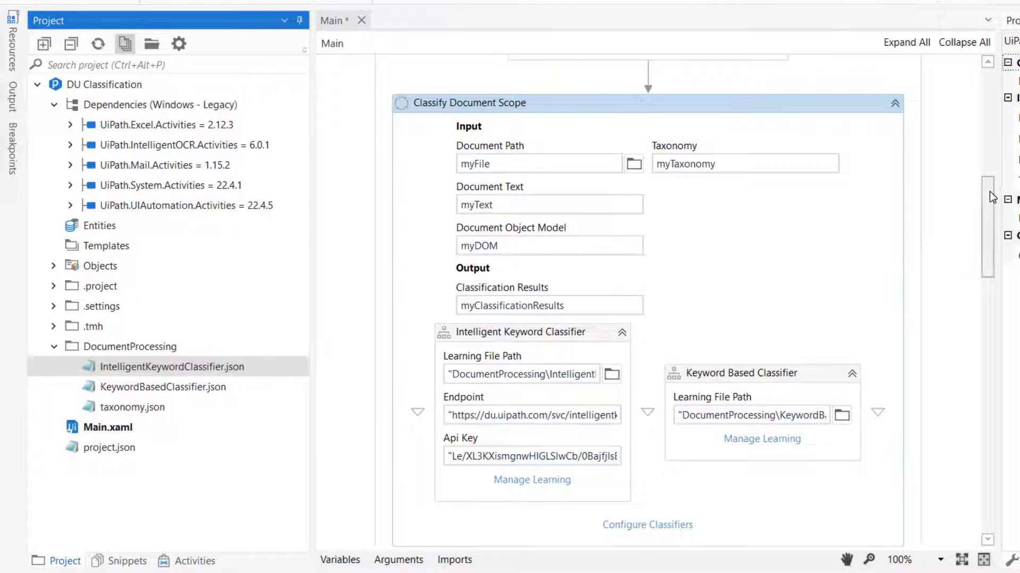
Place an Intelligent Keyword Classifier Trainer next to the Keyword Based Classifier Trainer
{"action": "scroll", "scroll_direction": "down", "scroll_amount": 3}
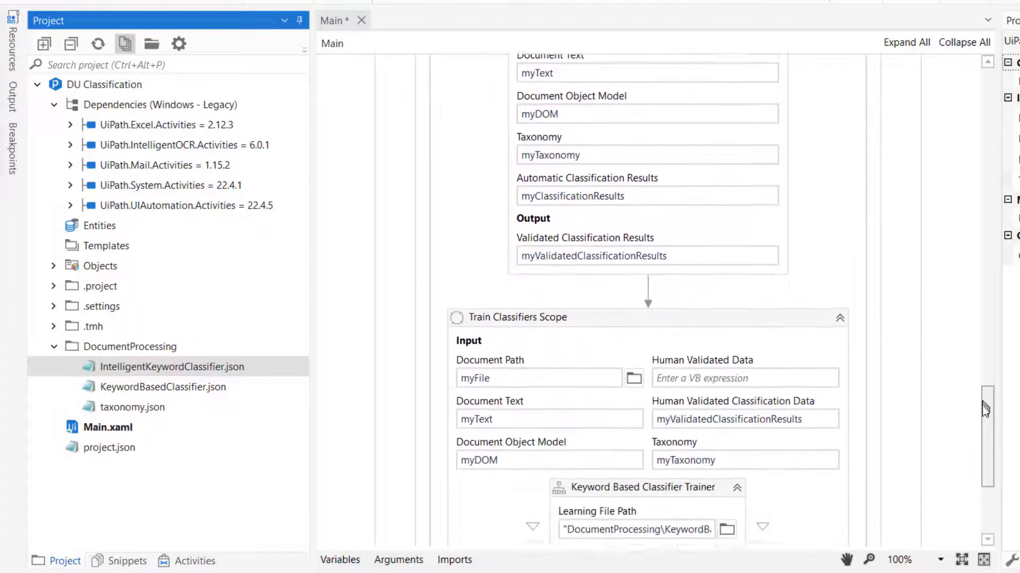
{"action": "scroll", "scroll_direction": "down", "scroll_amount": 3}
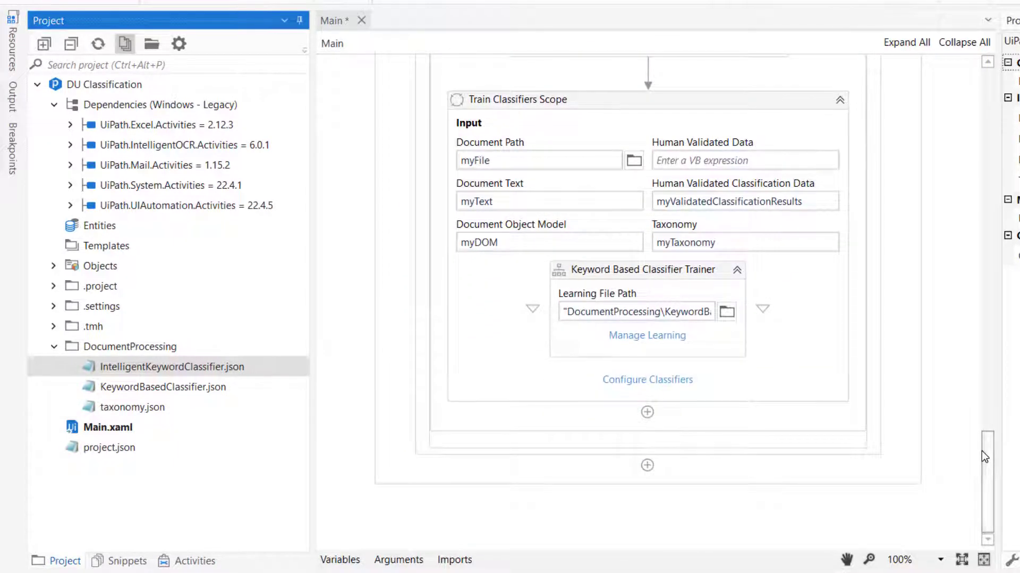
{"action": "mouse_move", "coordinate": [981, 432]}
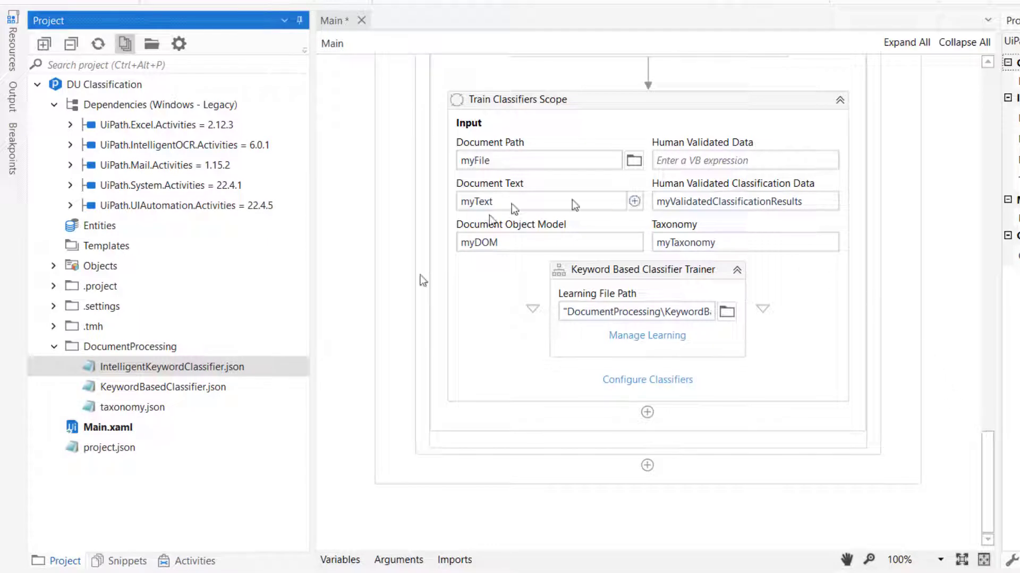
{"action": "left_click", "coordinate": [194, 561]}
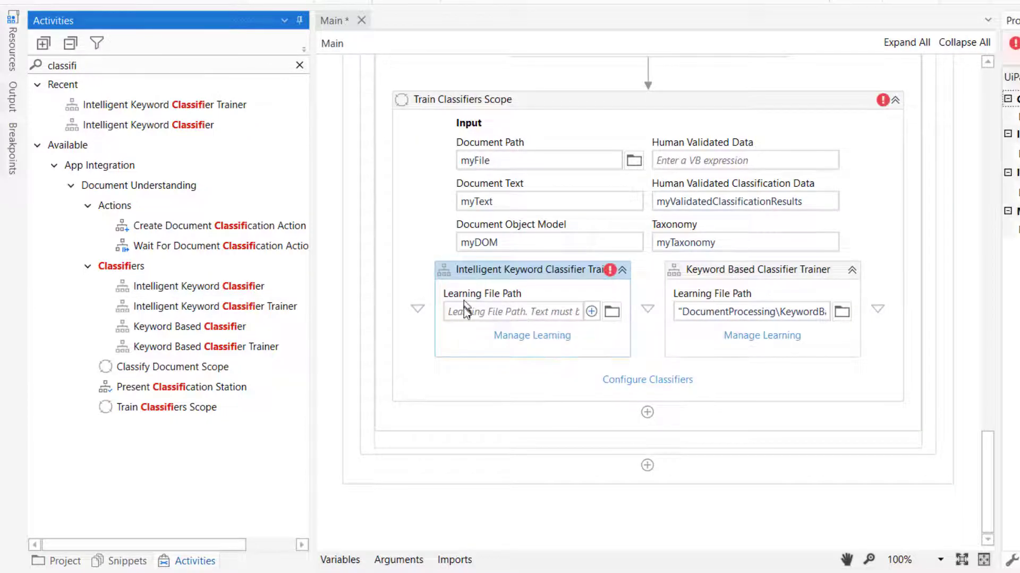
{"action": "mouse_move", "coordinate": [510, 325]}
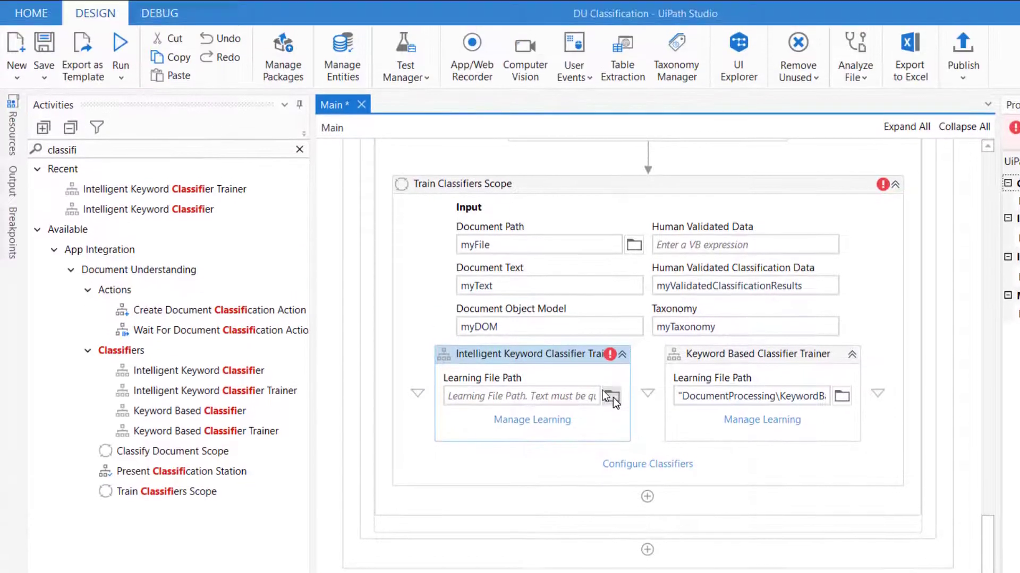
Point the trainer's Learning File Path to DocumentProcessing\IntelligentKeywordClassifier
{"action": "left_click", "coordinate": [611, 396]}
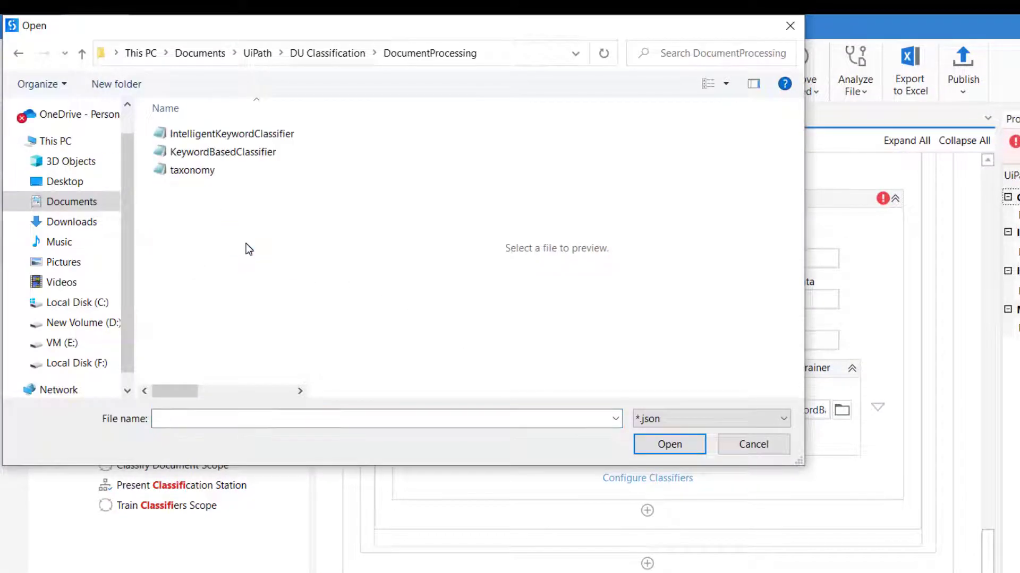
{"action": "left_click", "coordinate": [231, 133]}
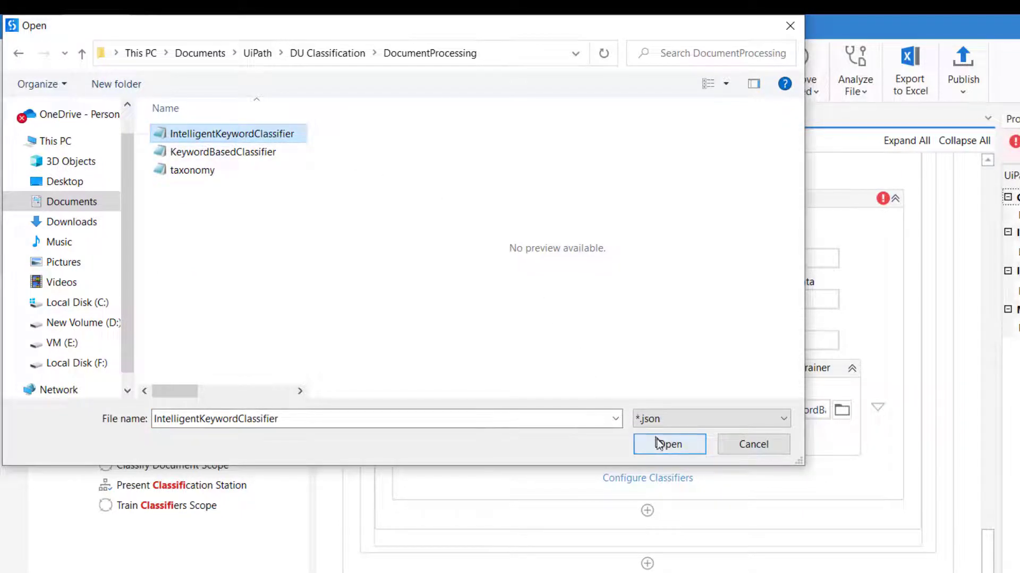
{"action": "left_click", "coordinate": [668, 444]}
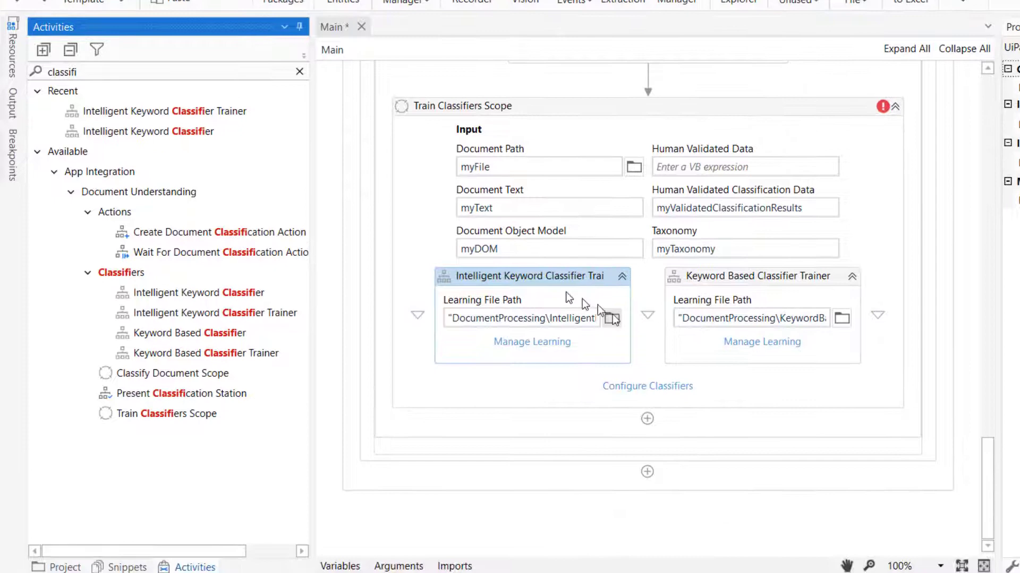
{"action": "left_click", "coordinate": [646, 385]}
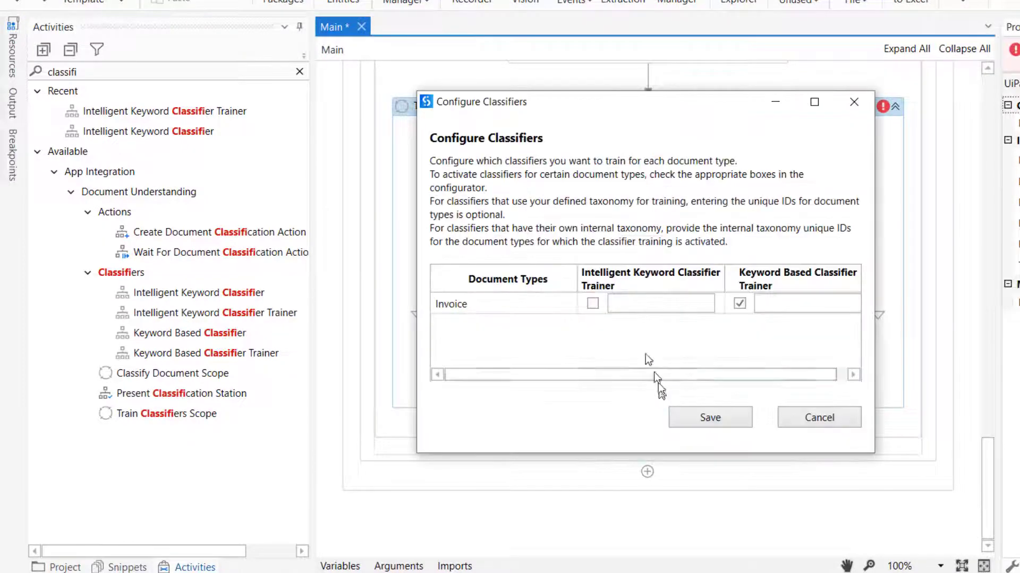
{"action": "mouse_move", "coordinate": [597, 301]}
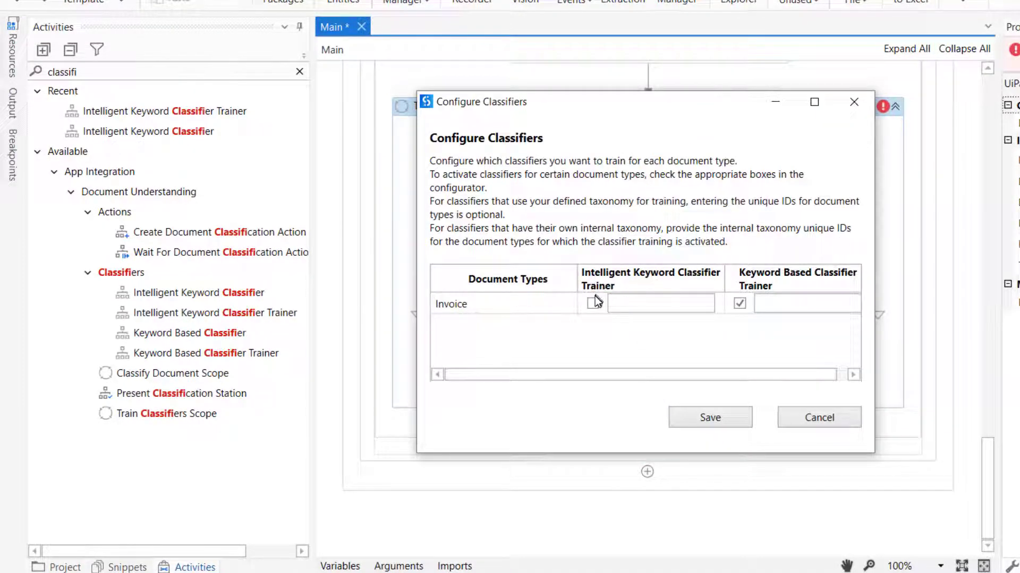
{"action": "left_click", "coordinate": [593, 304]}
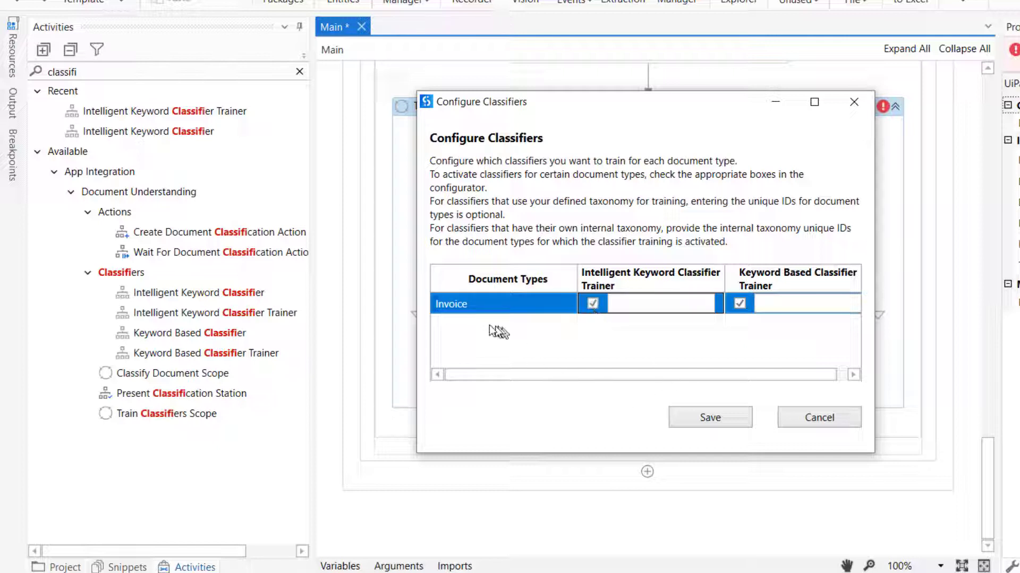
{"action": "left_click", "coordinate": [709, 417]}
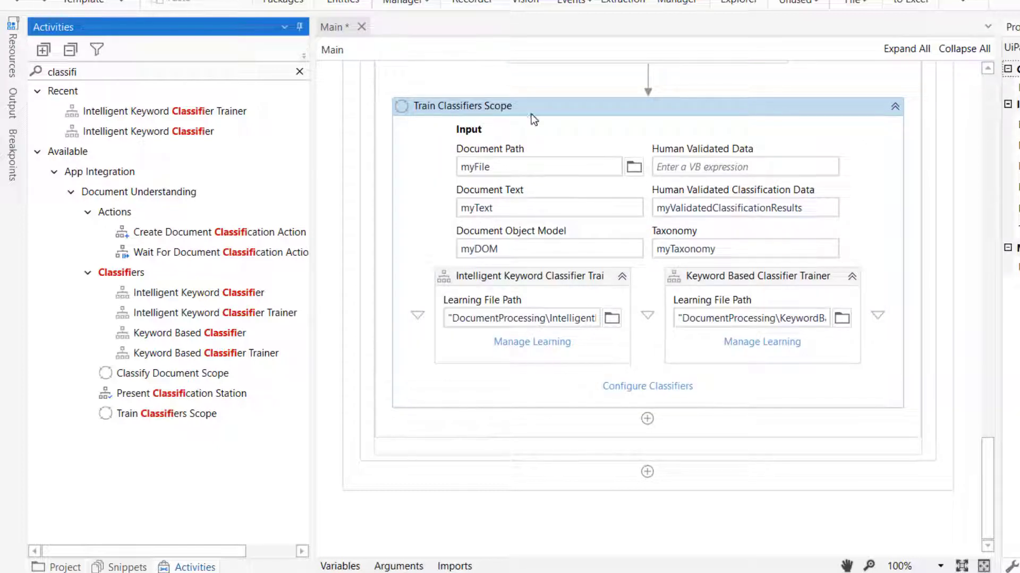
{"action": "mouse_move", "coordinate": [532, 117]}
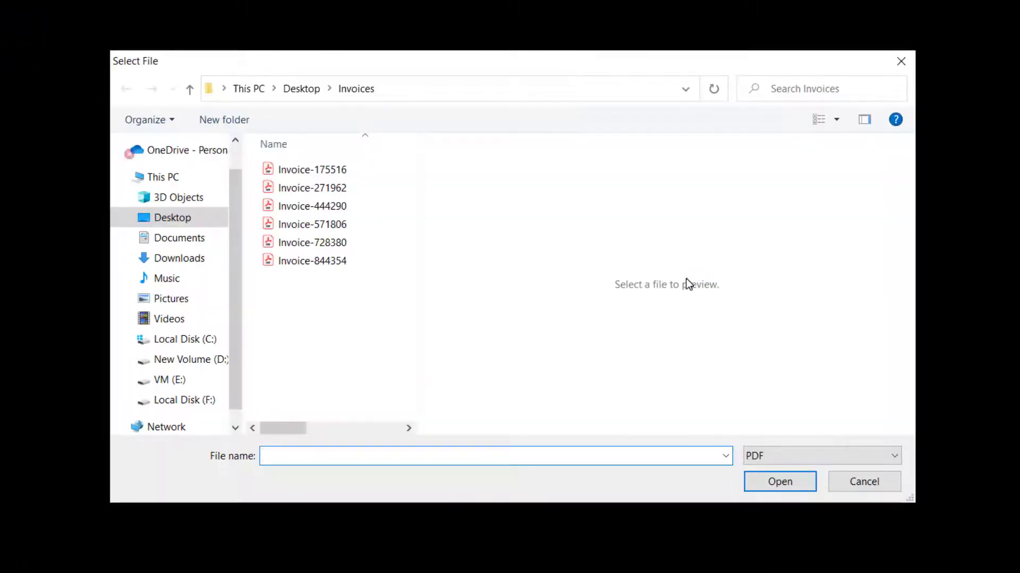
Preview Invoice-175516, then submit Invoice-271962 from the Invoices folder to the workflow
{"action": "left_click", "coordinate": [312, 170]}
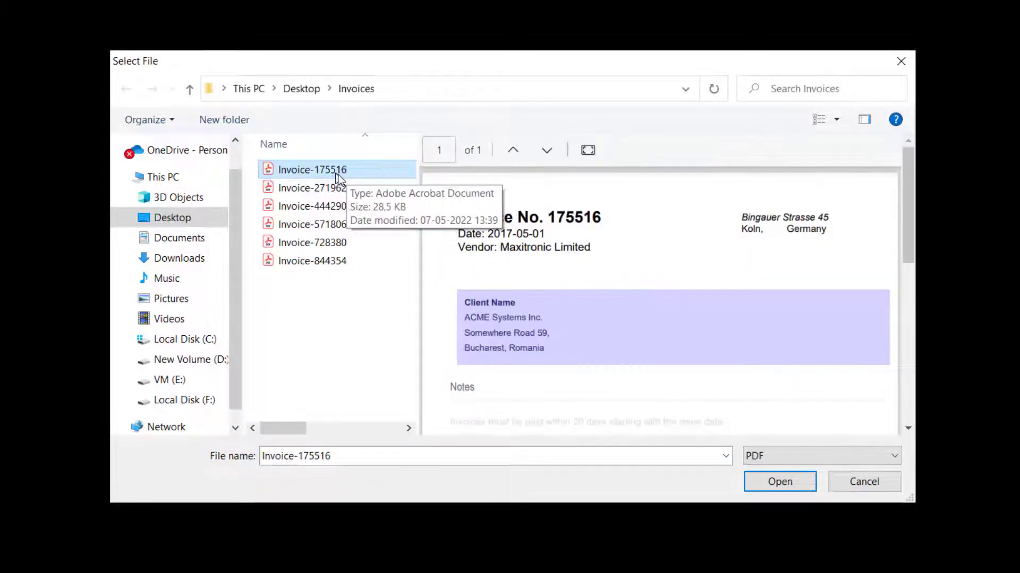
{"action": "left_click", "coordinate": [312, 188]}
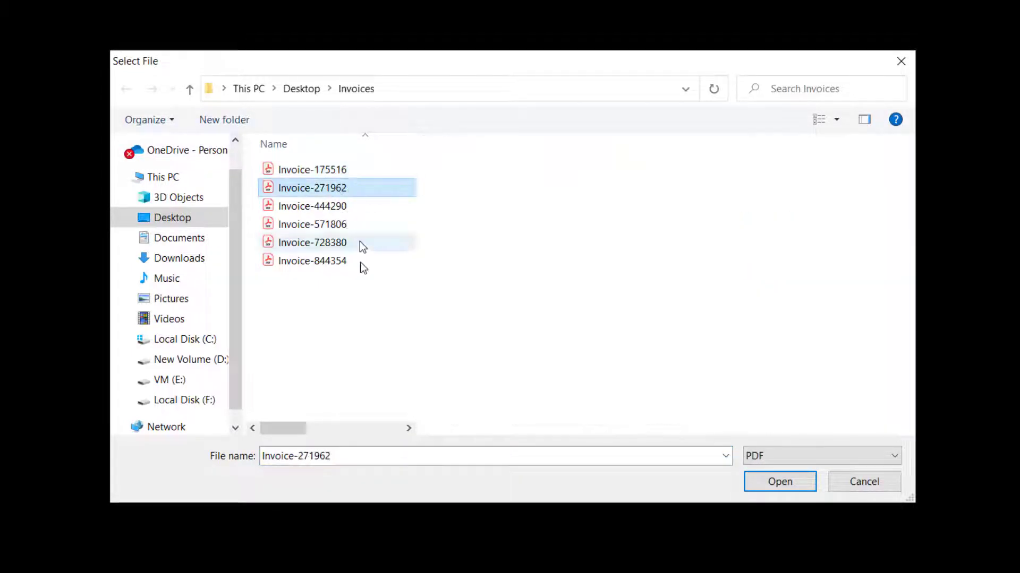
{"action": "left_click", "coordinate": [779, 481]}
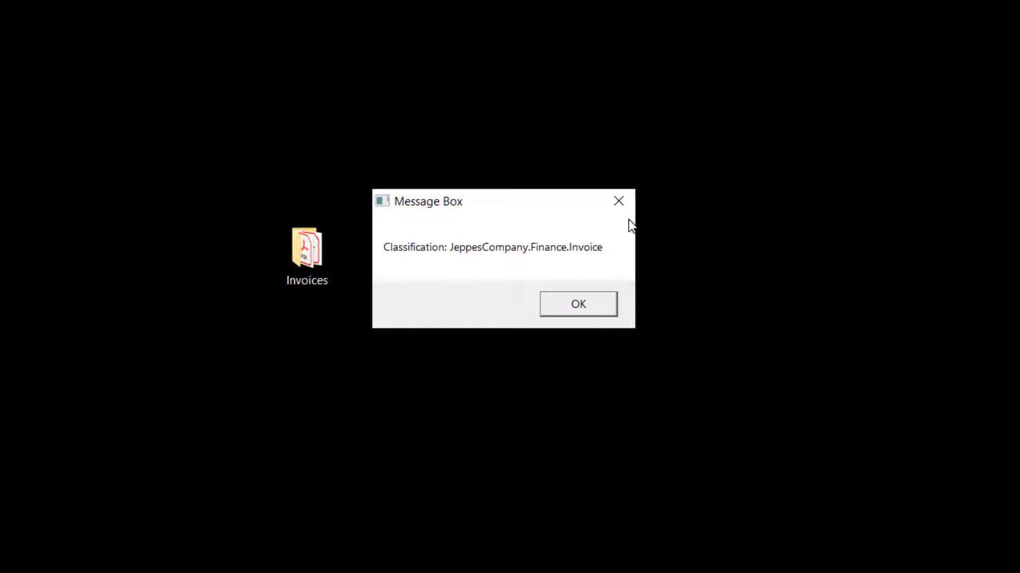
{"action": "mouse_move", "coordinate": [565, 264]}
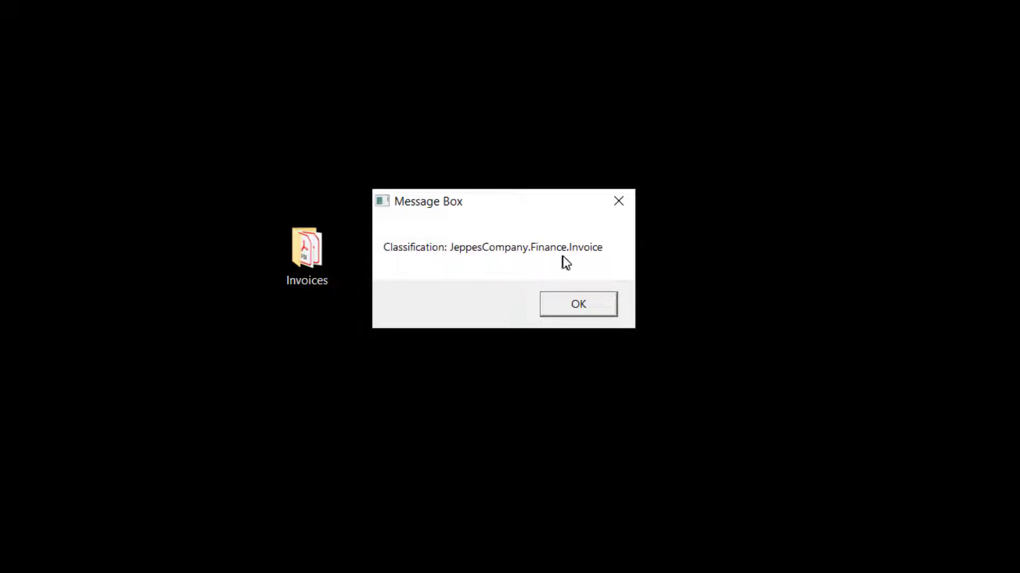
{"action": "mouse_move", "coordinate": [578, 305]}
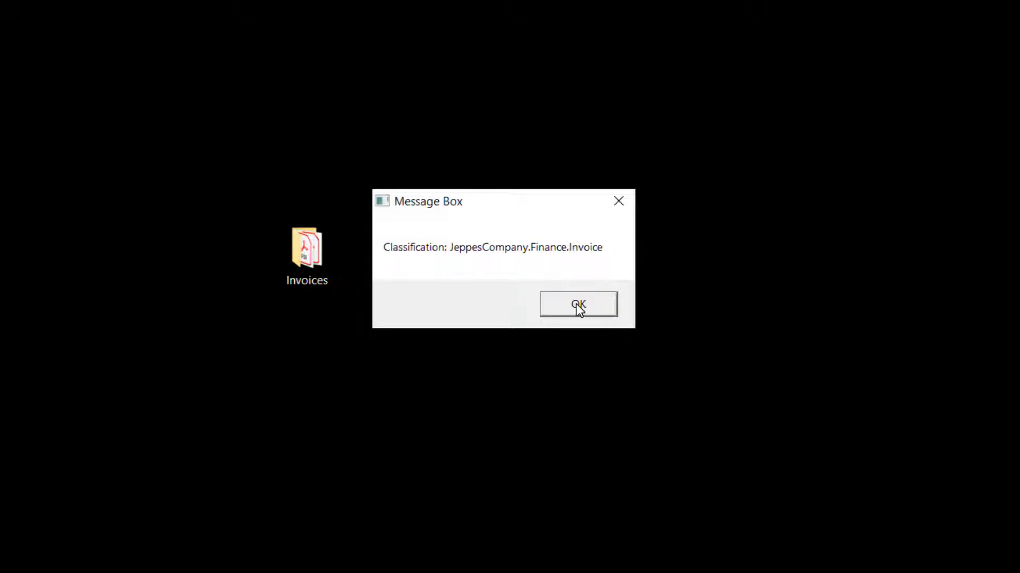
Dismiss the JeppesCompany.Finance.Invoice classification and 0.7292732 confidence message boxes
{"action": "left_click", "coordinate": [577, 305]}
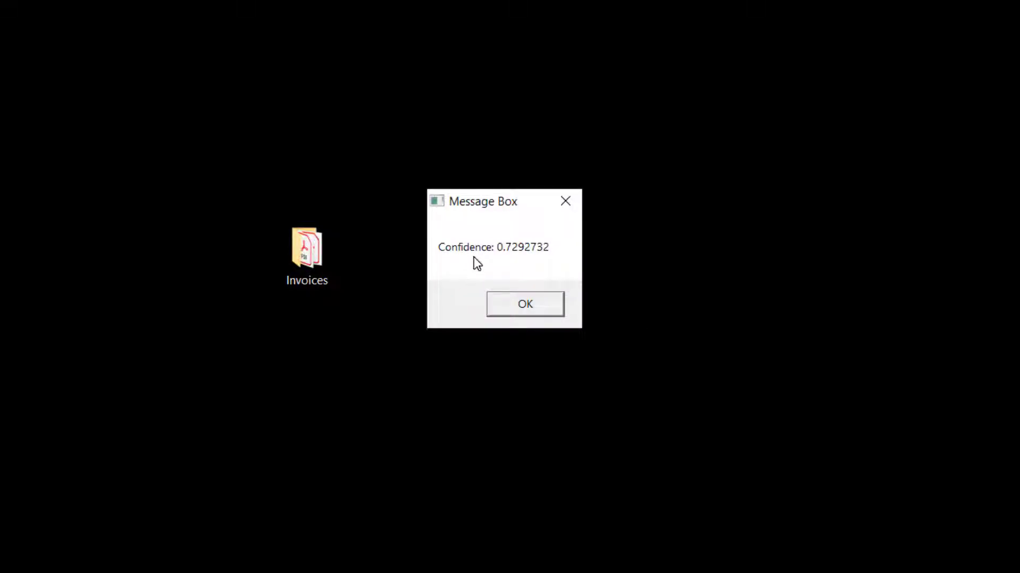
{"action": "mouse_move", "coordinate": [490, 262]}
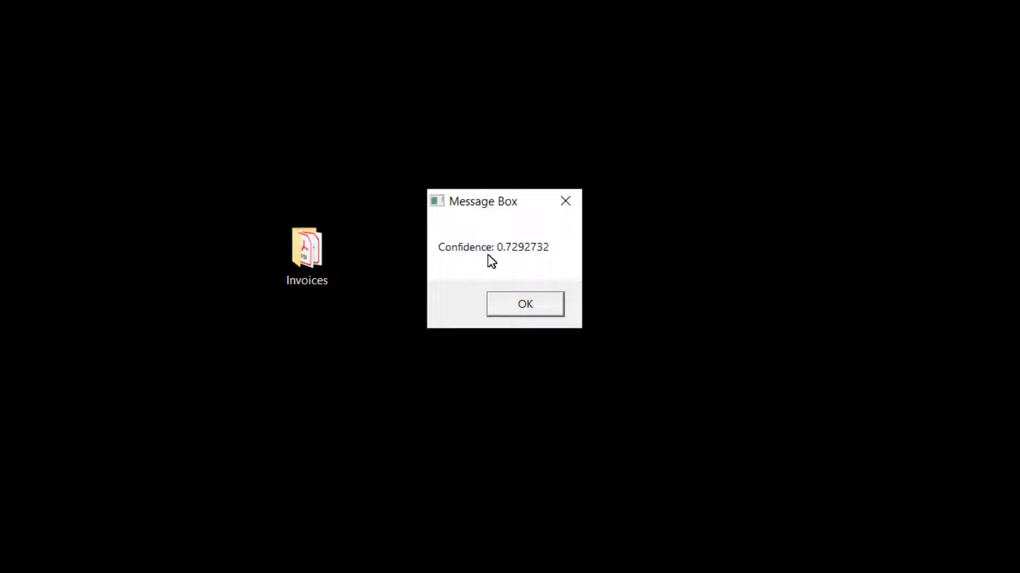
{"action": "mouse_move", "coordinate": [533, 260]}
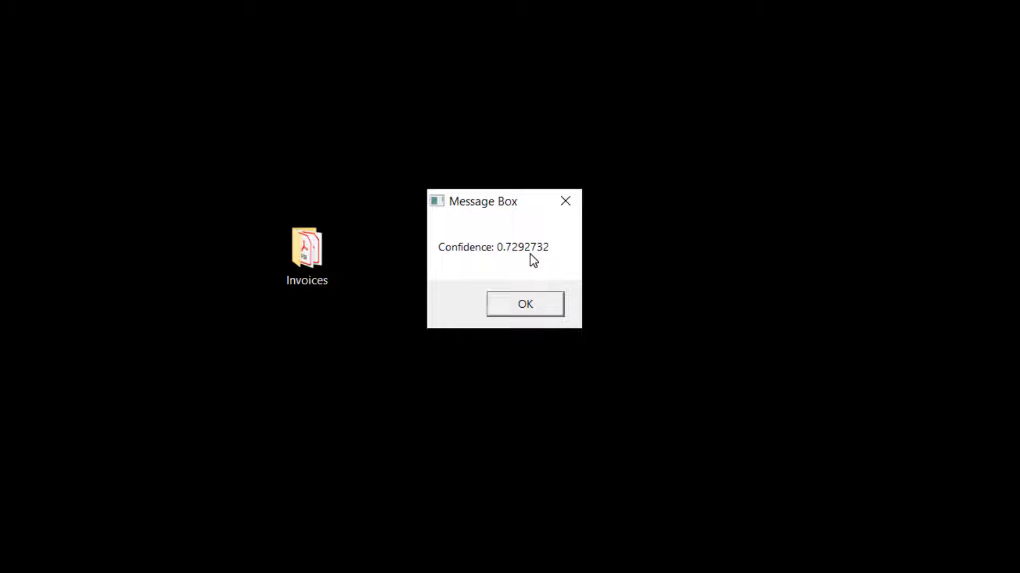
{"action": "mouse_move", "coordinate": [489, 258]}
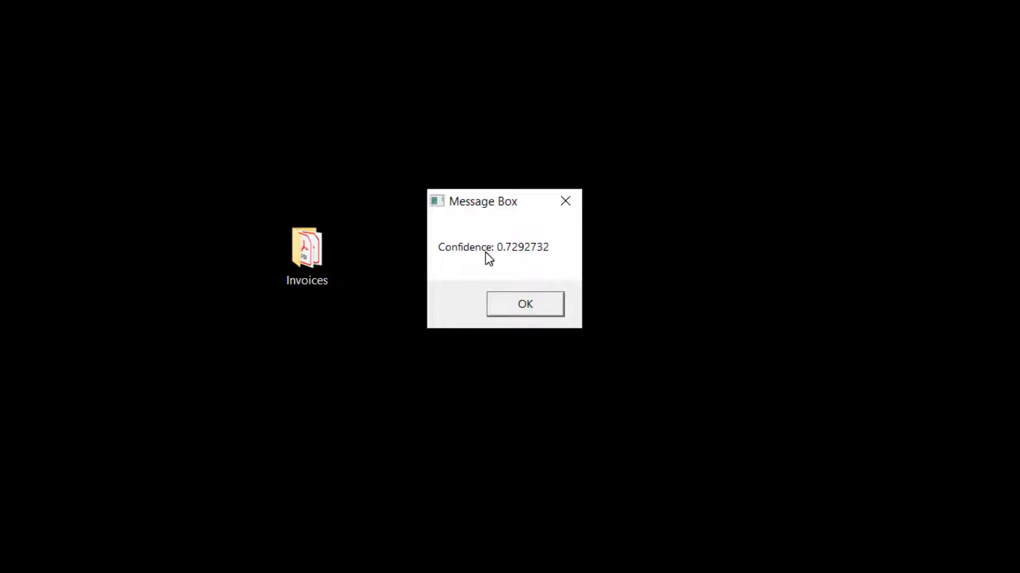
{"action": "left_click", "coordinate": [524, 304]}
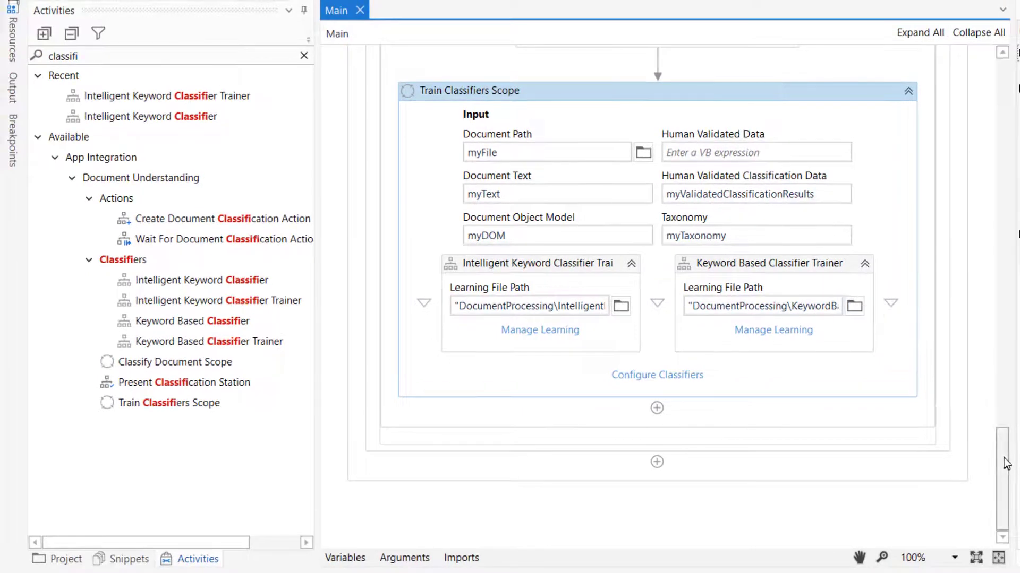
Change the If condition's confidence threshold from .6 to .8
{"action": "scroll", "scroll_direction": "down", "scroll_amount": 3}
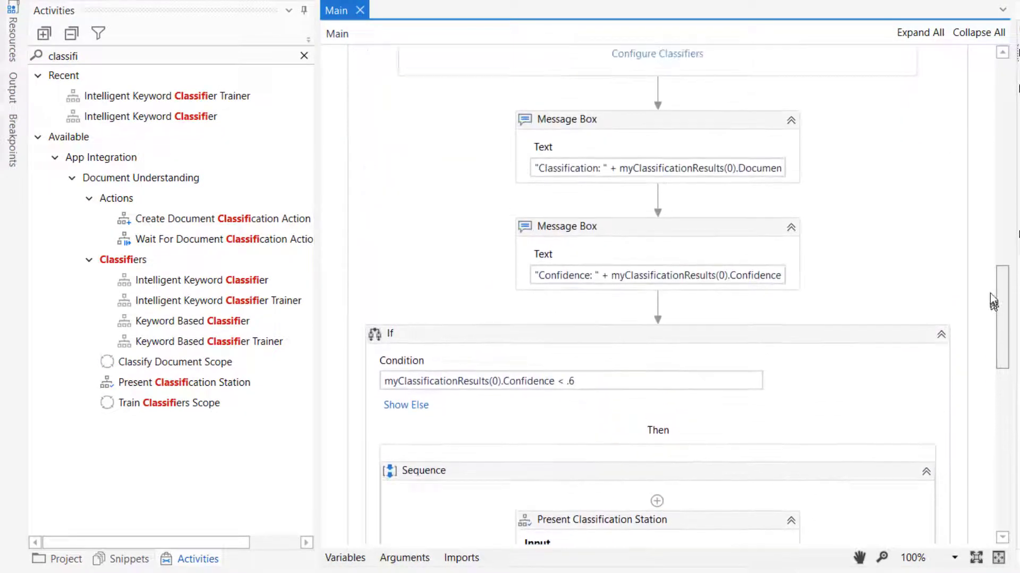
{"action": "scroll", "scroll_direction": "up", "scroll_amount": 3}
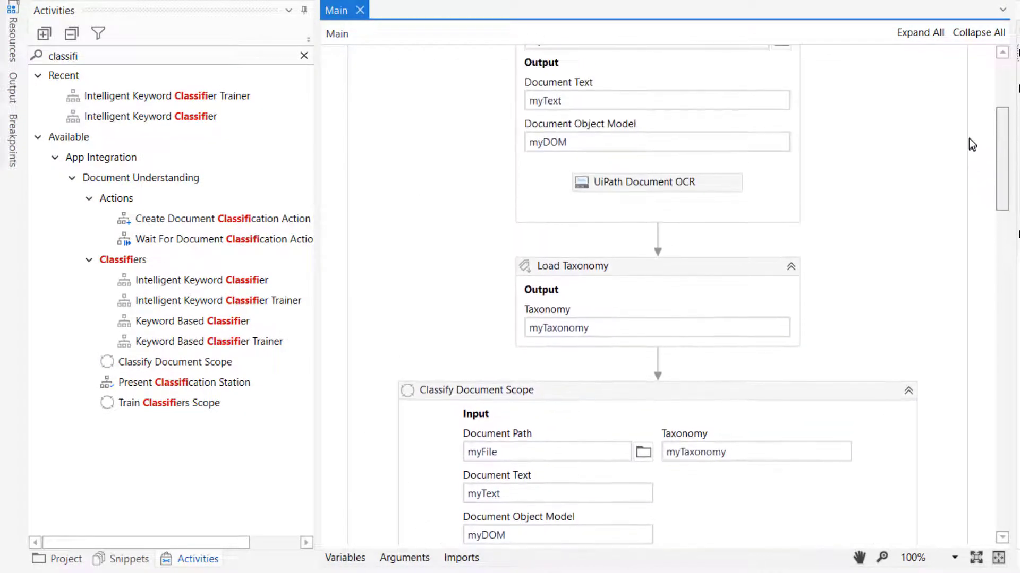
{"action": "scroll", "scroll_direction": "down", "scroll_amount": 3}
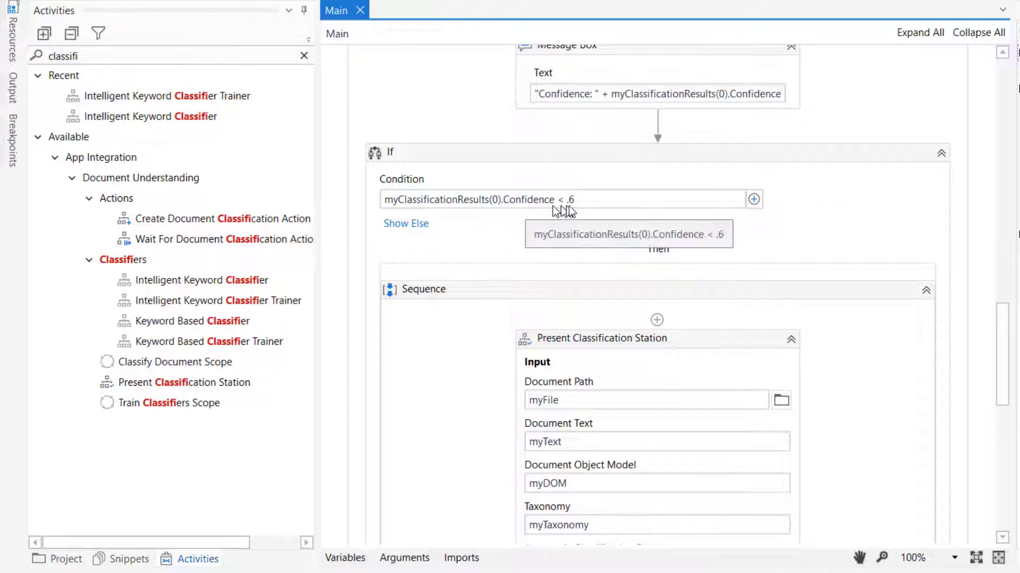
{"action": "left_click", "coordinate": [631, 200]}
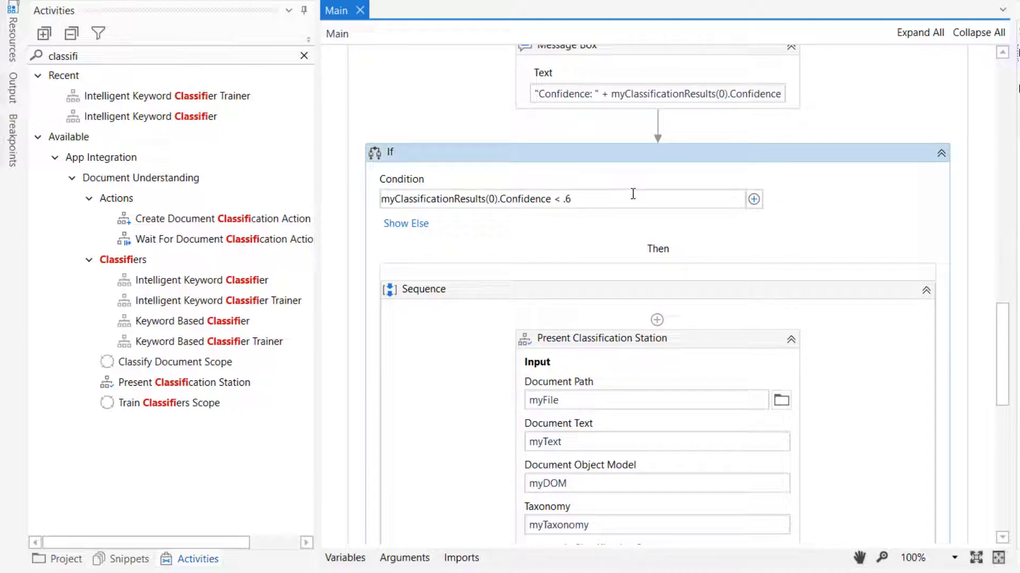
{"action": "type", "text": ".8"}
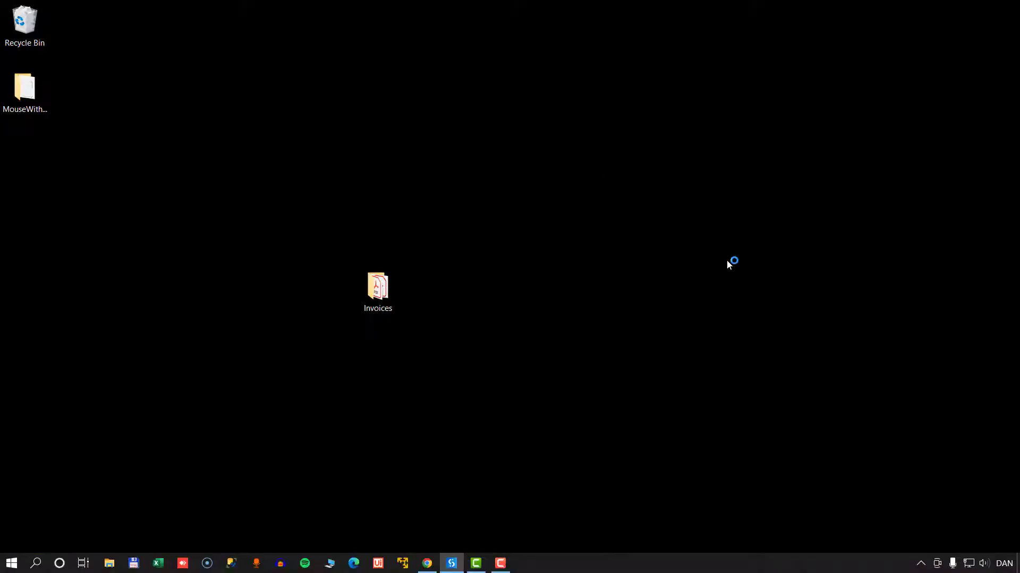
{"action": "mouse_move", "coordinate": [725, 267]}
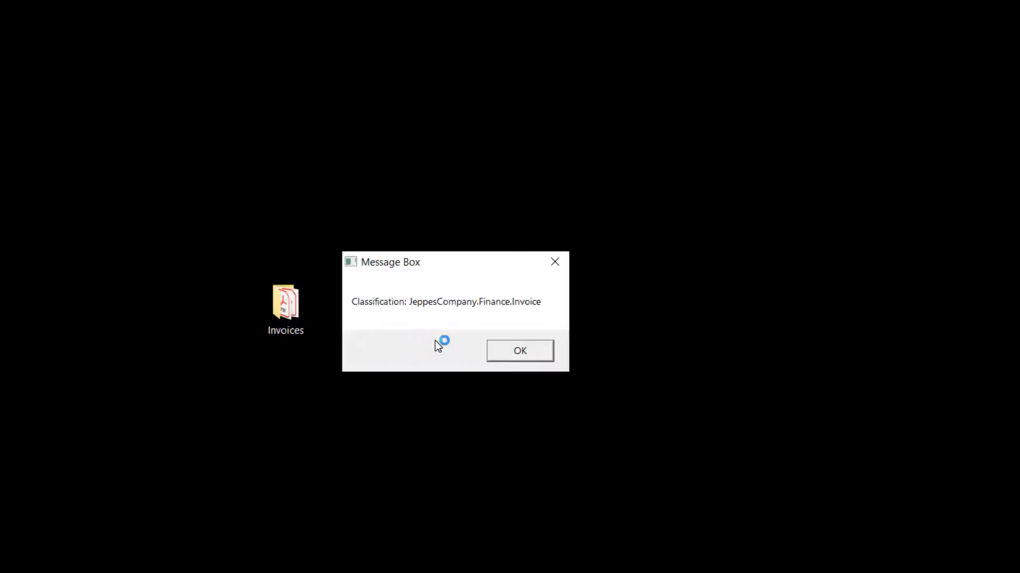
Accept the rerun's Finance.Invoice classification and 0.7292732 confidence message boxes
{"action": "left_click", "coordinate": [519, 350]}
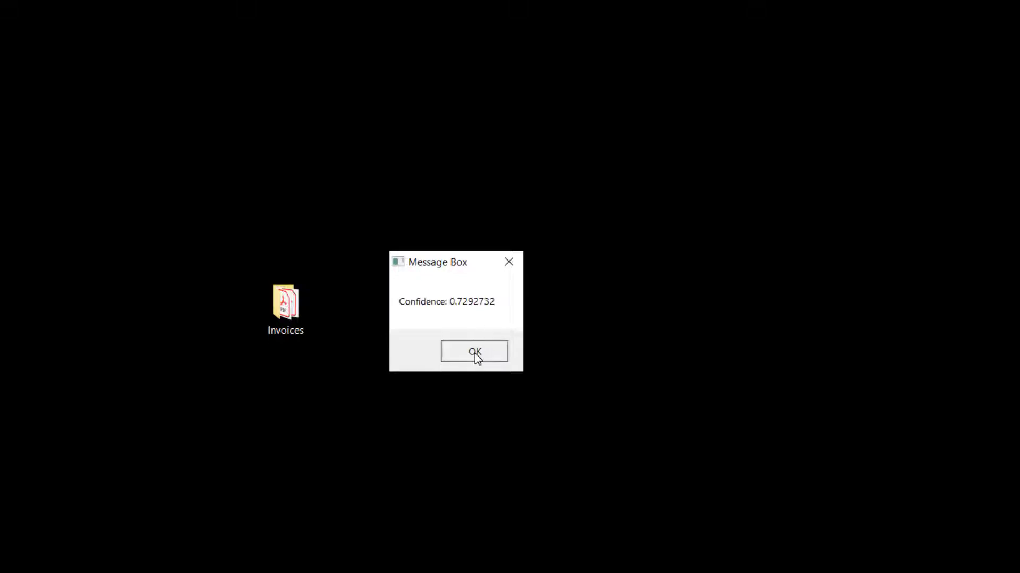
{"action": "left_click", "coordinate": [475, 351]}
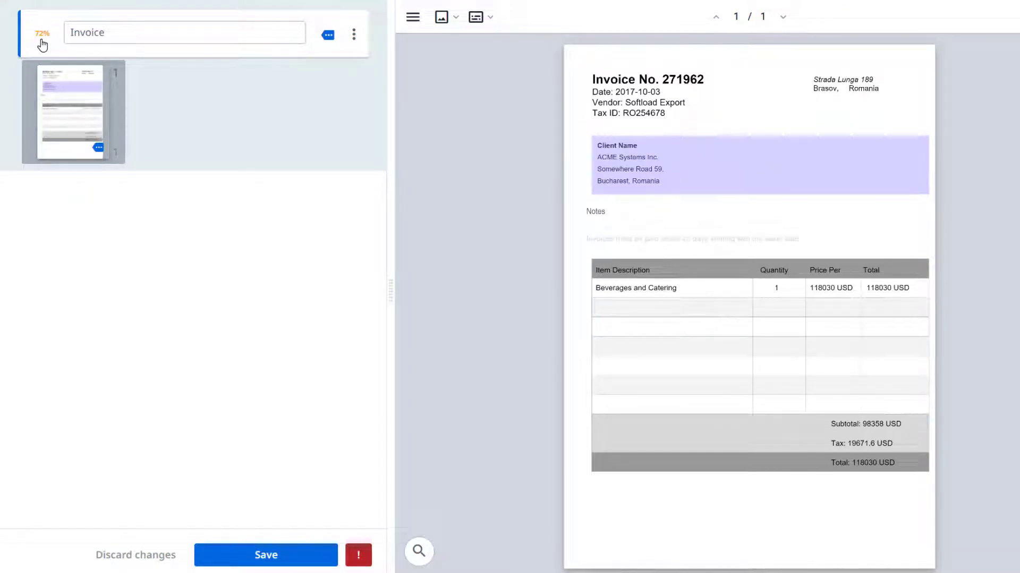
Inspect Invoice-271962's 72% Invoice classification in Classification Station
{"action": "left_click", "coordinate": [184, 32]}
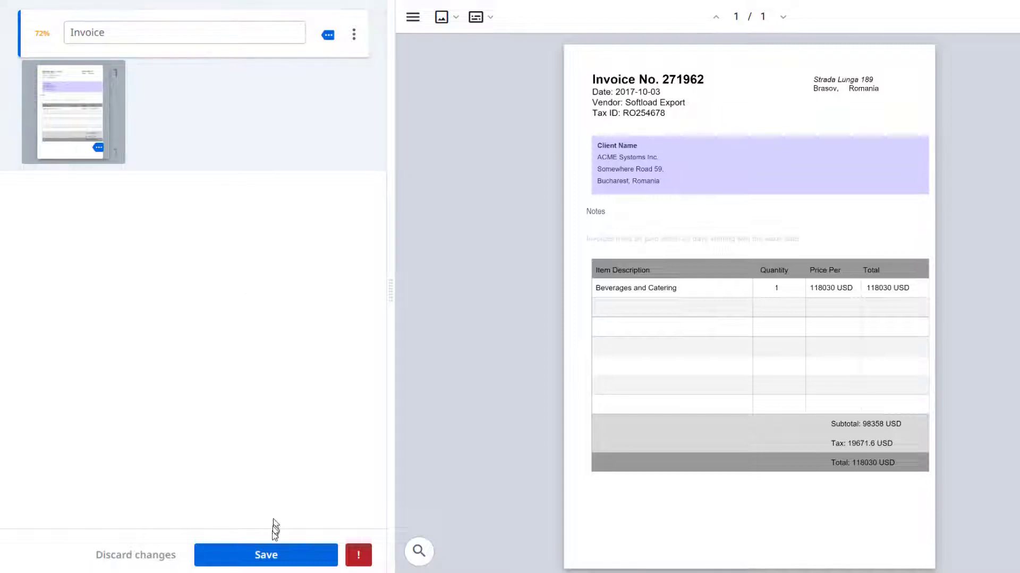
{"action": "mouse_move", "coordinate": [266, 554]}
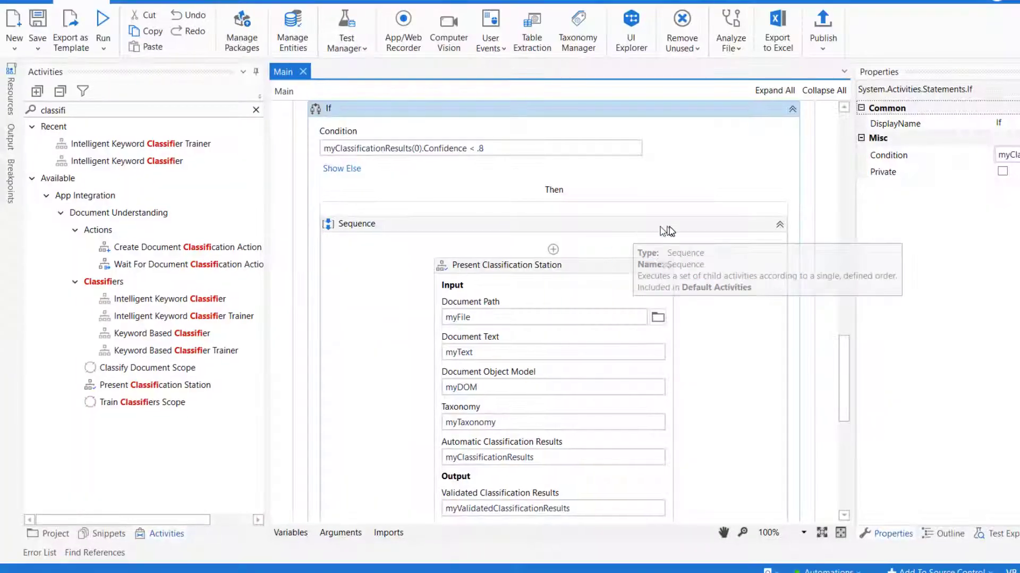
{"action": "mouse_move", "coordinate": [571, 212]}
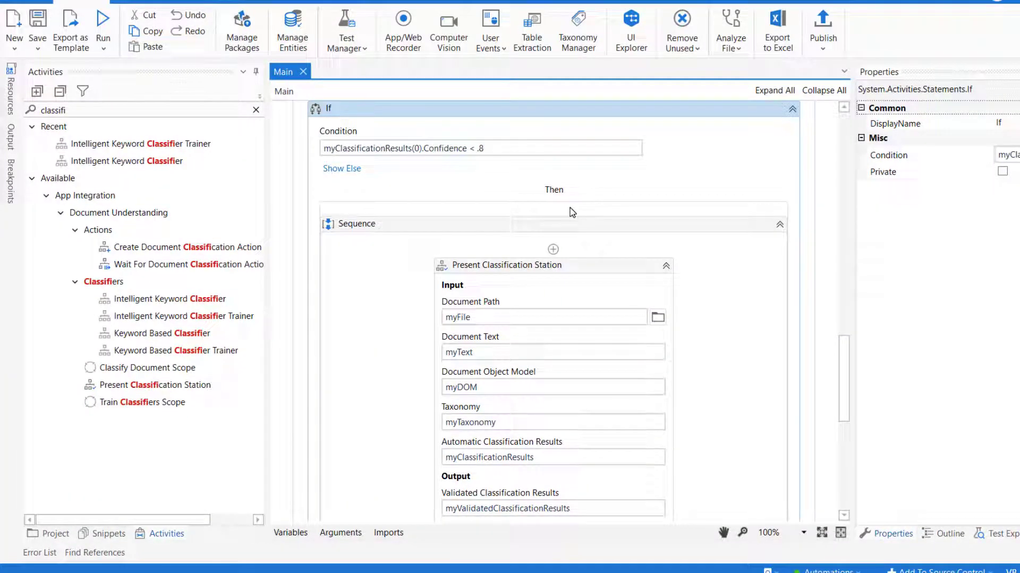
{"action": "mouse_move", "coordinate": [618, 221]}
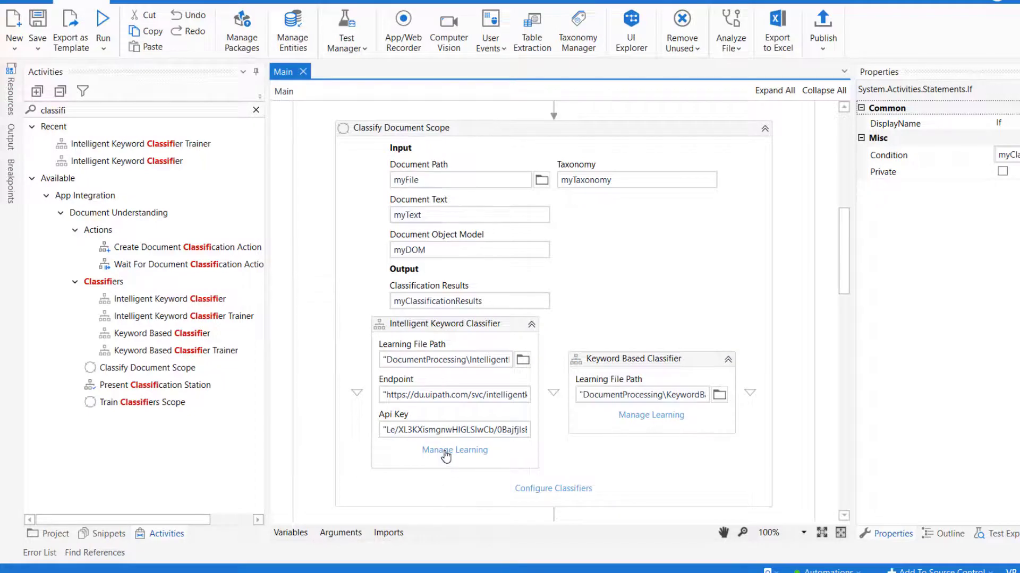
{"action": "left_click", "coordinate": [455, 449]}
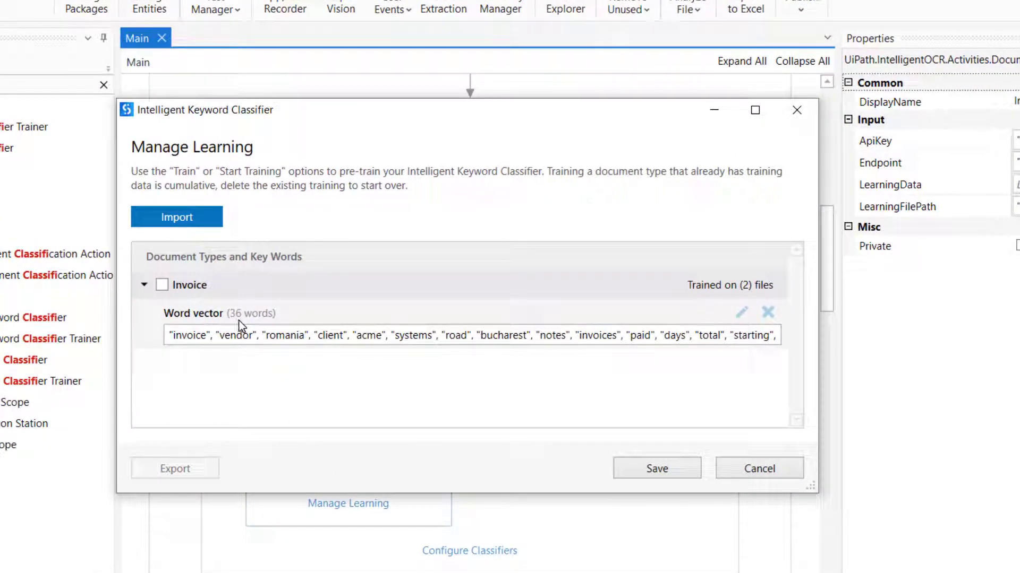
{"action": "mouse_move", "coordinate": [235, 324]}
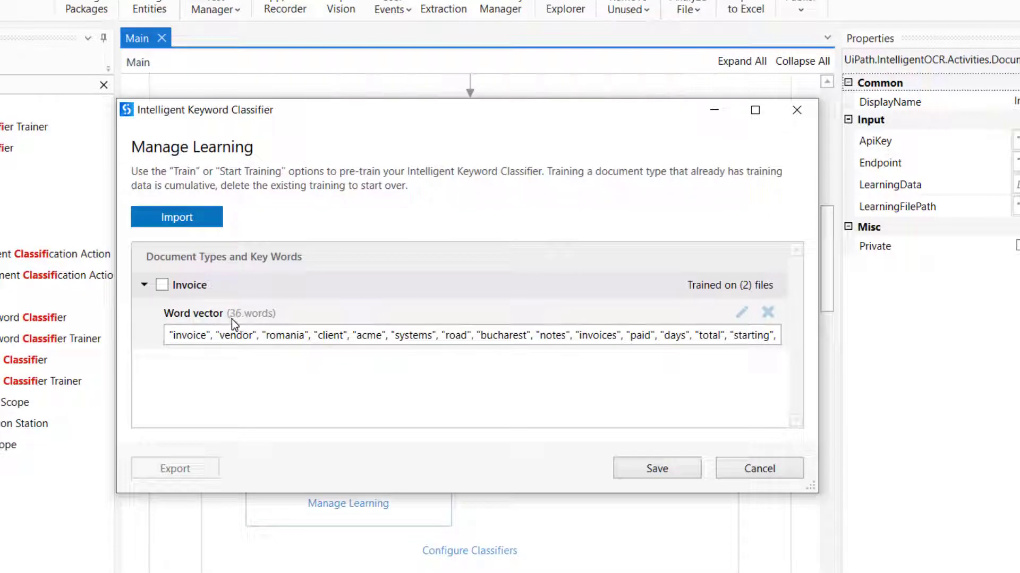
{"action": "mouse_move", "coordinate": [650, 432]}
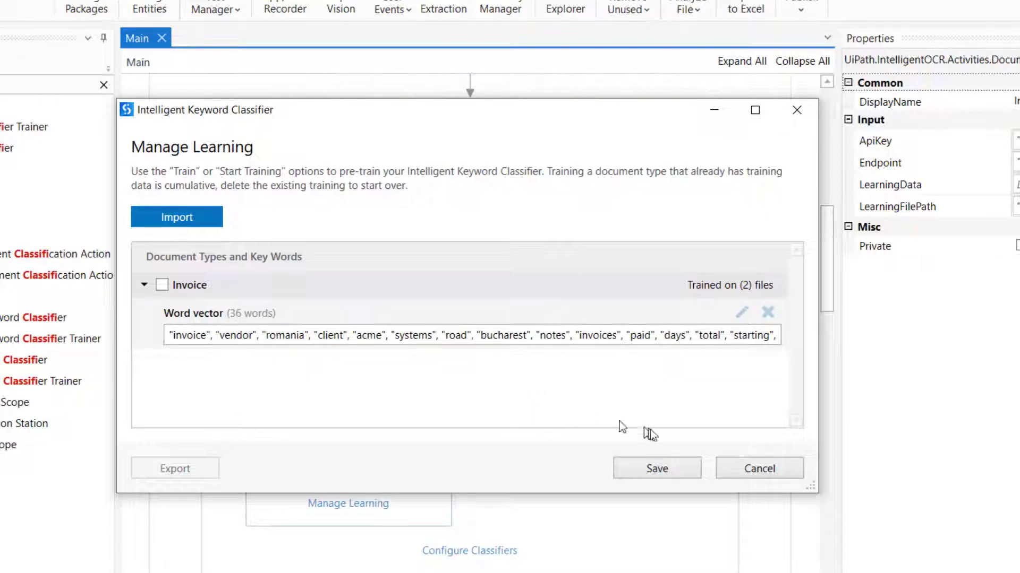
{"action": "left_click", "coordinate": [759, 468]}
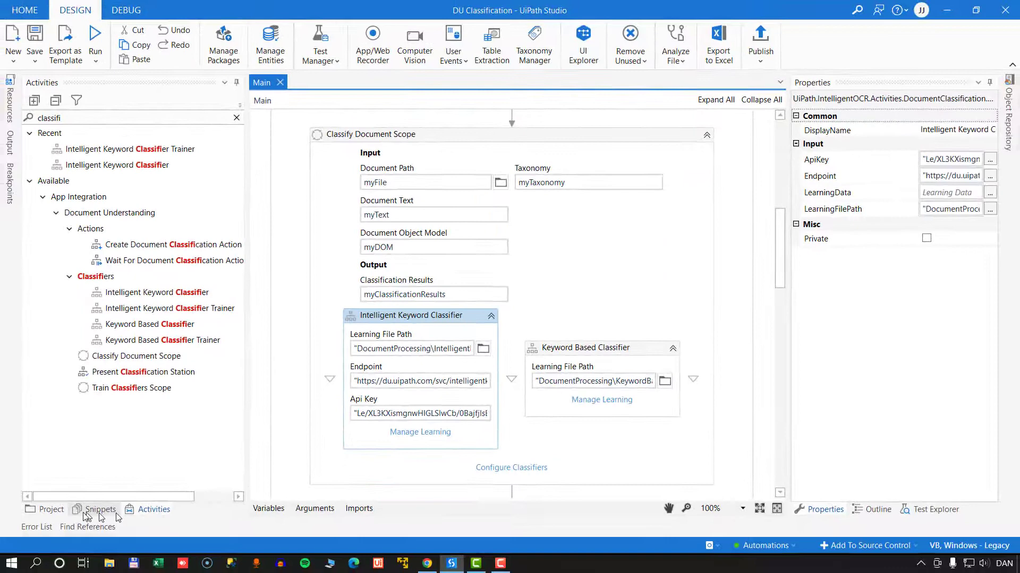
Open IntelligentKeywordClassifier.json in Notepad and inspect term scores such as germany at 0.58
{"action": "left_click", "coordinate": [45, 510]}
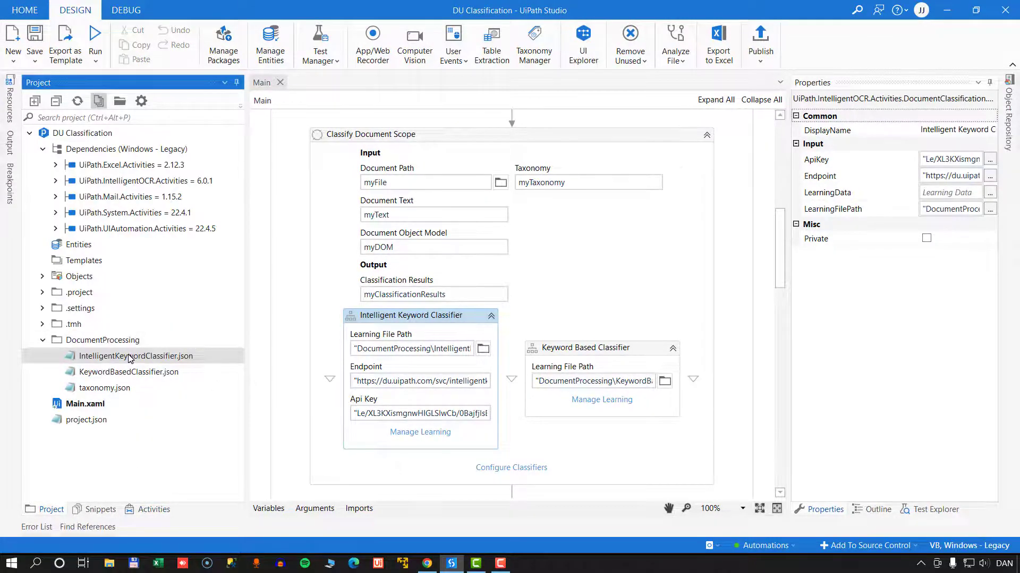
{"action": "double_click", "coordinate": [136, 355]}
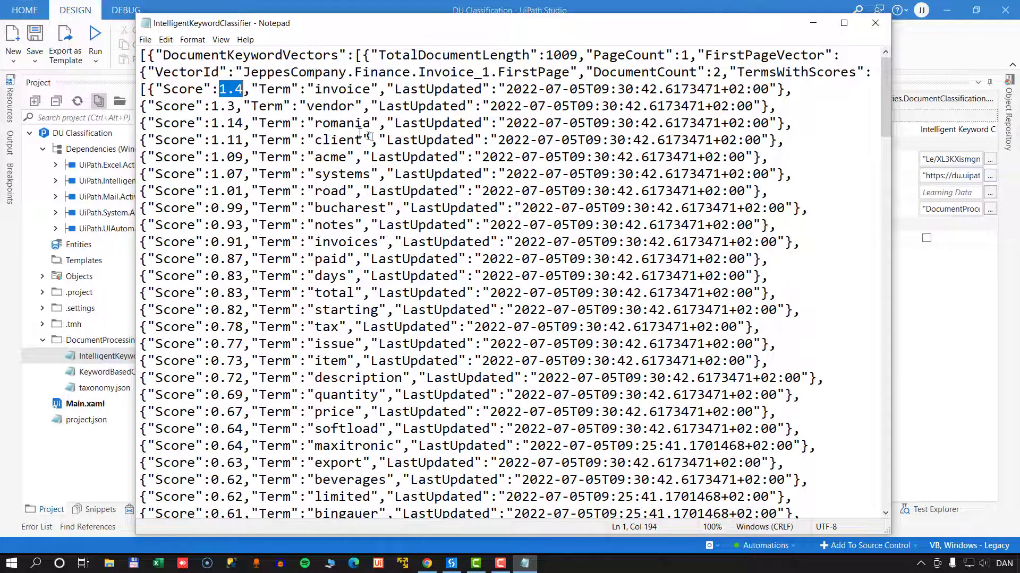
{"action": "scroll", "scroll_direction": "down", "scroll_amount": 3}
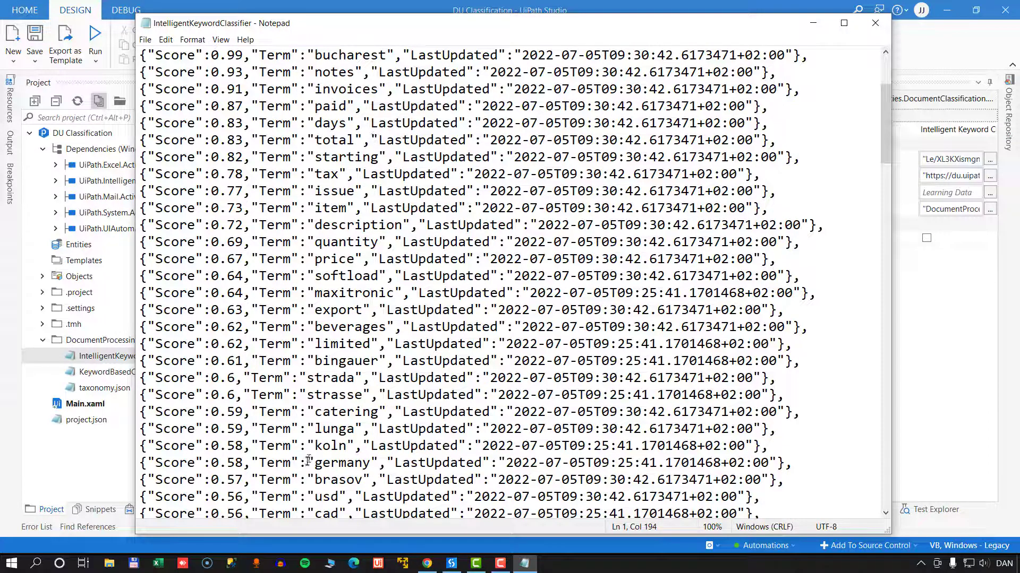
{"action": "double_click", "coordinate": [342, 463]}
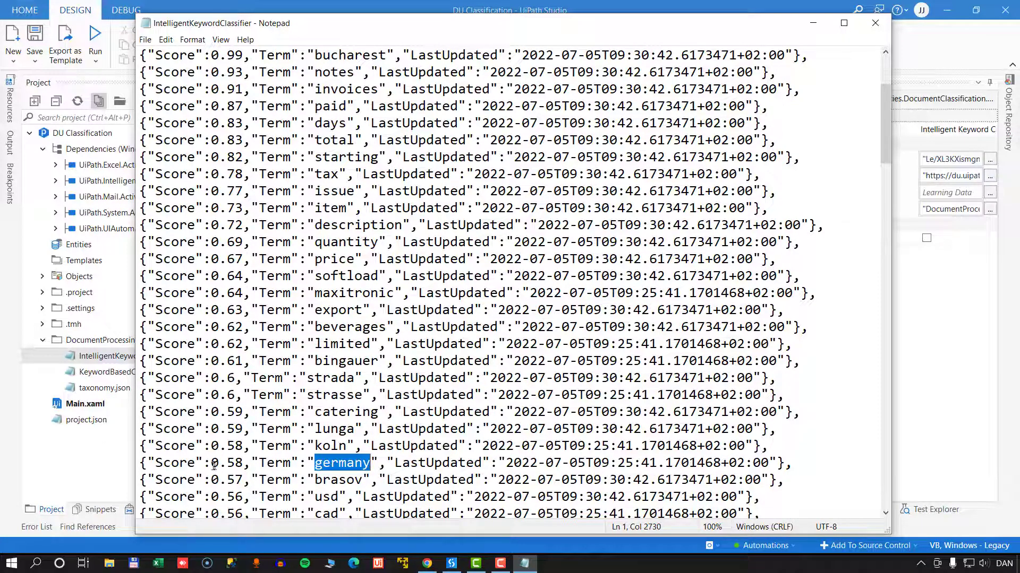
{"action": "double_click", "coordinate": [226, 462]}
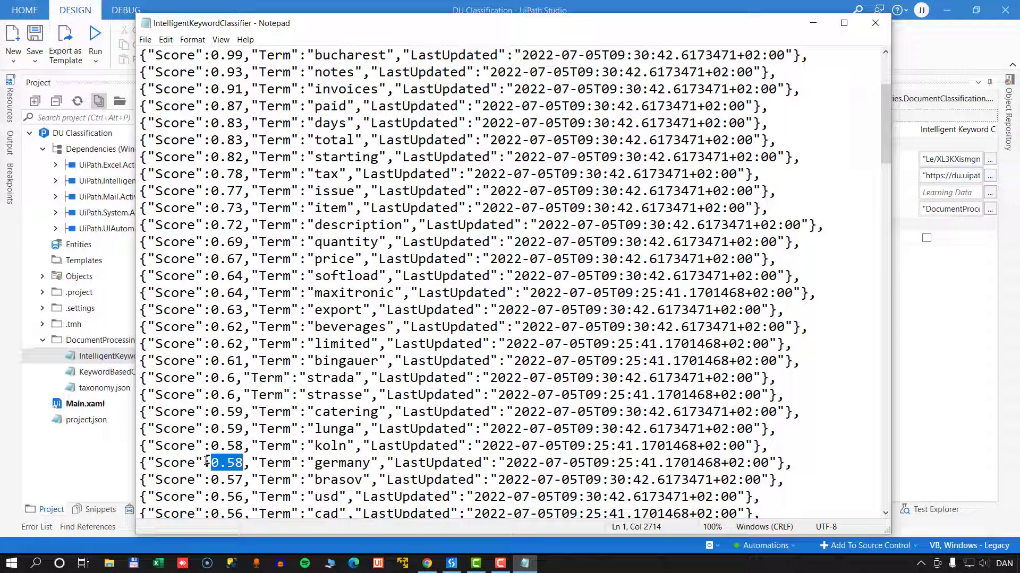
{"action": "scroll", "scroll_direction": "up", "scroll_amount": 3}
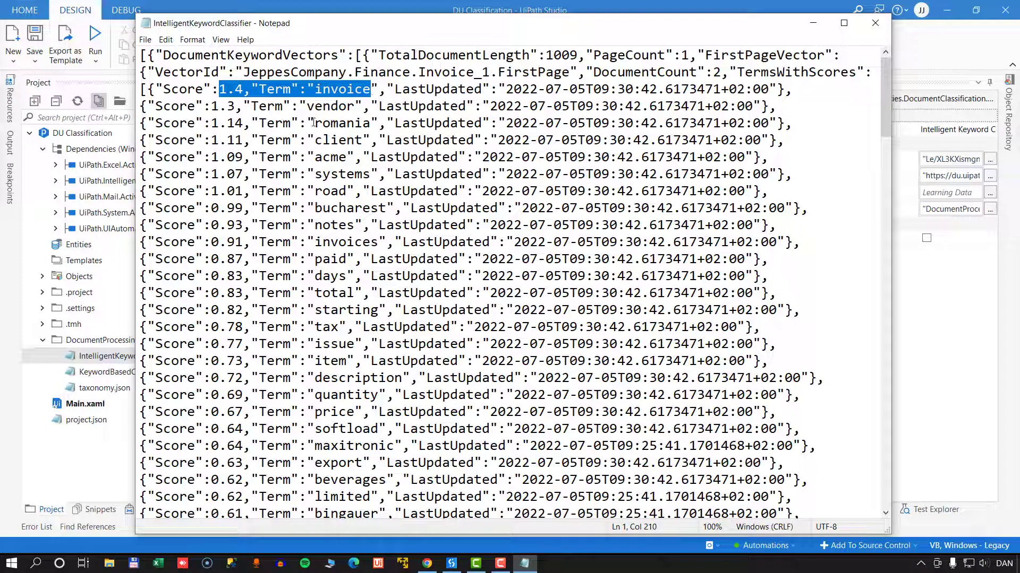
{"action": "mouse_move", "coordinate": [875, 23]}
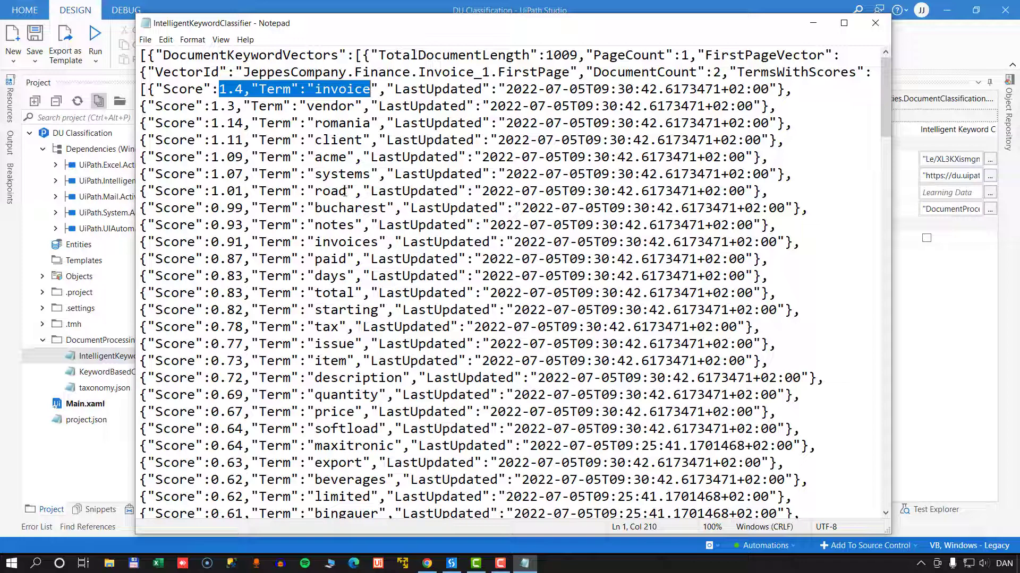
{"action": "mouse_move", "coordinate": [875, 23]}
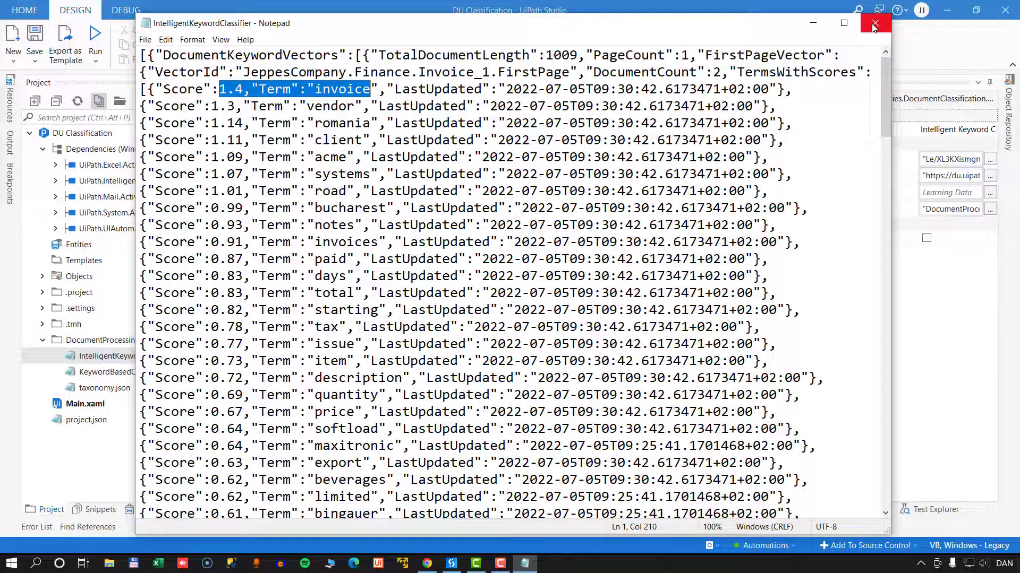
Train the Invoice type in English on three more invoices from Desktop\Invoices
{"action": "left_click", "coordinate": [875, 22]}
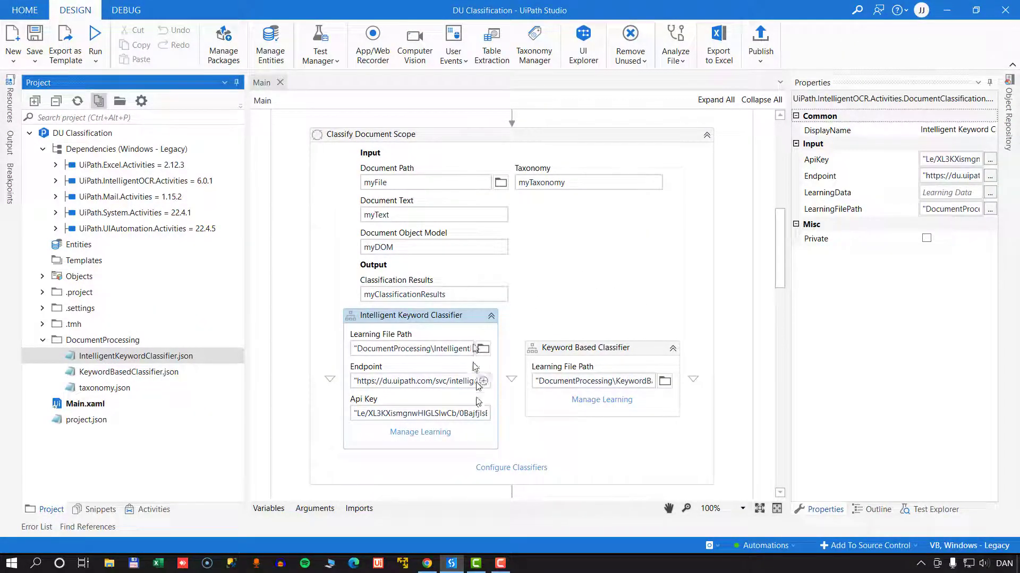
{"action": "left_click", "coordinate": [420, 432]}
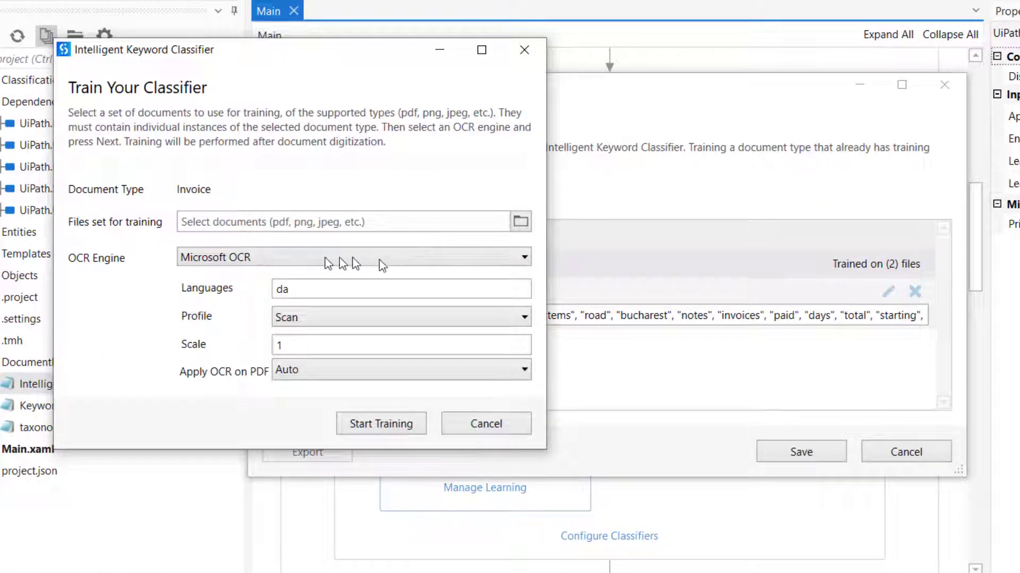
{"action": "type", "text": "e"}
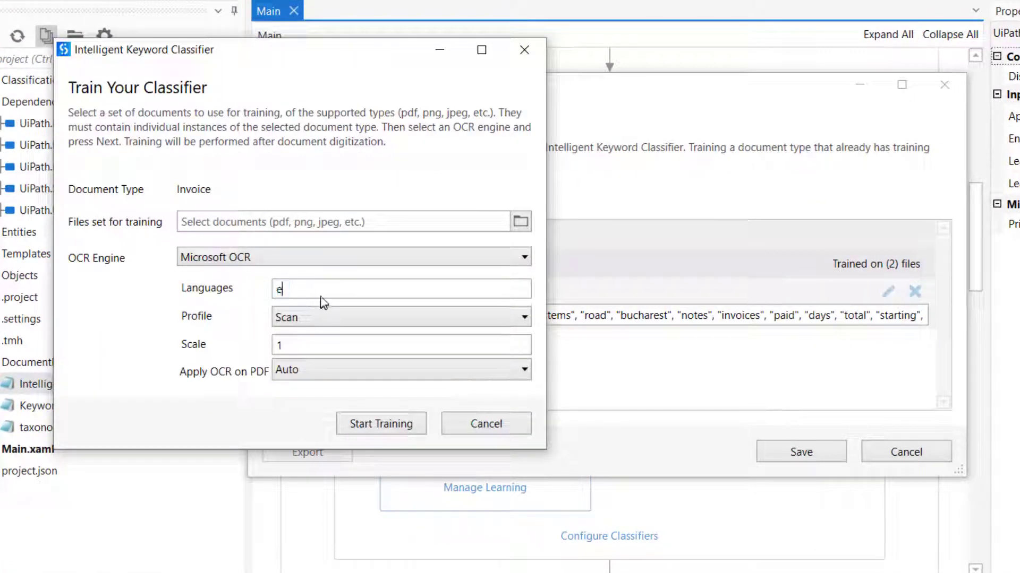
{"action": "left_click", "coordinate": [521, 220]}
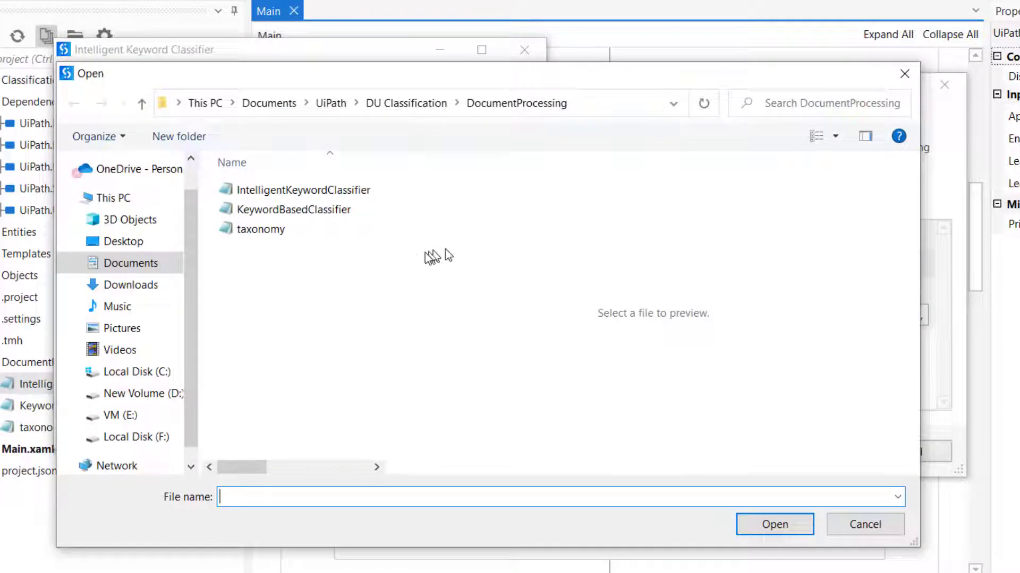
{"action": "left_click", "coordinate": [122, 241]}
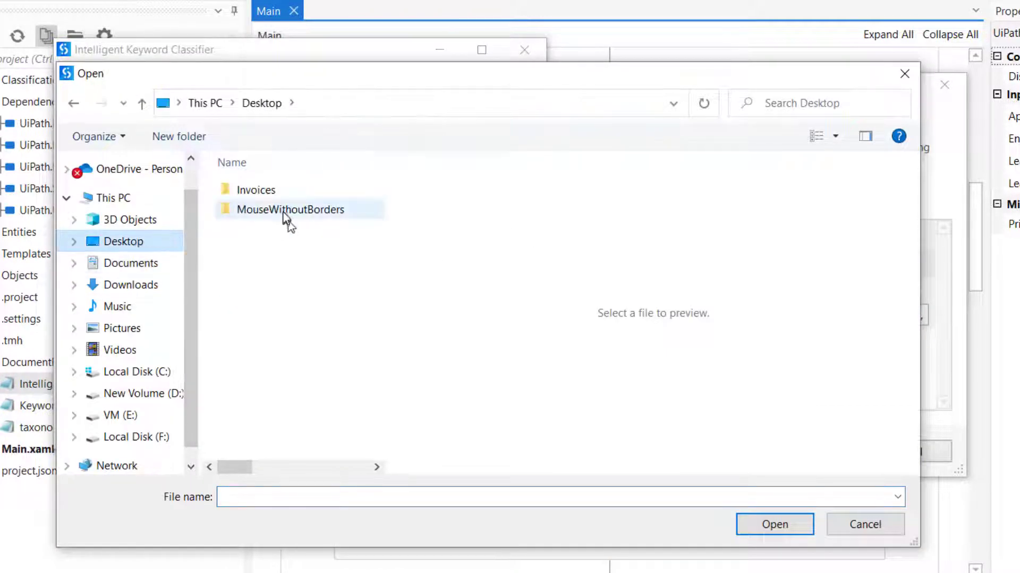
{"action": "double_click", "coordinate": [255, 189]}
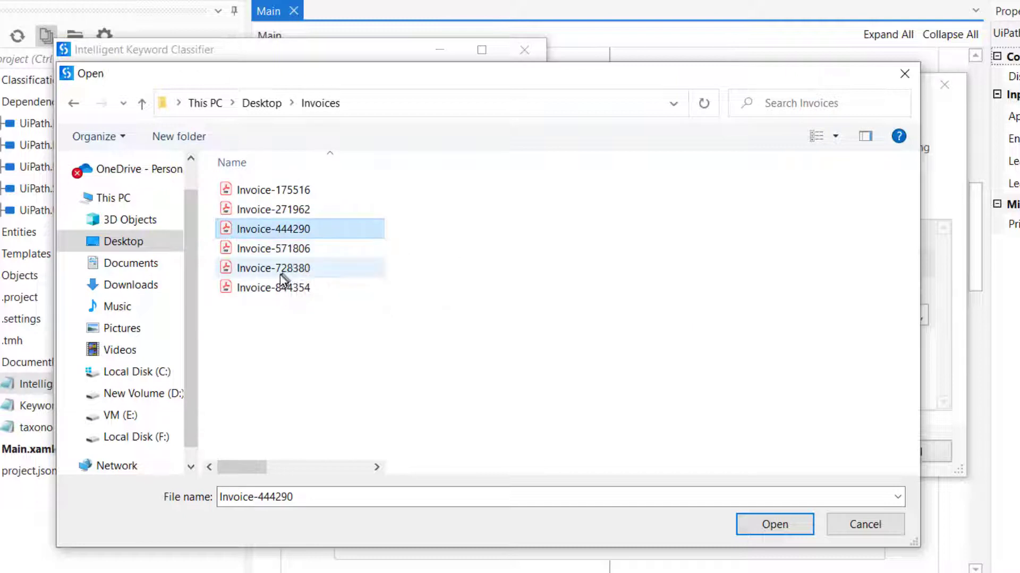
{"action": "left_click", "coordinate": [273, 268]}
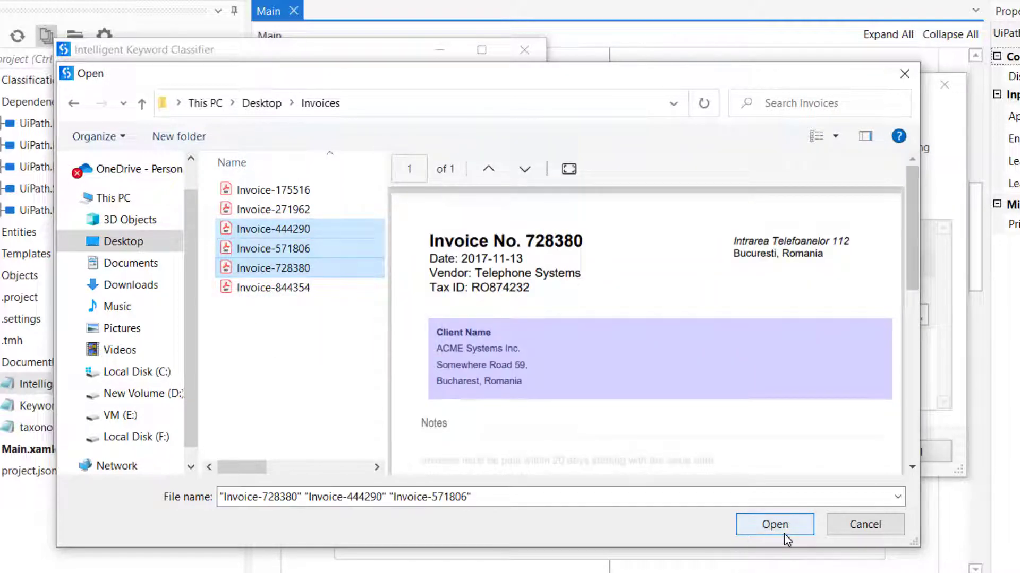
{"action": "left_click", "coordinate": [774, 524]}
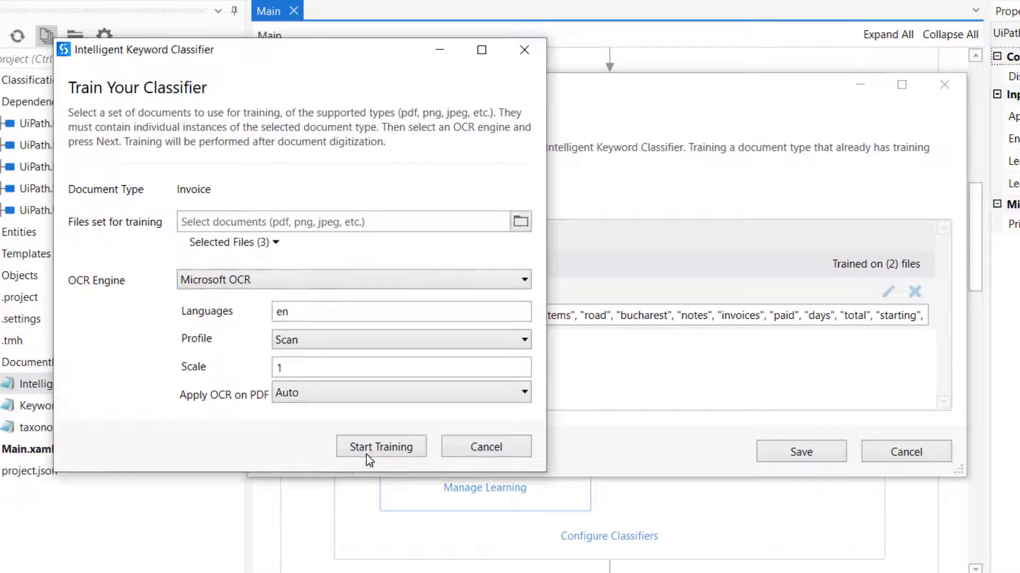
{"action": "left_click", "coordinate": [380, 447]}
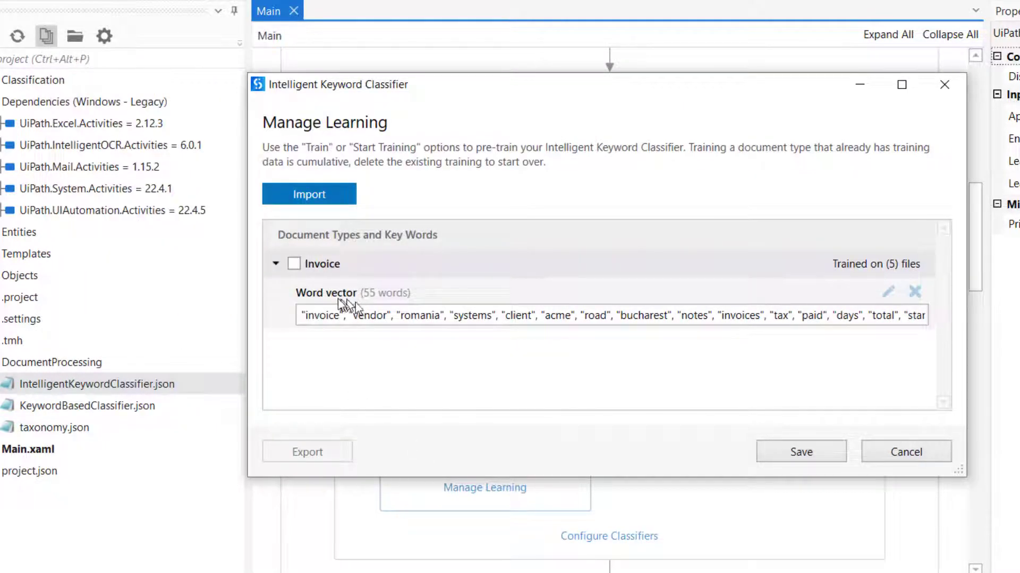
{"action": "mouse_move", "coordinate": [400, 307]}
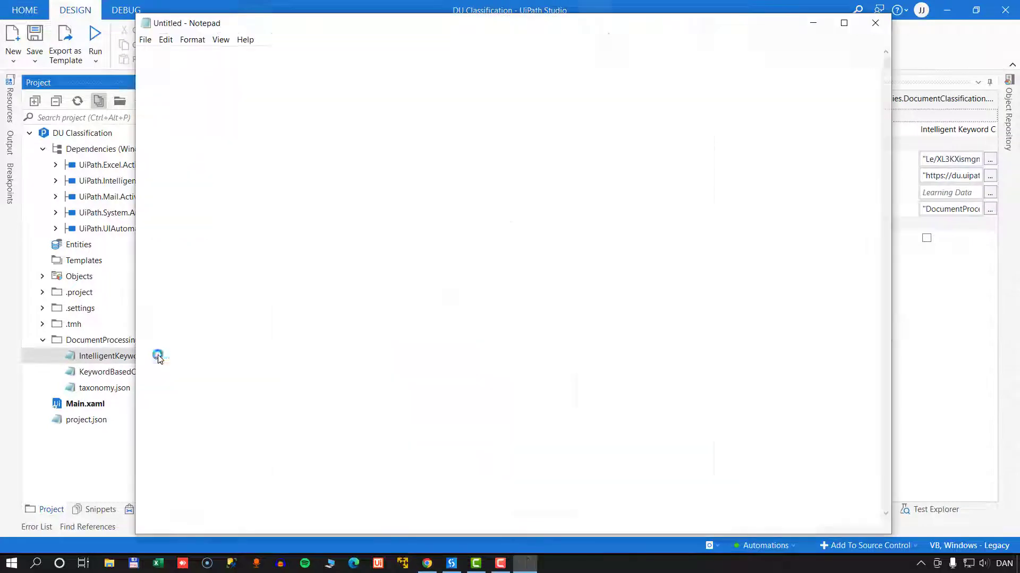
Open the retrained learning file in Notepad and highlight invoice's new 3.5 score
{"action": "double_click", "coordinate": [106, 356]}
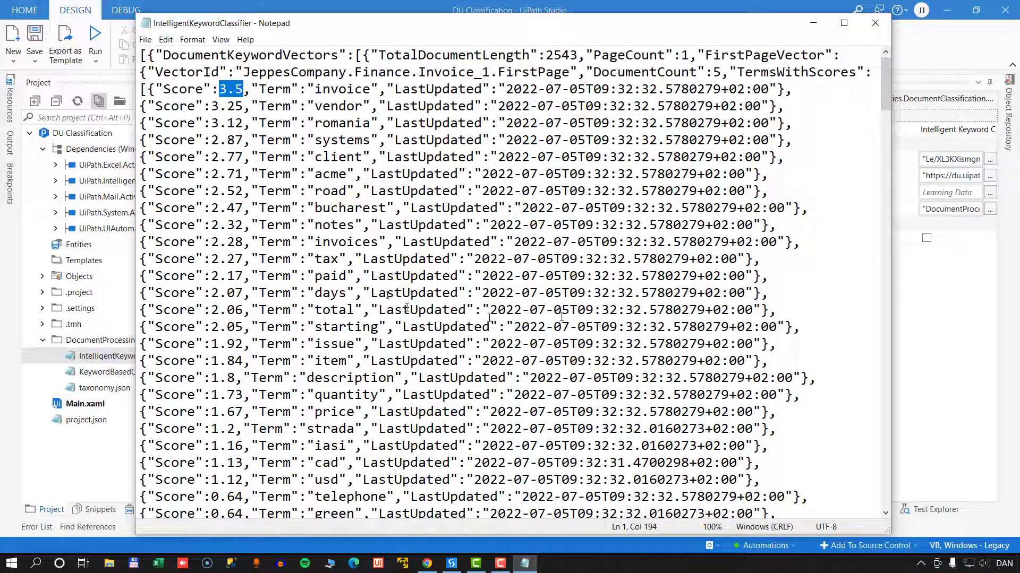
{"action": "scroll", "scroll_direction": "down", "scroll_amount": 3}
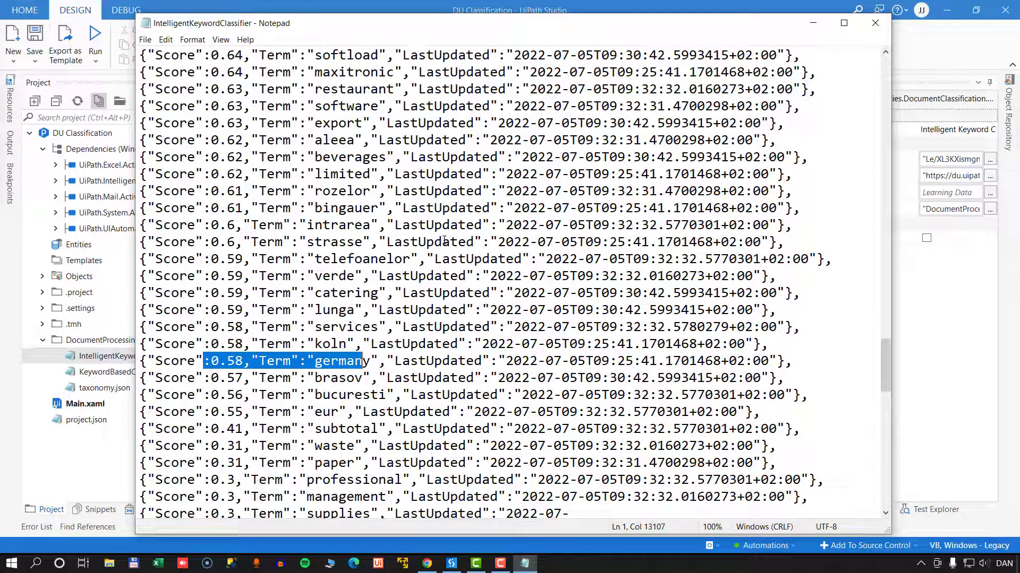
{"action": "mouse_move", "coordinate": [884, 366]}
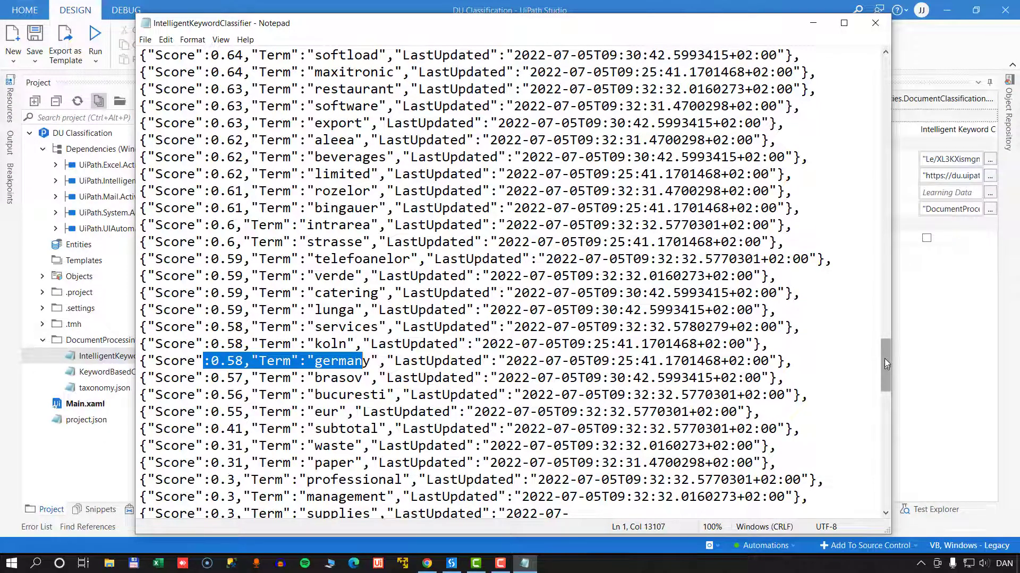
{"action": "scroll", "scroll_direction": "down", "scroll_amount": 3}
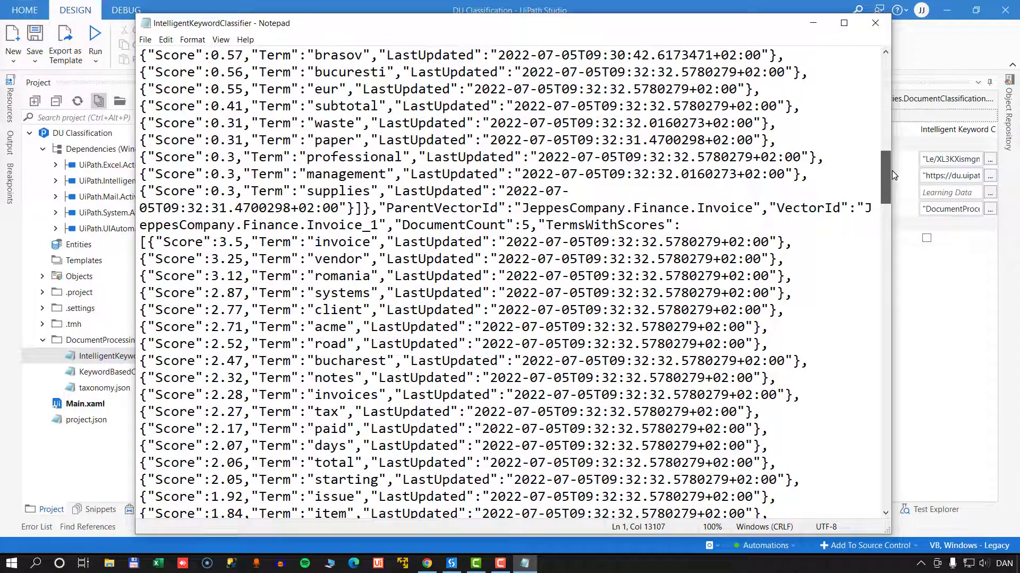
{"action": "scroll", "scroll_direction": "down", "scroll_amount": 3}
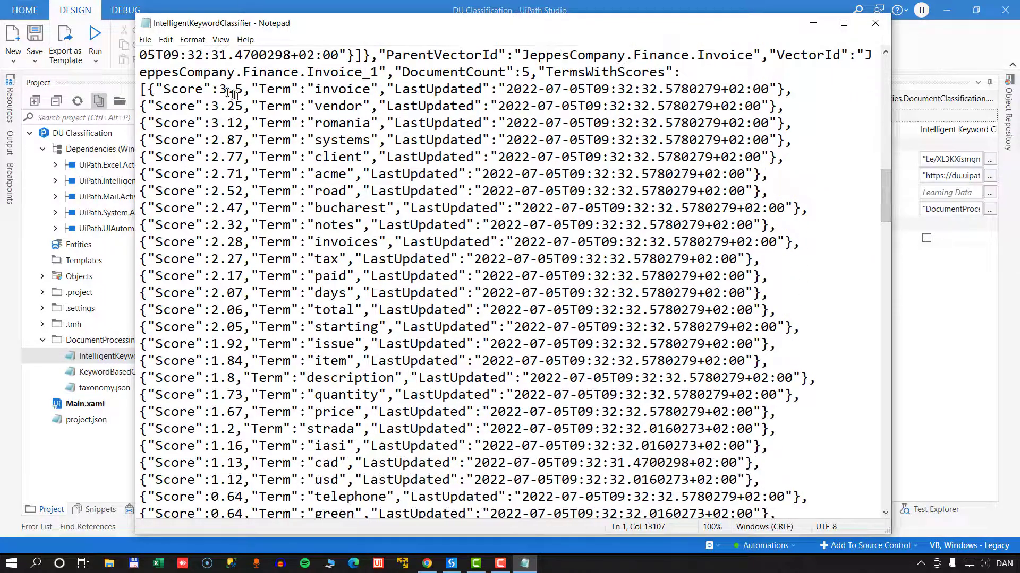
{"action": "left_click_drag", "start_coordinate": [221, 89], "coordinate": [371, 156]}
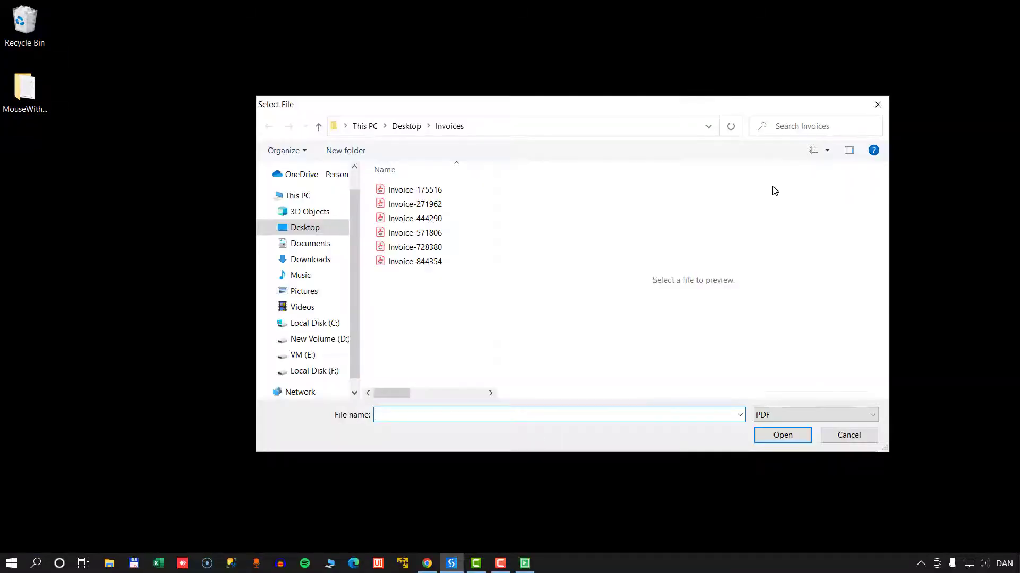
Classify Invoice-844354 with the workflow and dismiss its 0.8318954 confidence result
{"action": "left_click", "coordinate": [414, 261]}
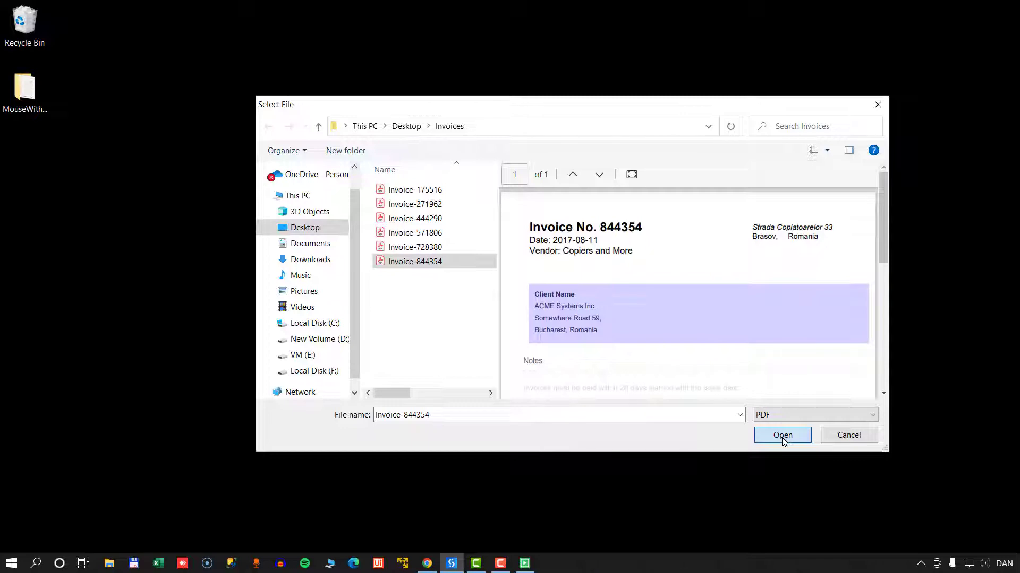
{"action": "left_click", "coordinate": [782, 435]}
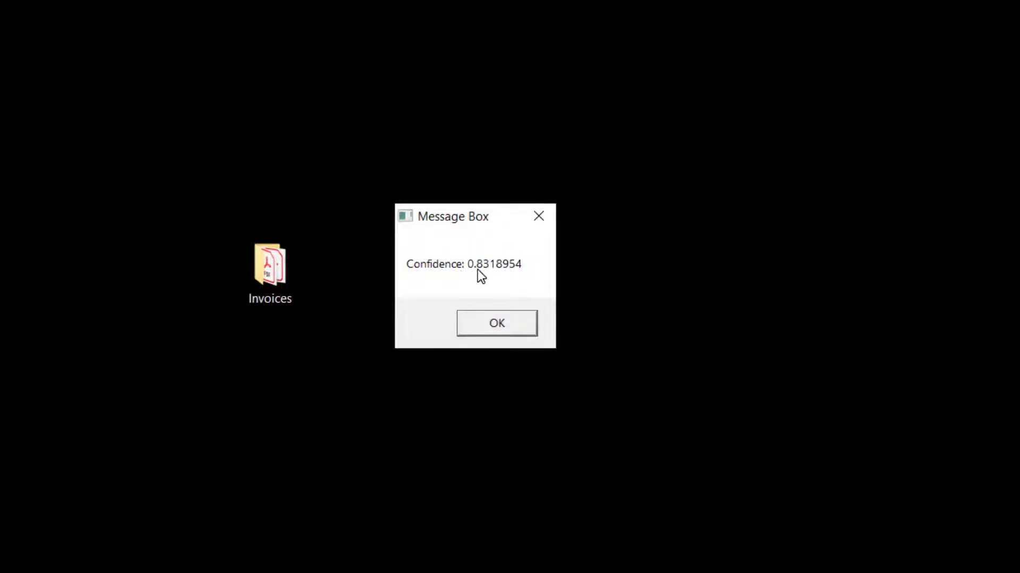
{"action": "mouse_move", "coordinate": [493, 272]}
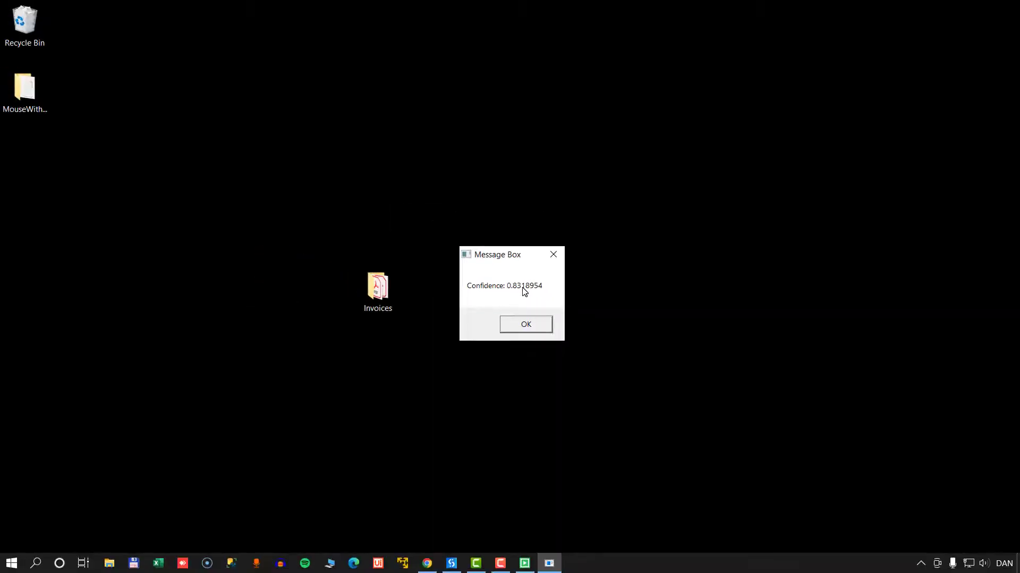
{"action": "mouse_move", "coordinate": [525, 324]}
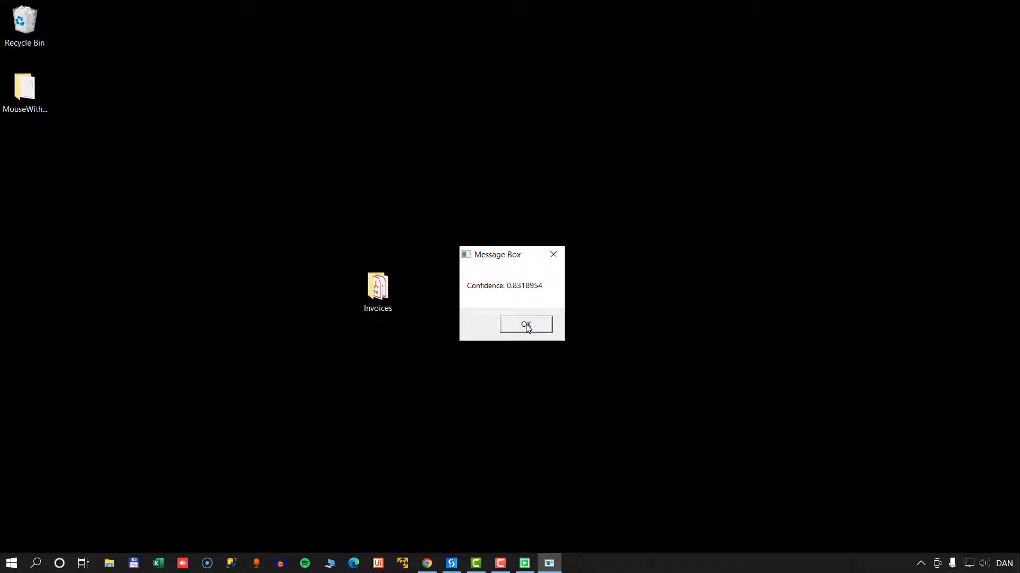
{"action": "left_click", "coordinate": [525, 325]}
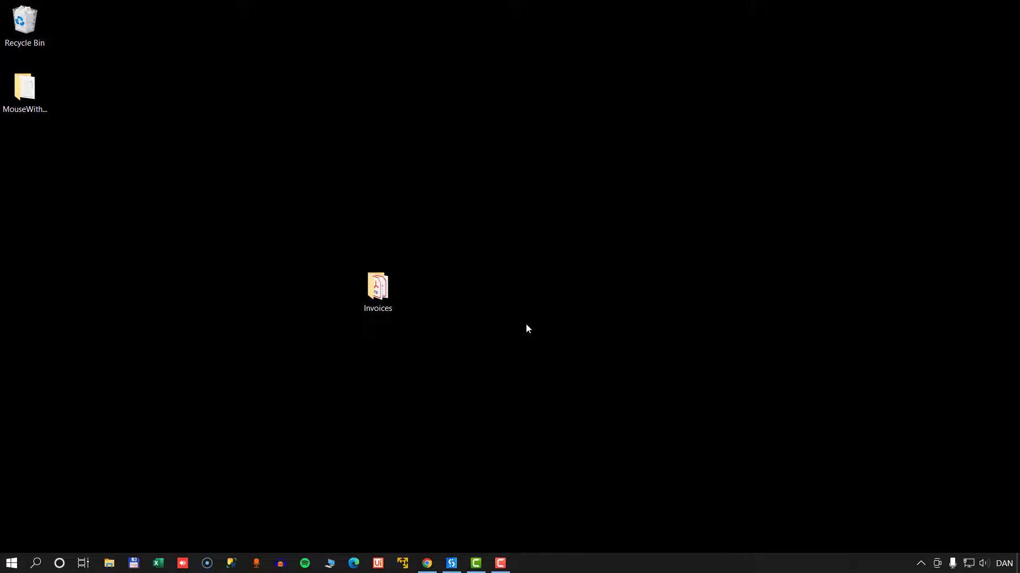